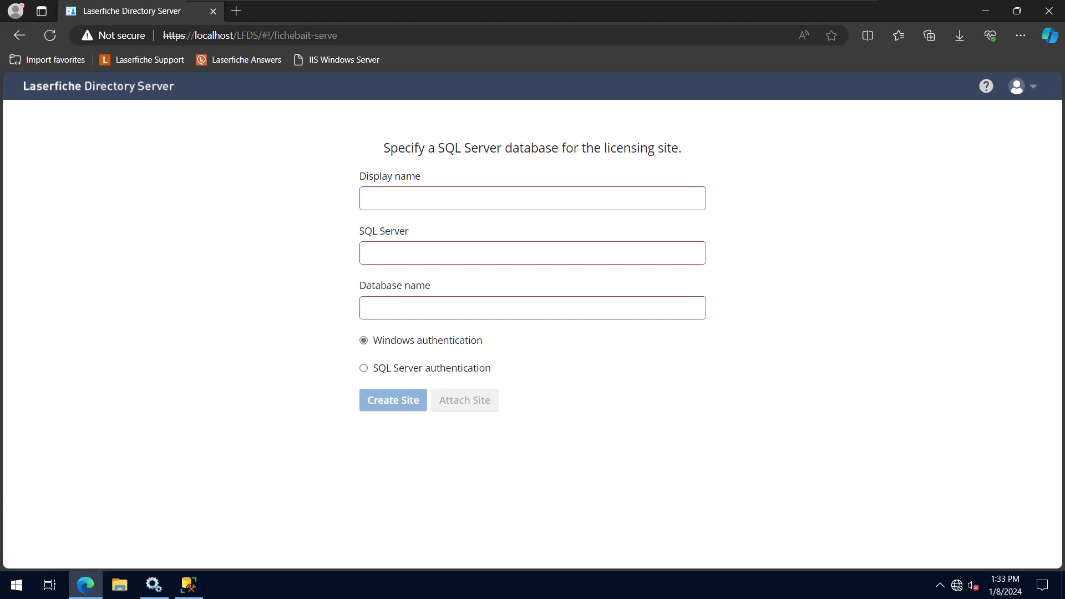
Step: Enter display name FicheBait, SQL Server FICHEBAIT-SERVE and database name LF_LFDS
left_click(531, 198)
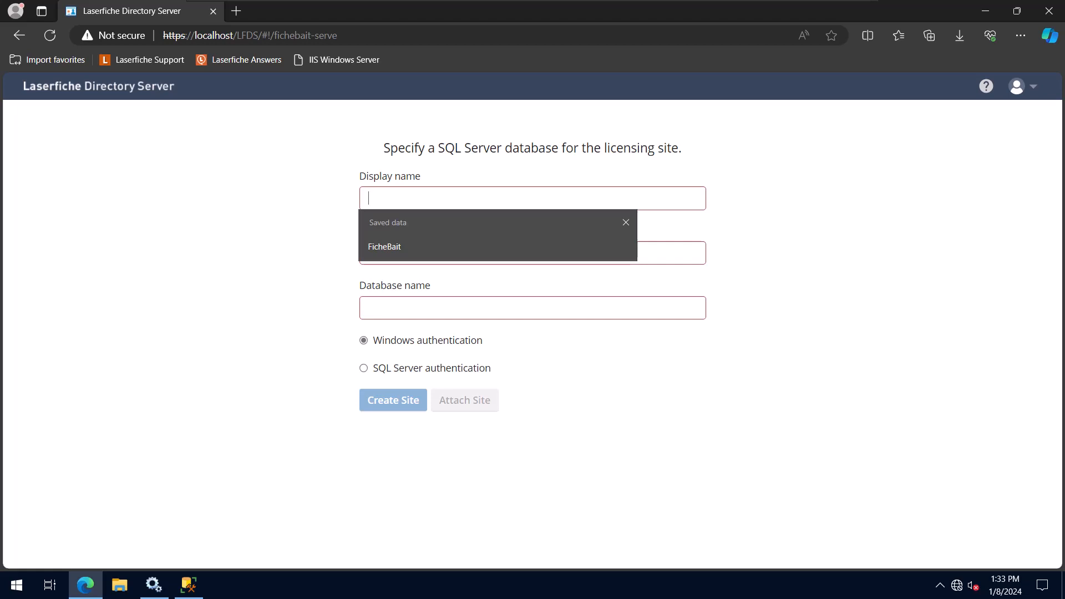
left_click(385, 246)
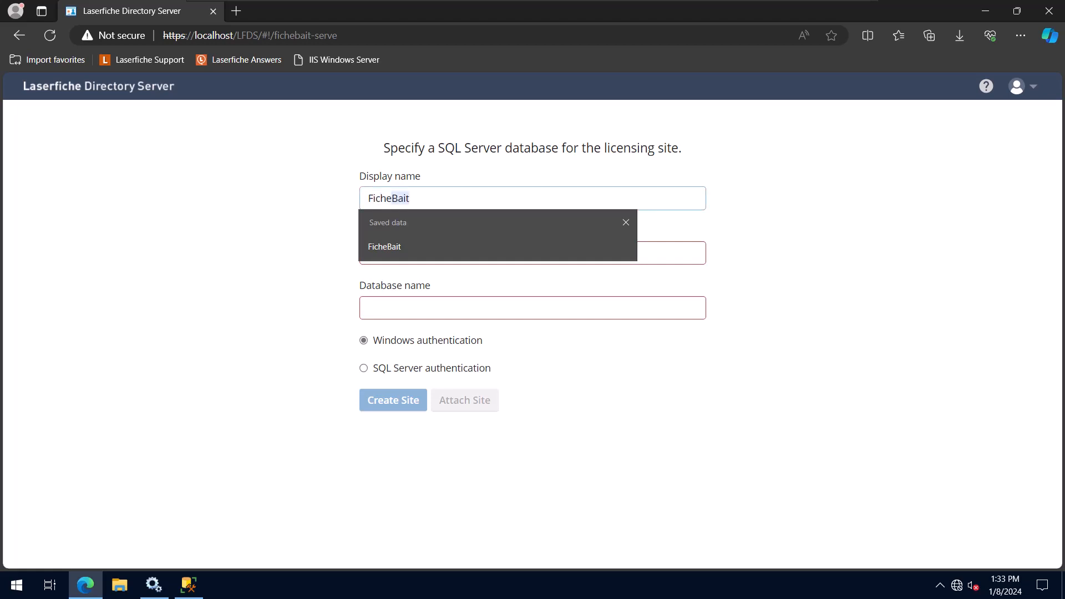
left_click(392, 401)
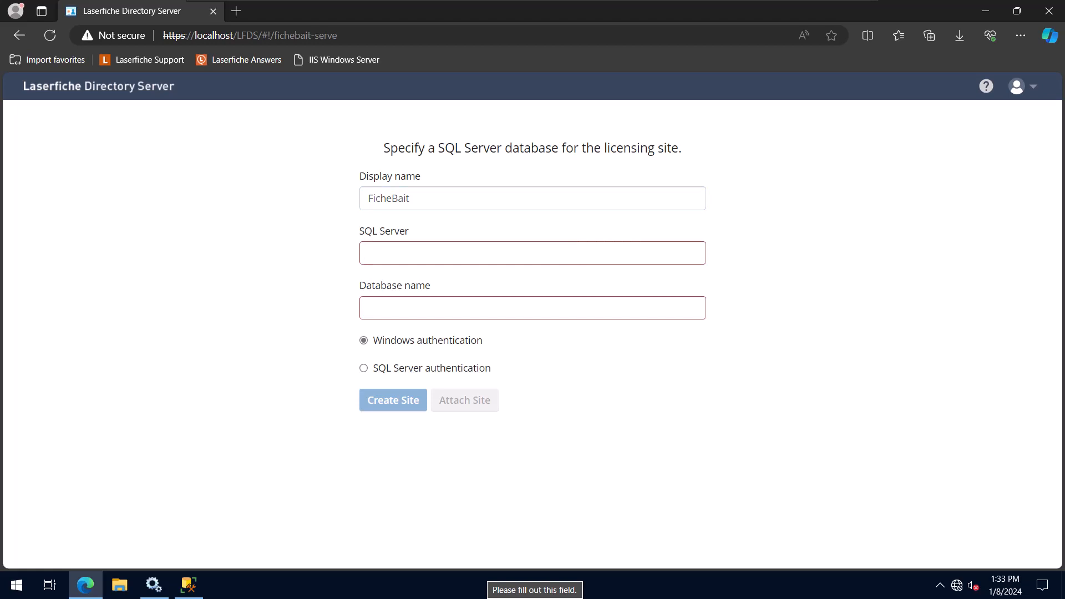
type("FICHEBAIT-SERVE")
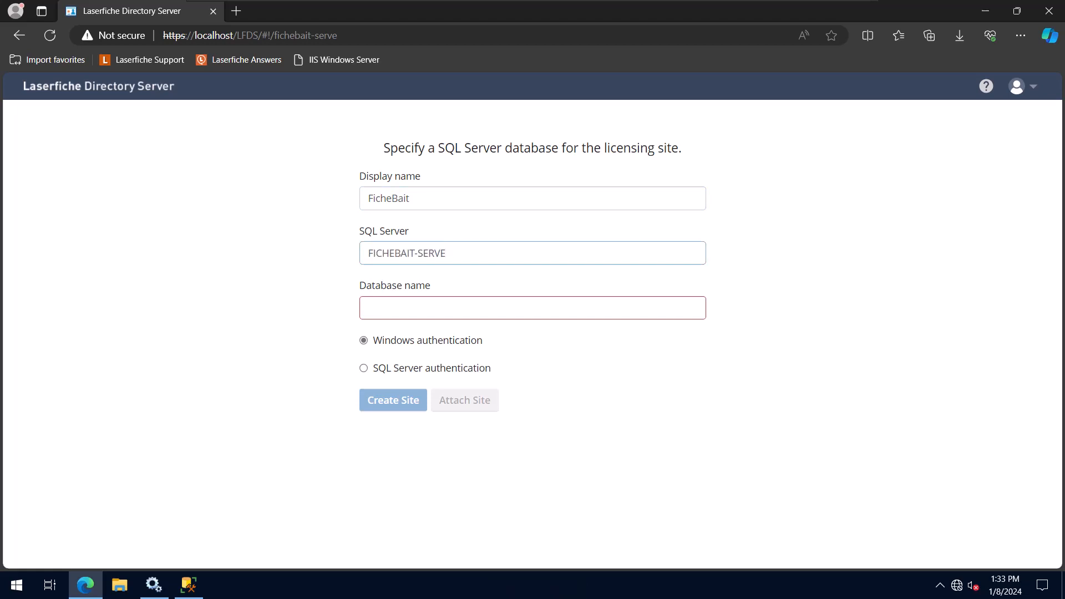
type("LF")
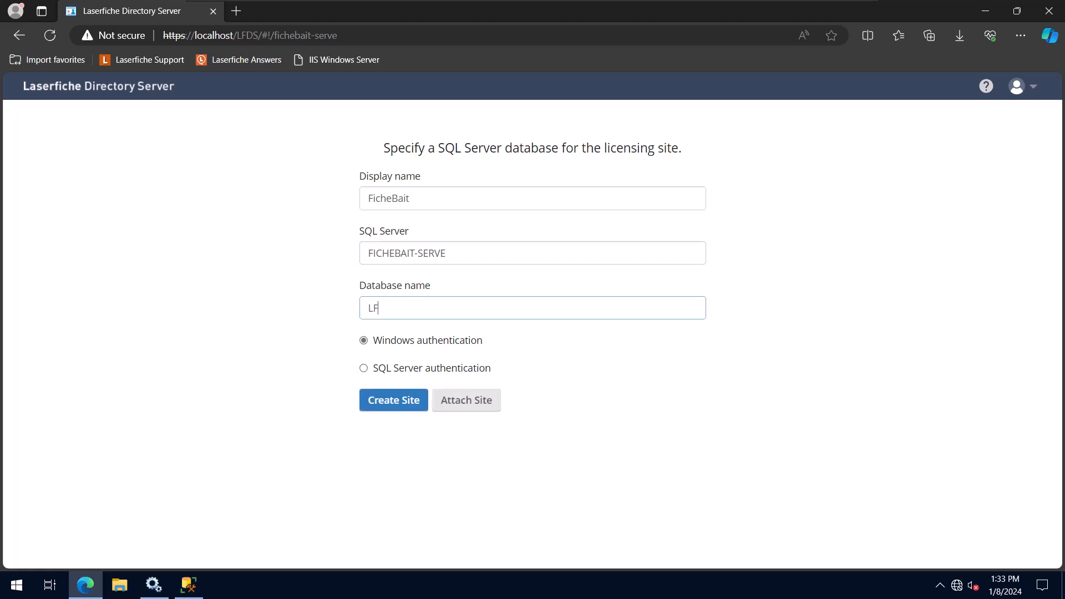
type("_LFDS")
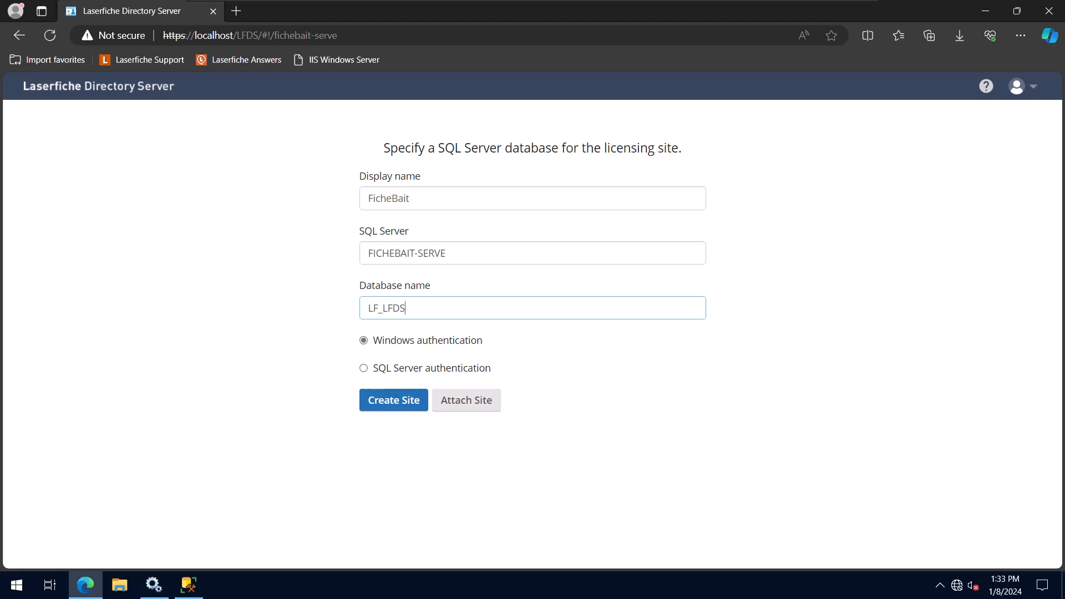
Step: Create the FicheBait site and reach the primary license configuration page
left_click(393, 399)
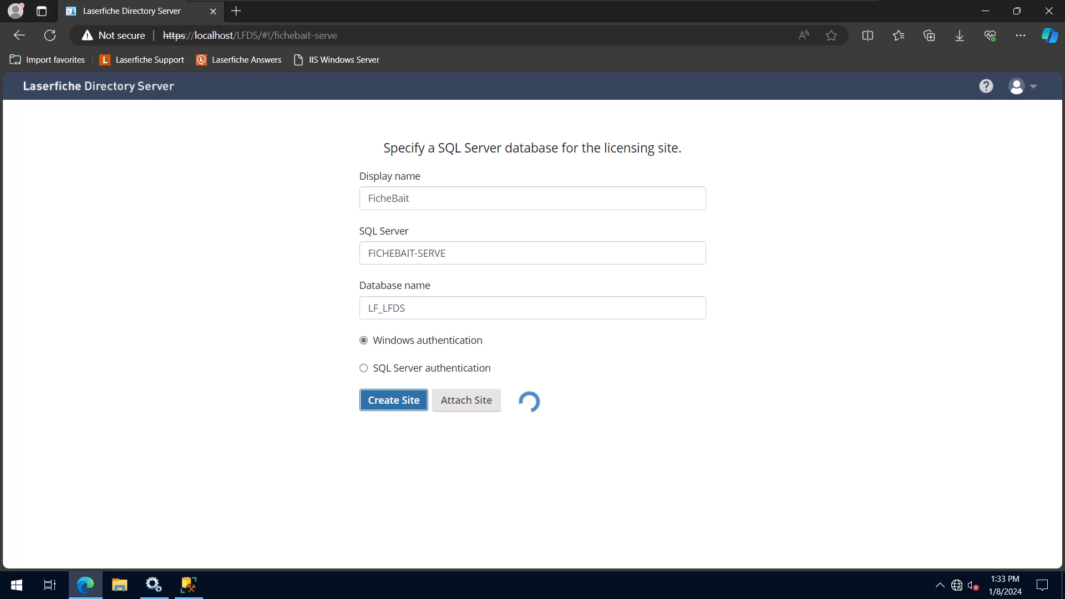
left_click(393, 399)
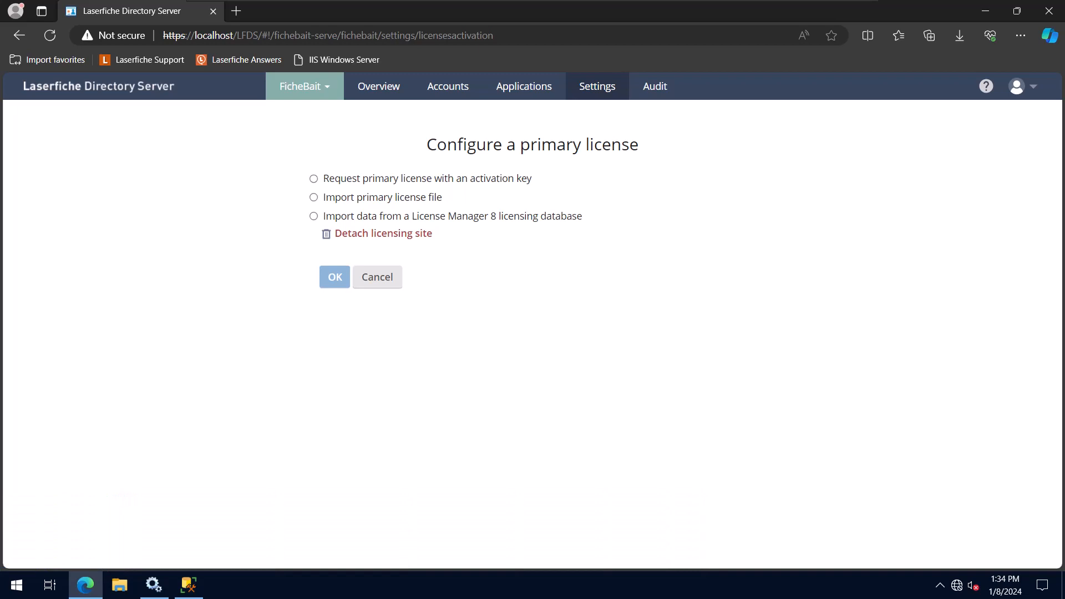
Step: Request the primary license with activation key ACTIVATIONKEY and submit it
left_click(313, 178)
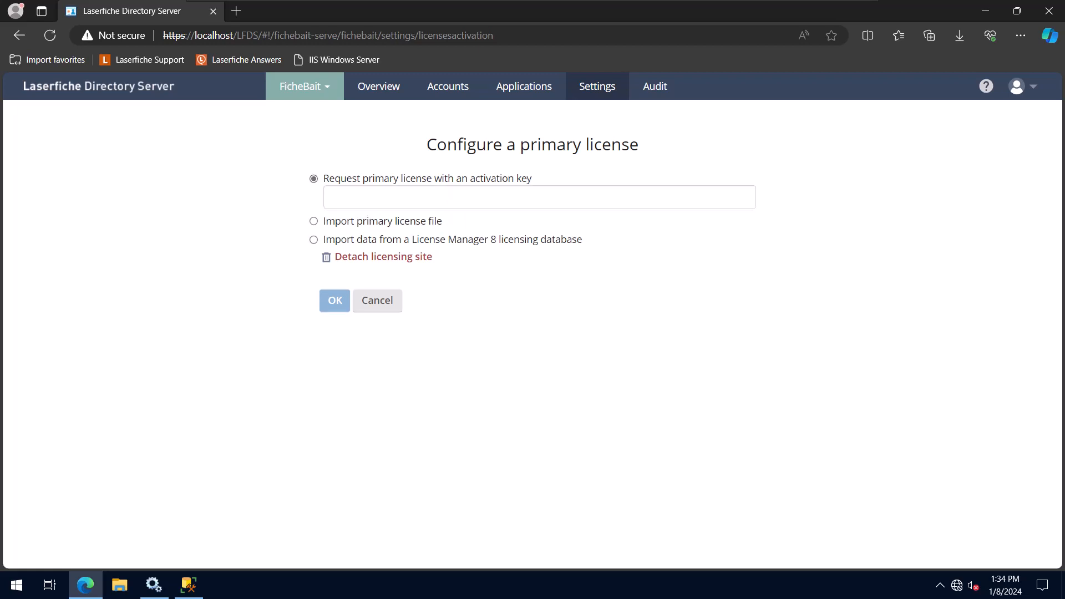
type("ACTIVATIONKEY")
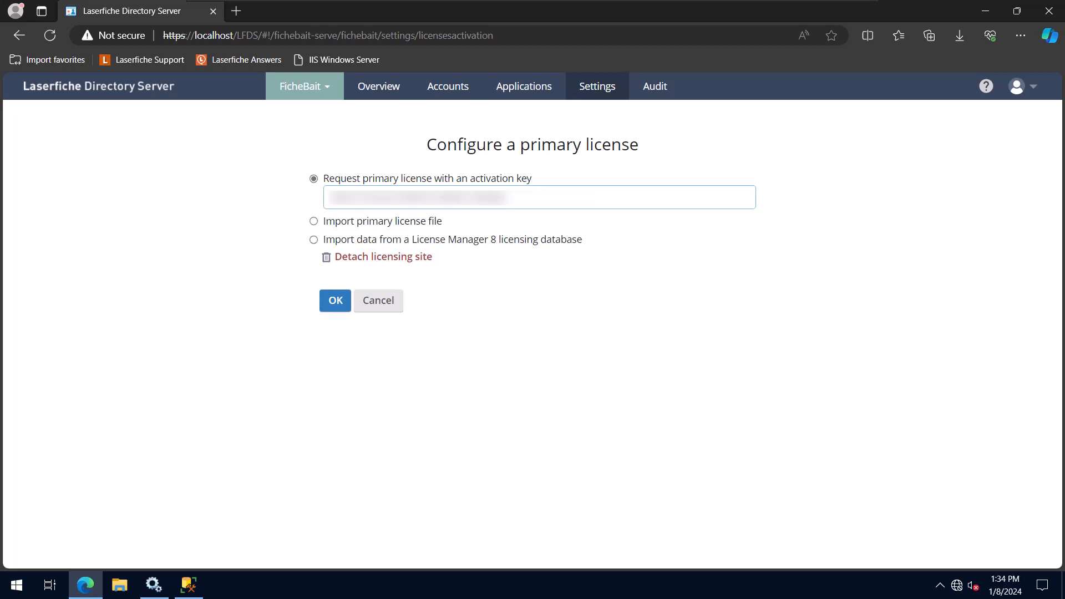
left_click(334, 301)
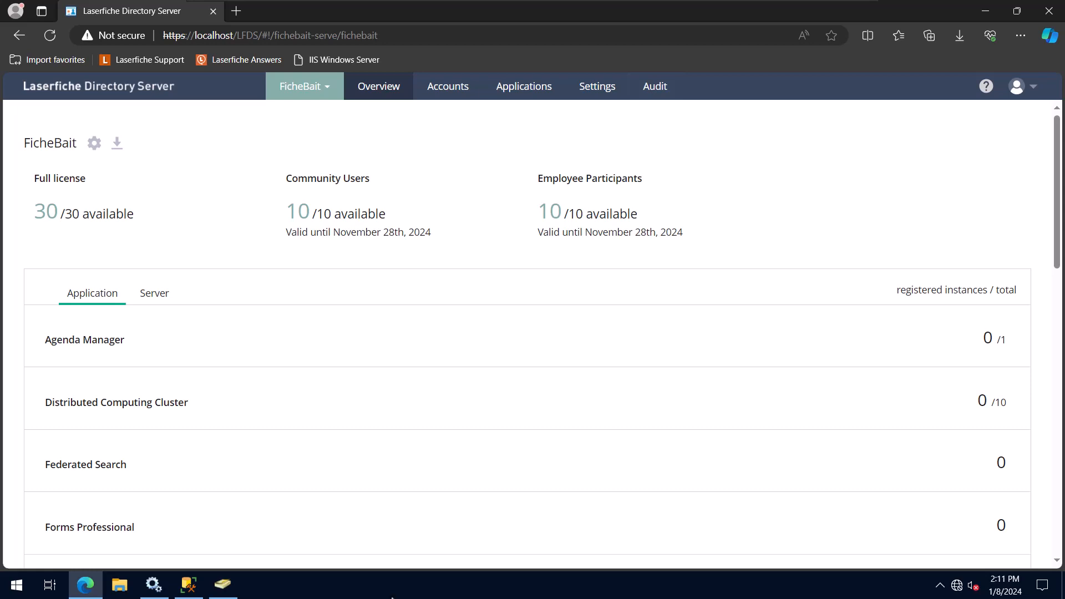
mouse_move(564, 157)
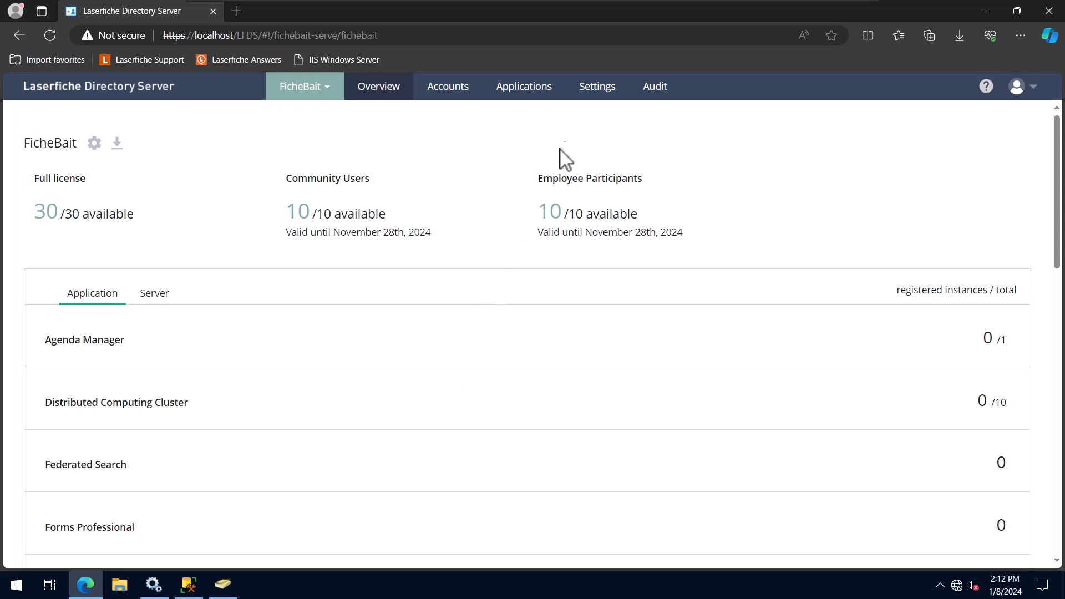
Step: Go to the FicheBait site's Settings from the Overview
left_click(597, 86)
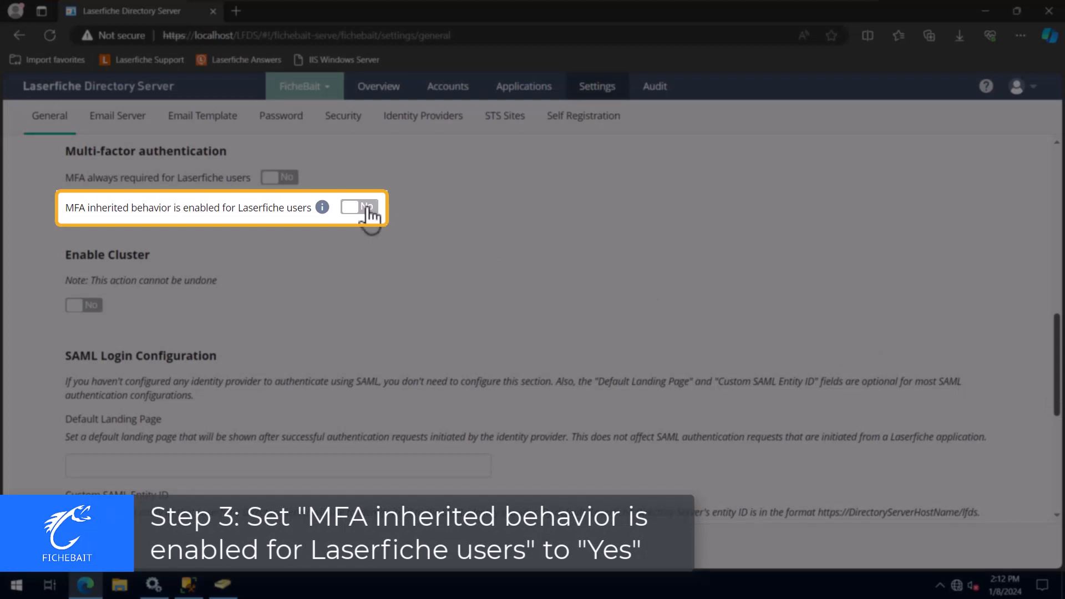
Step: Set inherited MFA for Laserfiche users to Yes and save the general settings
left_click(358, 206)
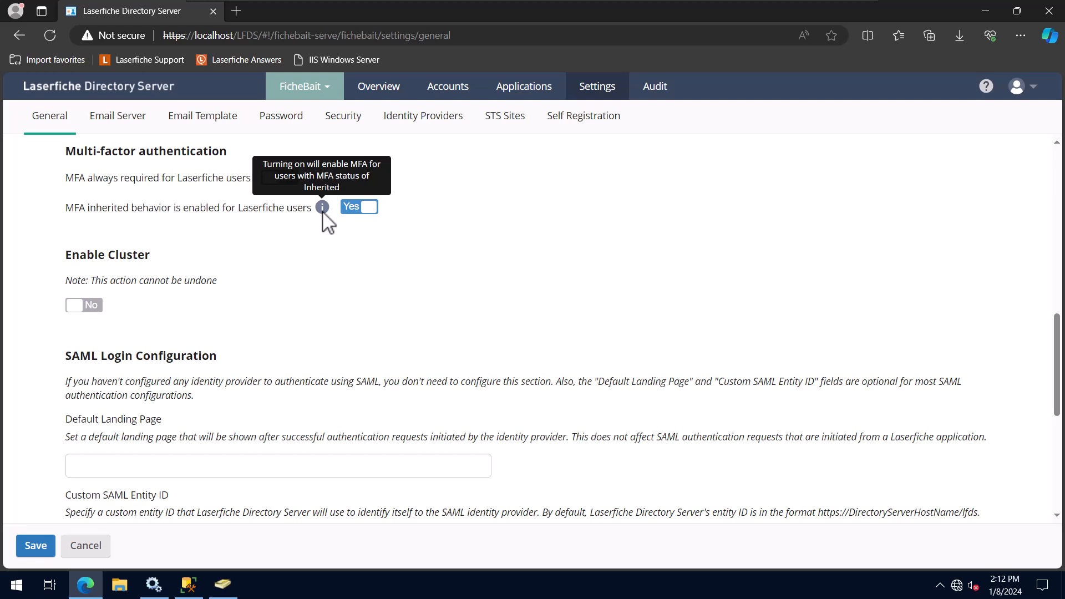
mouse_move(158, 356)
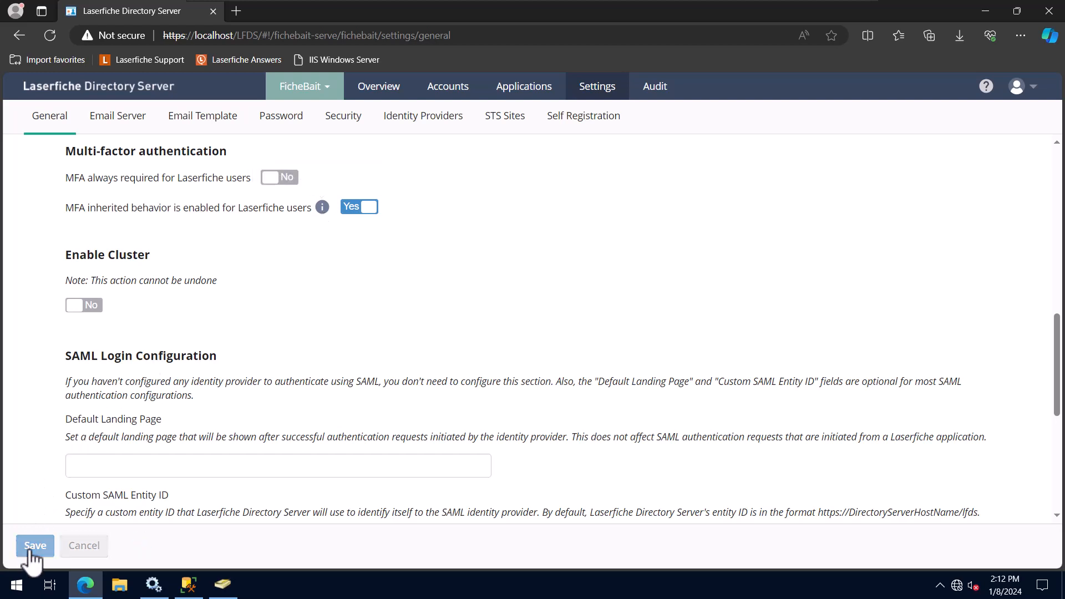
left_click(35, 546)
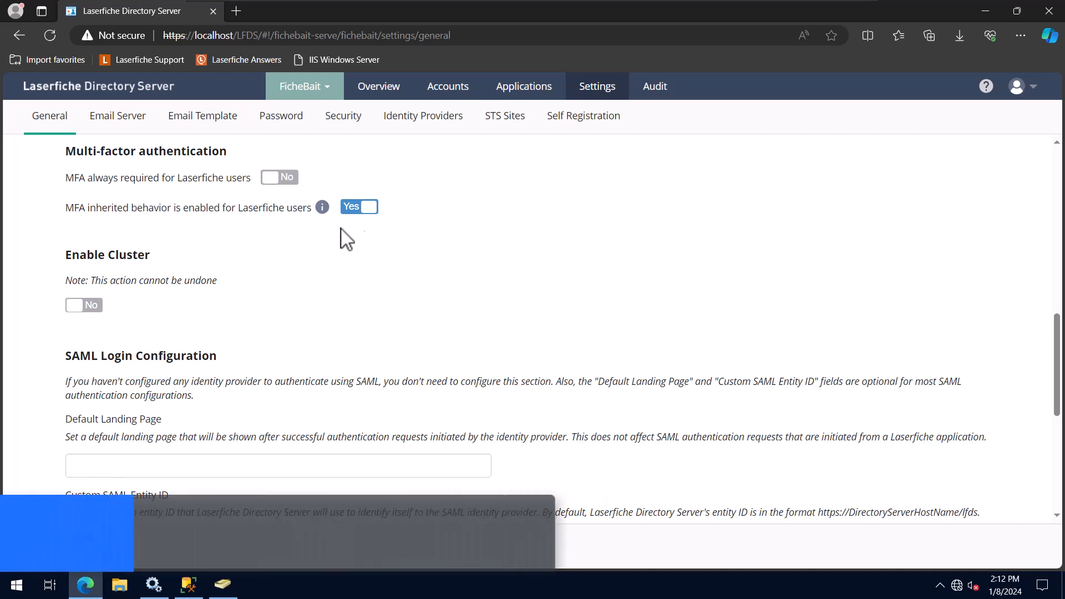
left_click(423, 115)
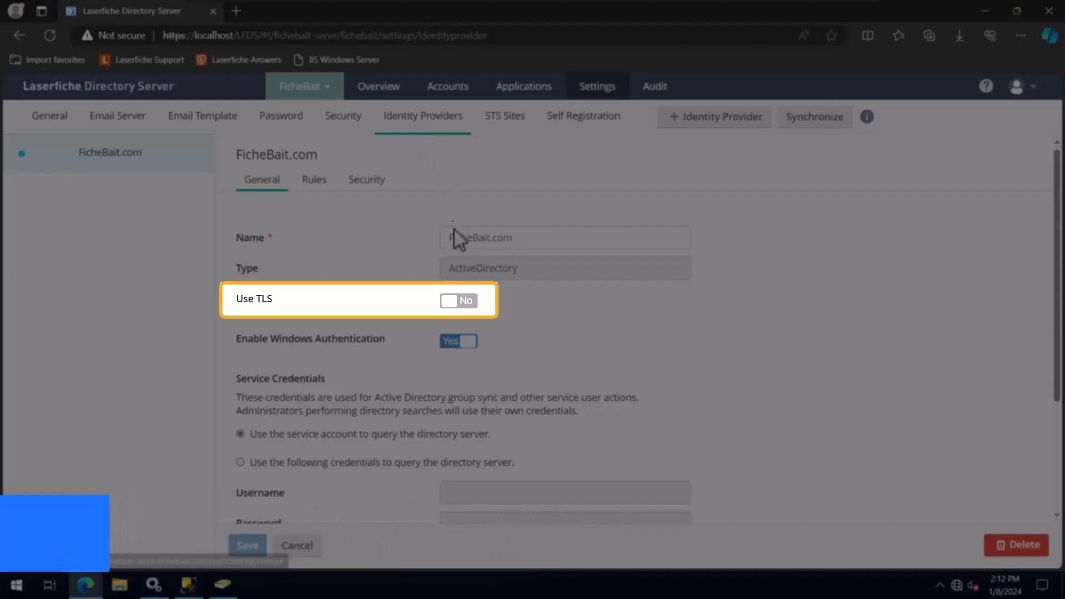
Step: Switch Use TLS to Yes for the FicheBait.com Active Directory connection
left_click(458, 301)
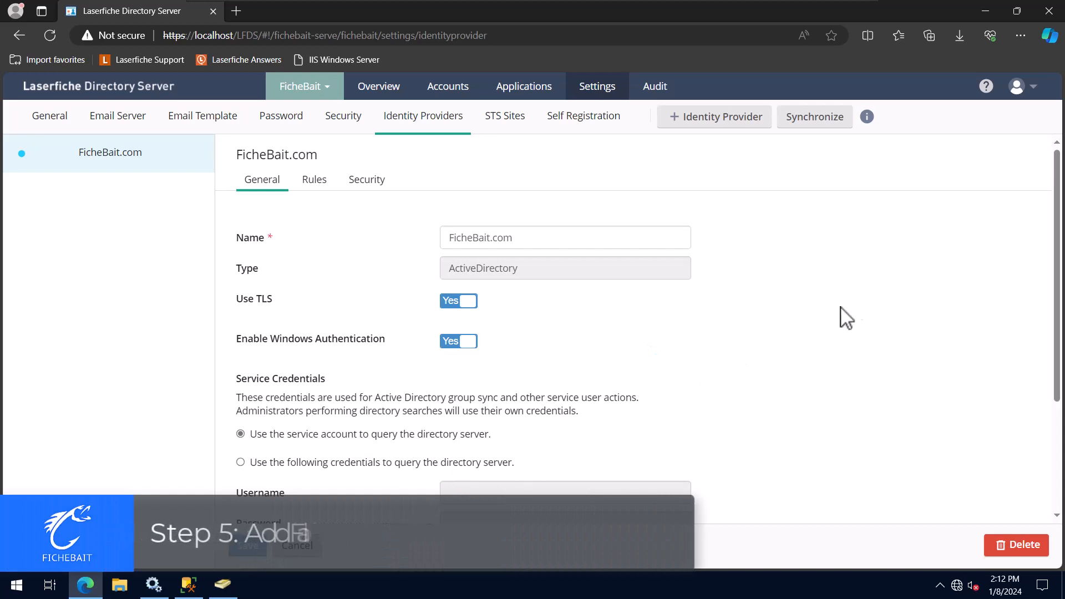
scroll("down", 3)
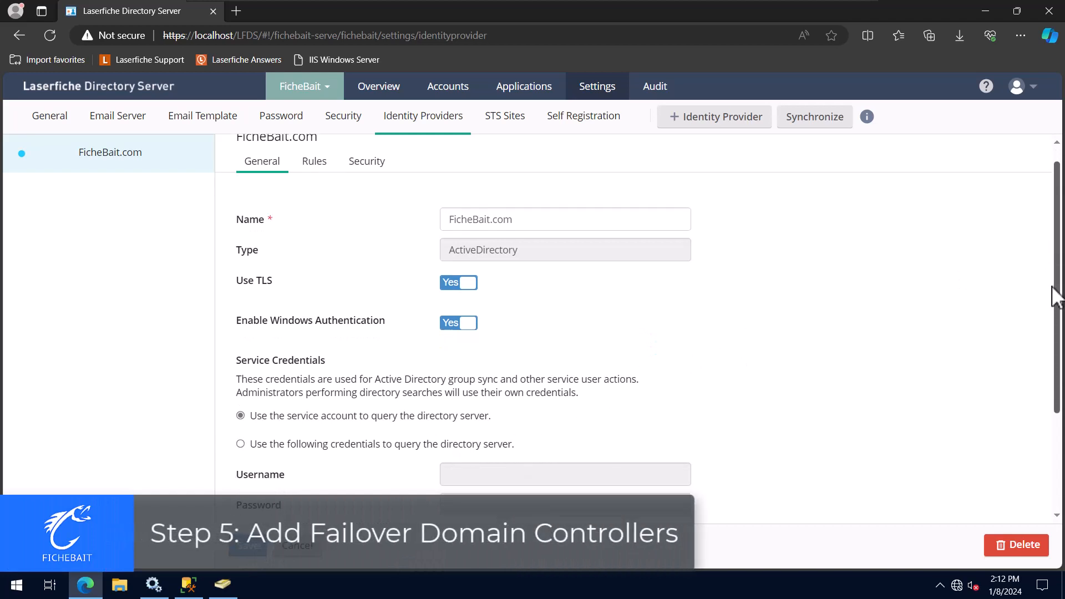
scroll("down", 3)
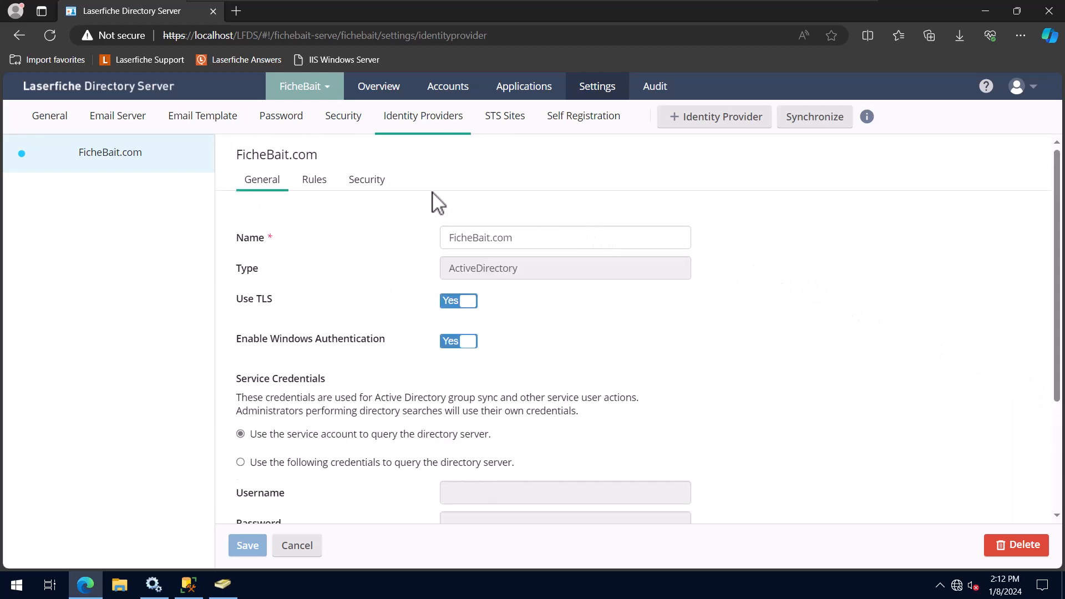
left_click(314, 179)
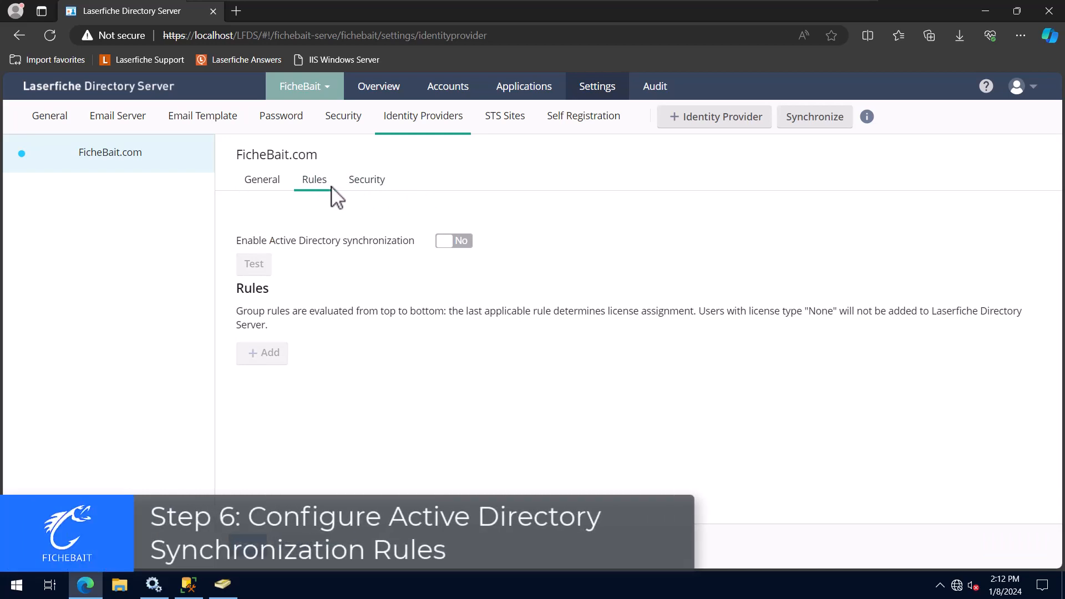
mouse_move(407, 226)
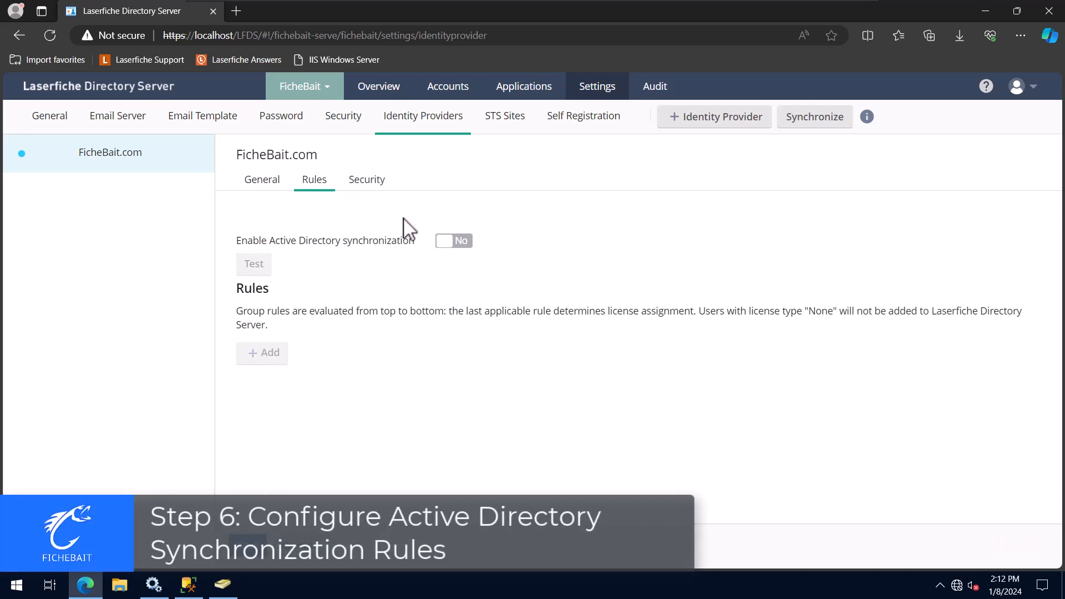
Step: Turn on Active Directory synchronization, test the connection successfully, and add a group rule
left_click(453, 241)
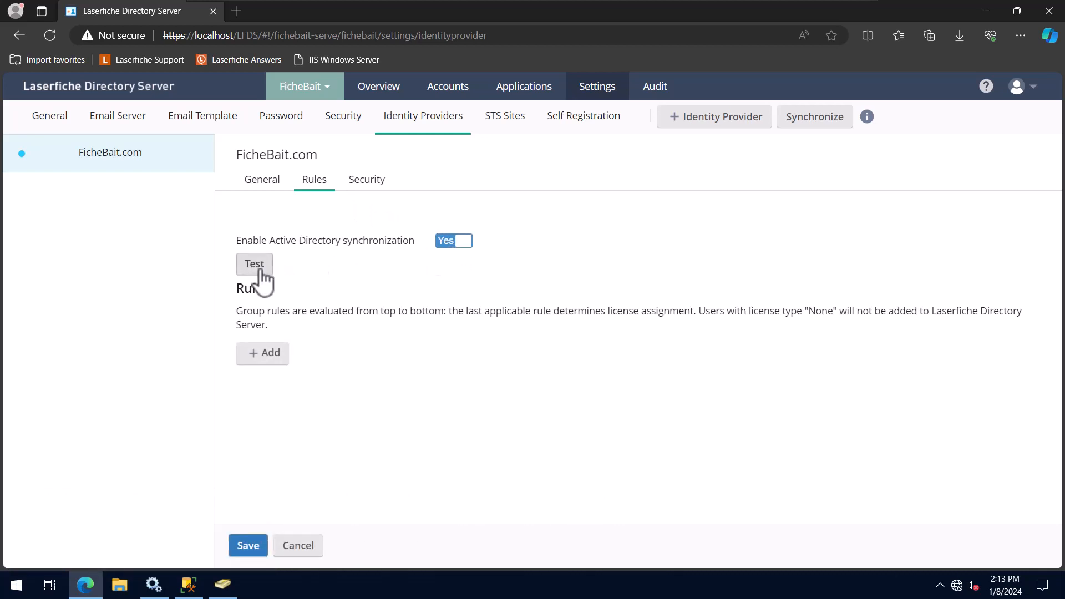
left_click(254, 264)
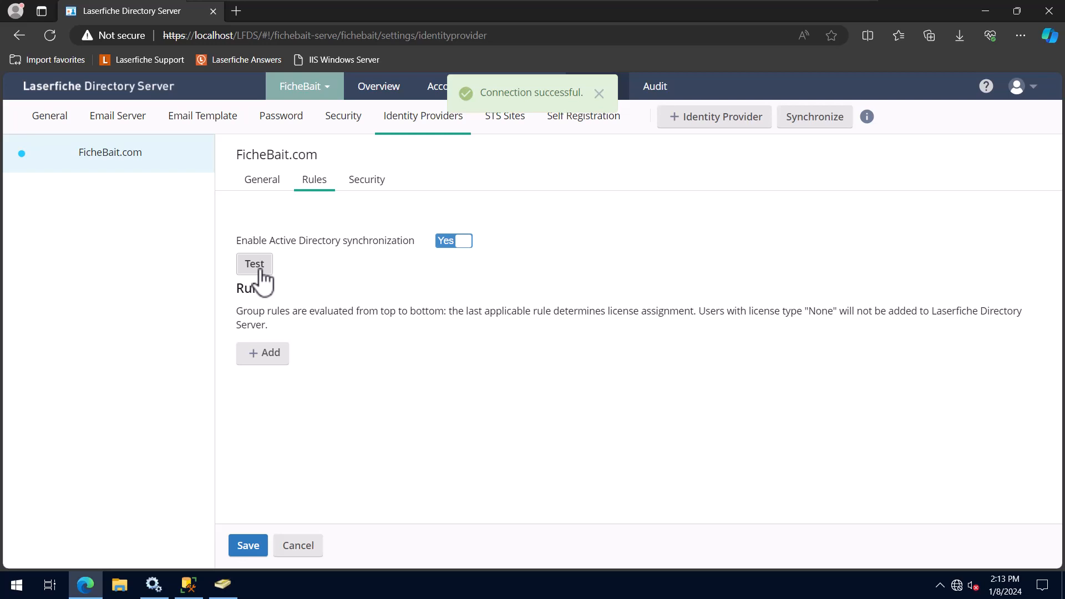
mouse_move(267, 353)
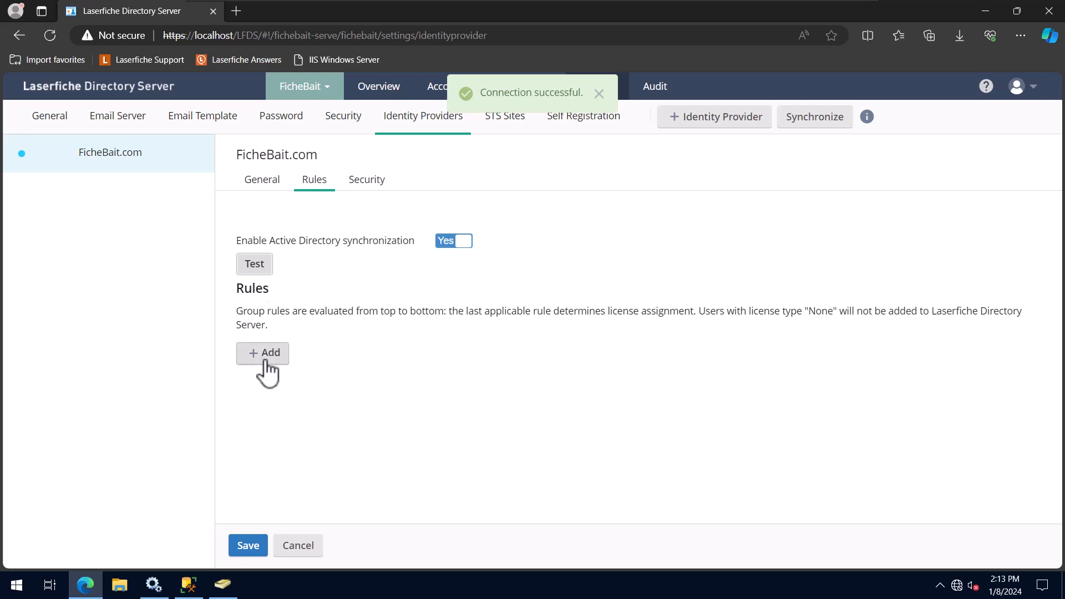
left_click(262, 353)
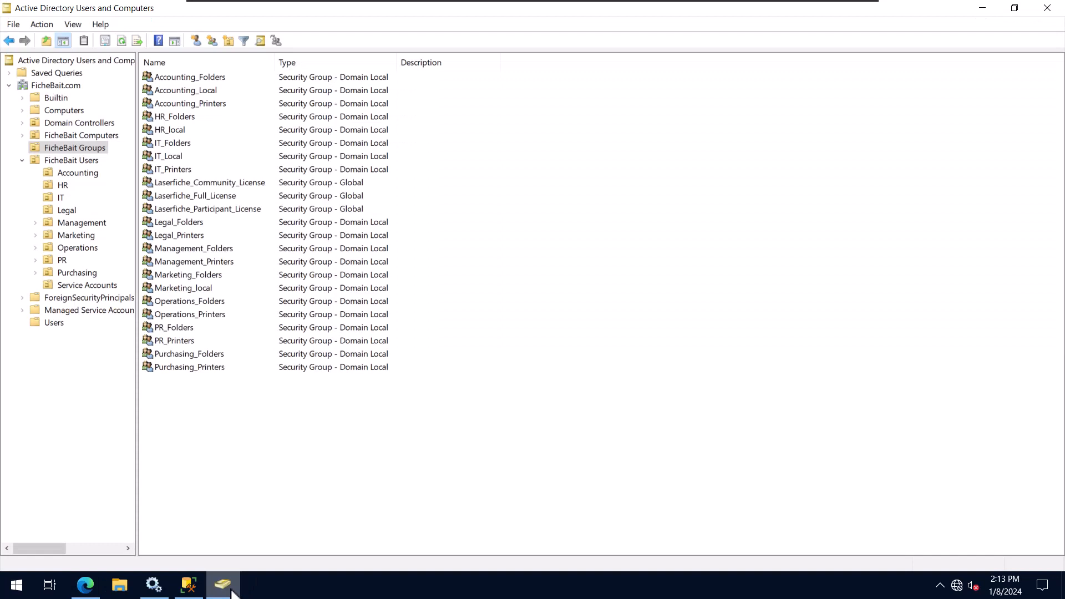
mouse_move(265, 193)
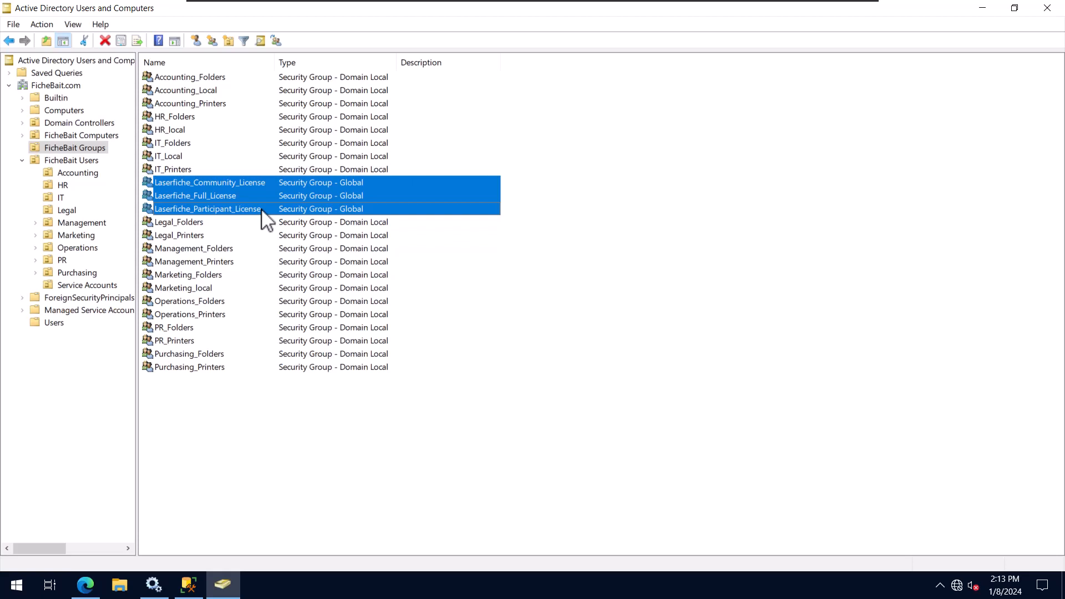
mouse_move(966, 34)
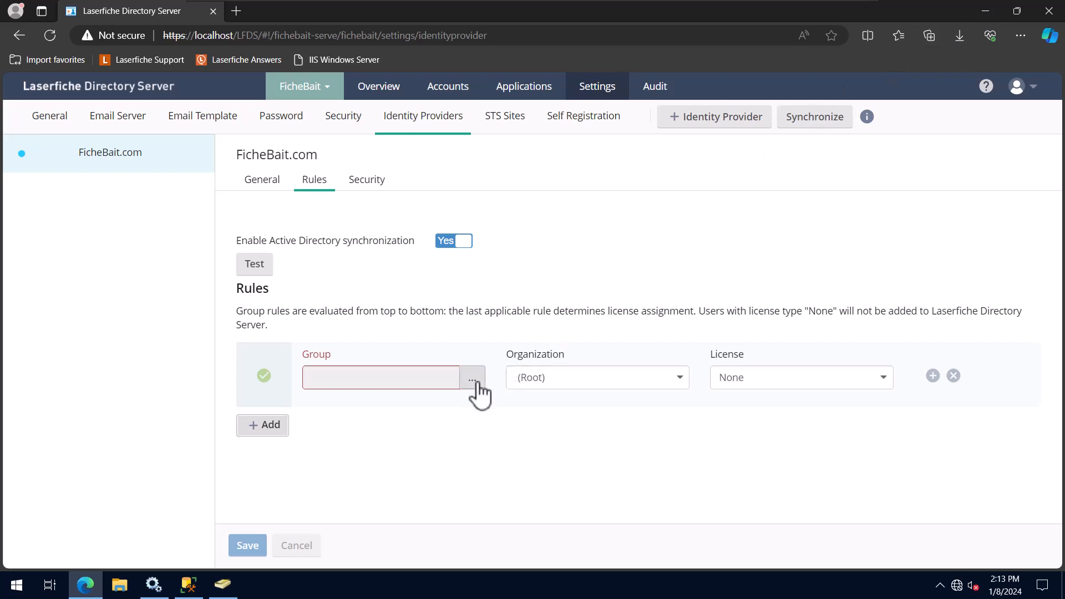
Step: Search the entire directory for Laserfiche groups and choose Laserfiche_Community_License for the rule
left_click(474, 378)
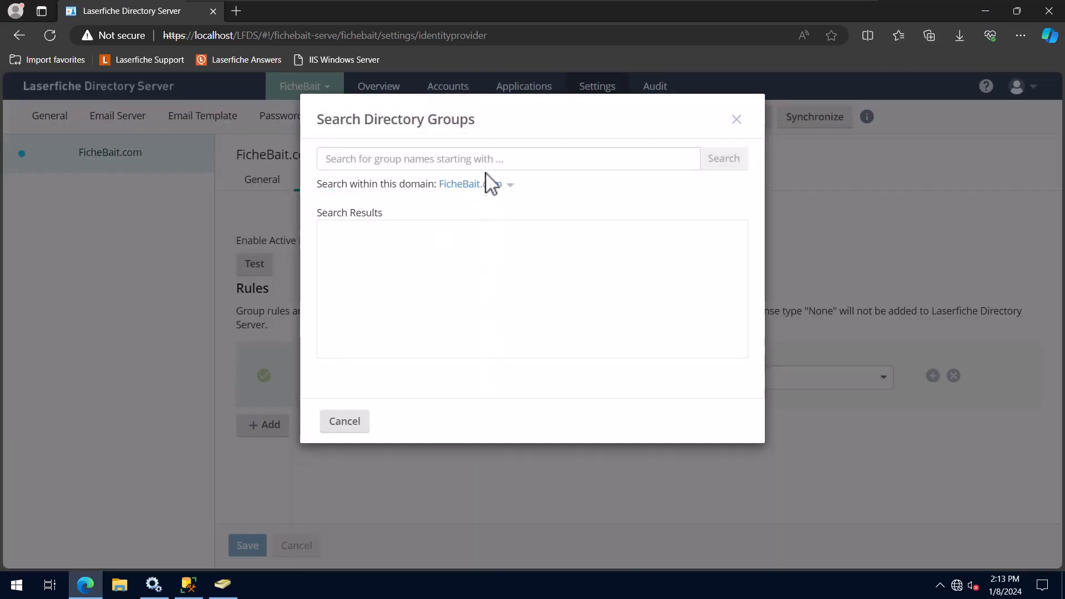
left_click(508, 159)
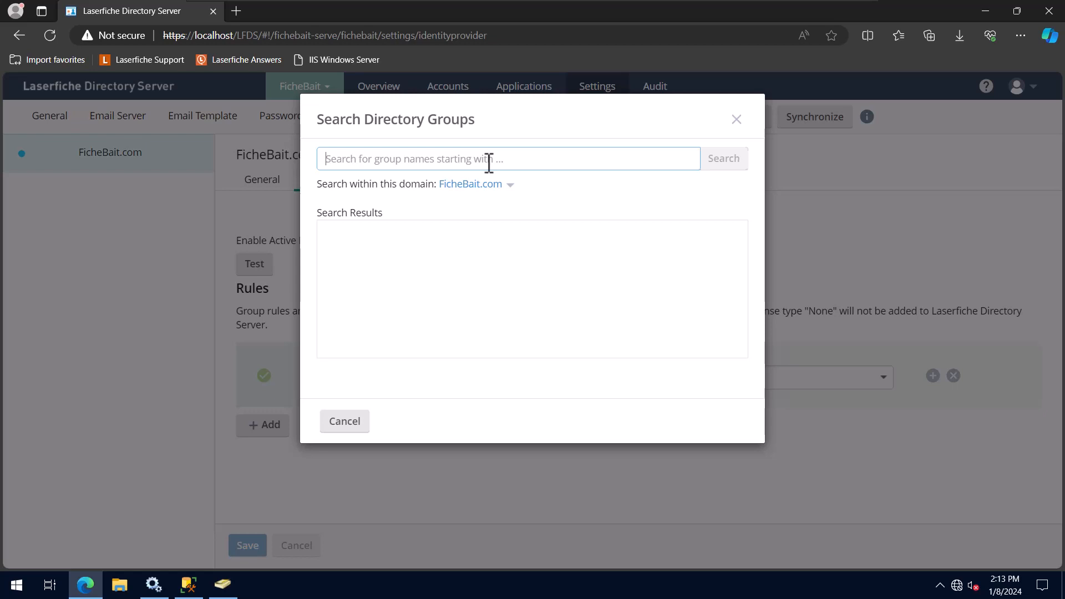
type("Laserfiche")
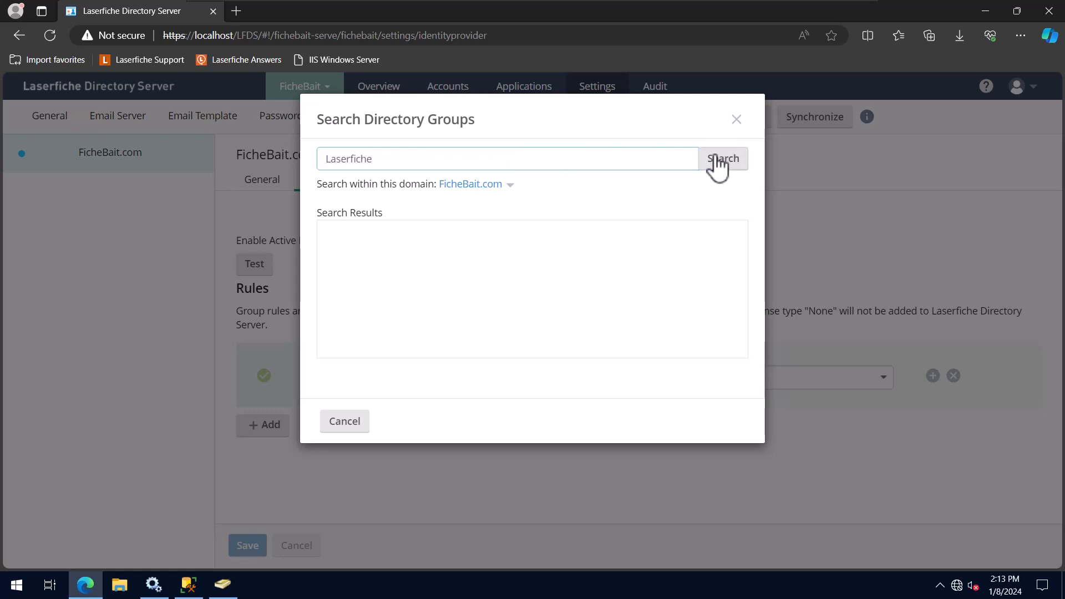
left_click(722, 158)
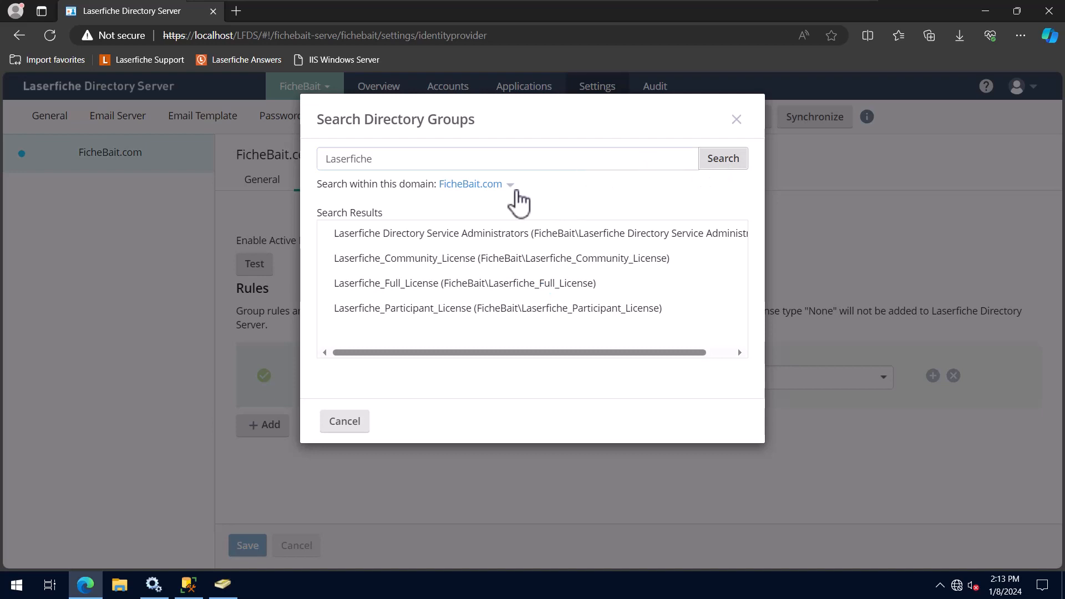
left_click(474, 184)
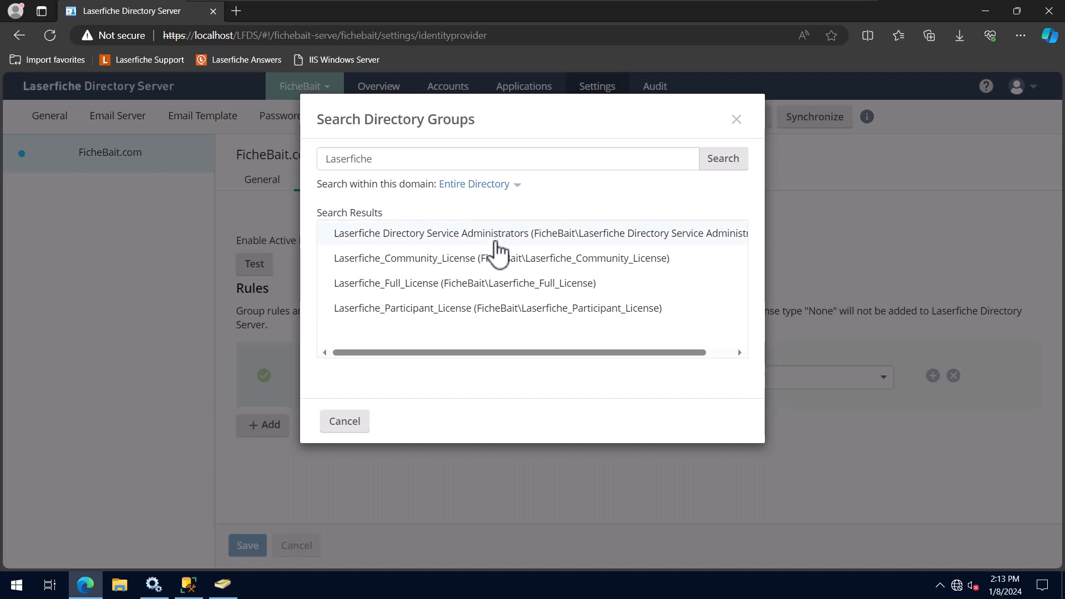
left_click(472, 259)
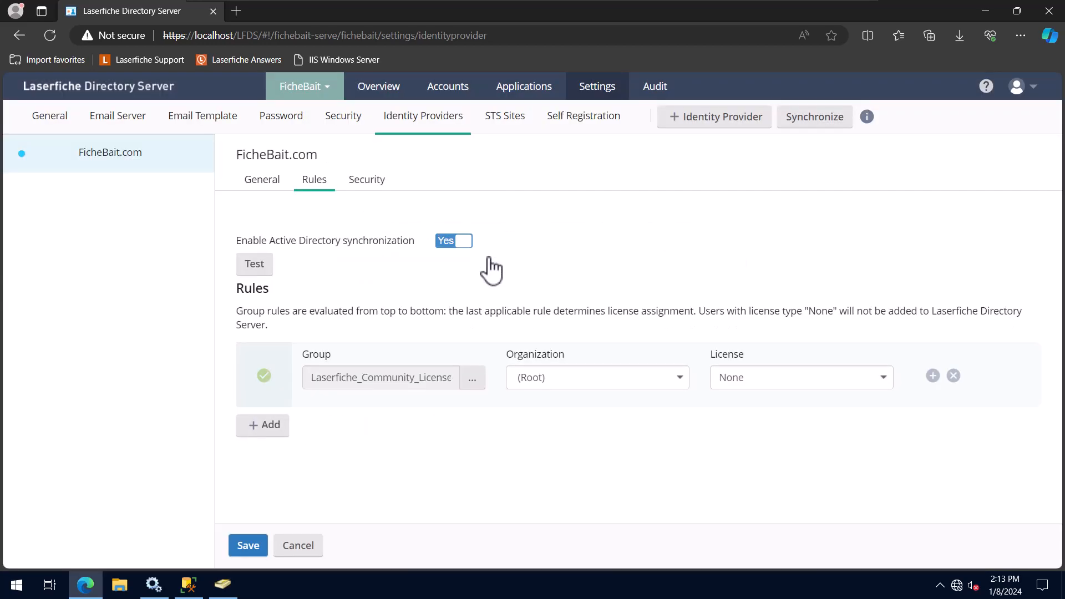
mouse_move(759, 380)
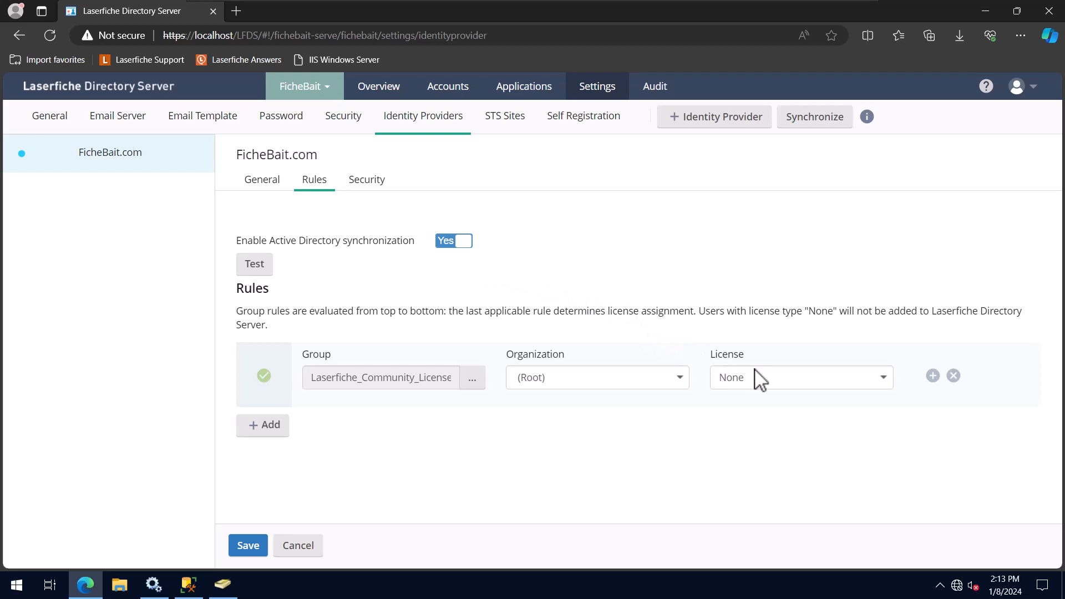
Step: Assign the Community Users license to the Laserfiche_Community_License rule and add a second rule
left_click(801, 377)
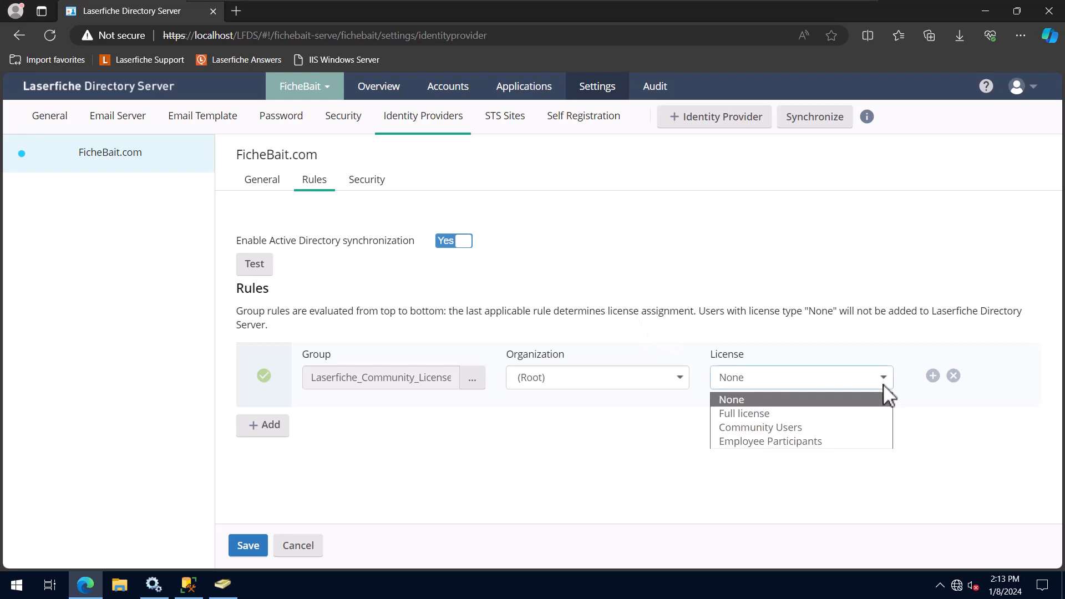
left_click(760, 428)
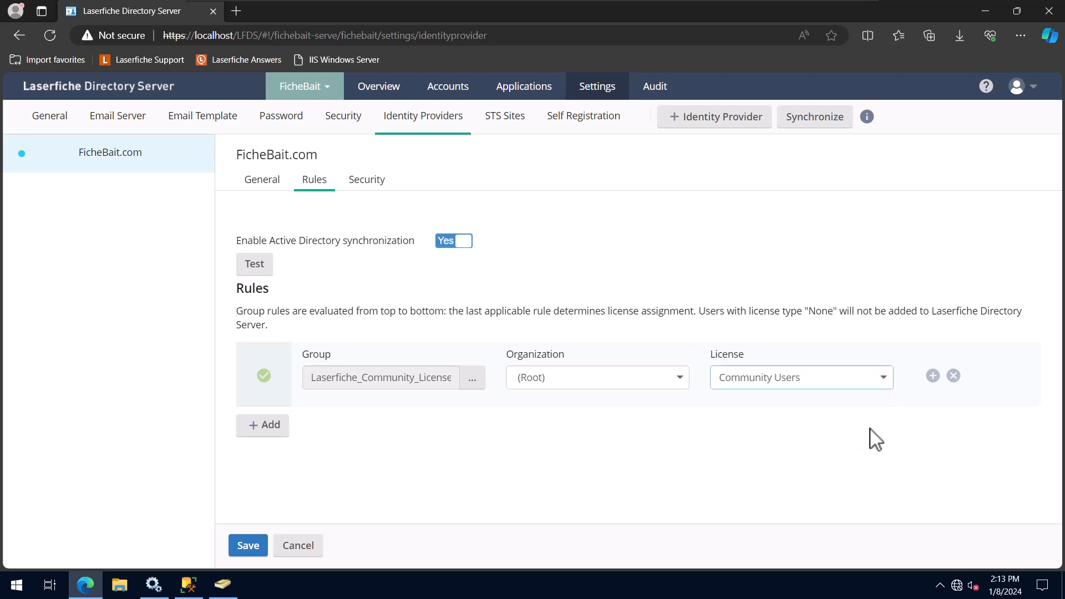
mouse_move(912, 418)
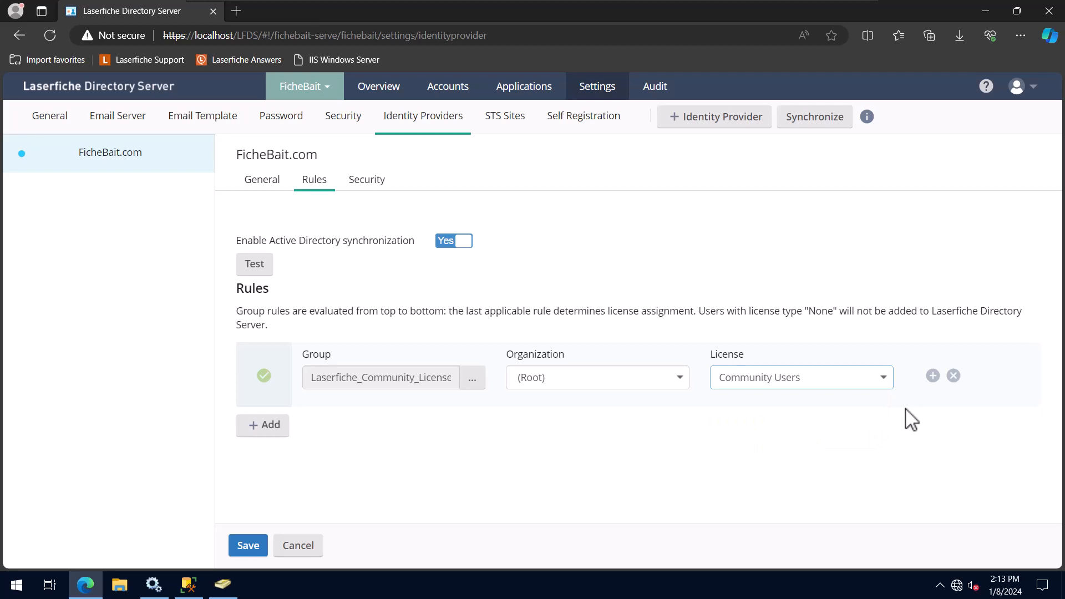
left_click(932, 376)
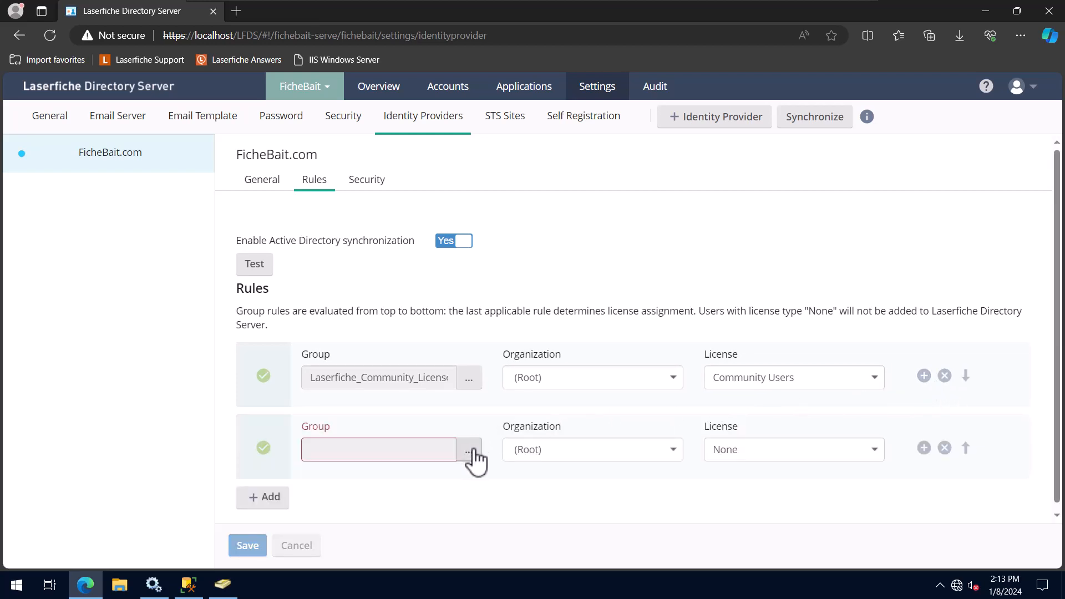
Step: Set the second rule's group to Laserfiche_Full_License with a Full license
left_click(468, 450)
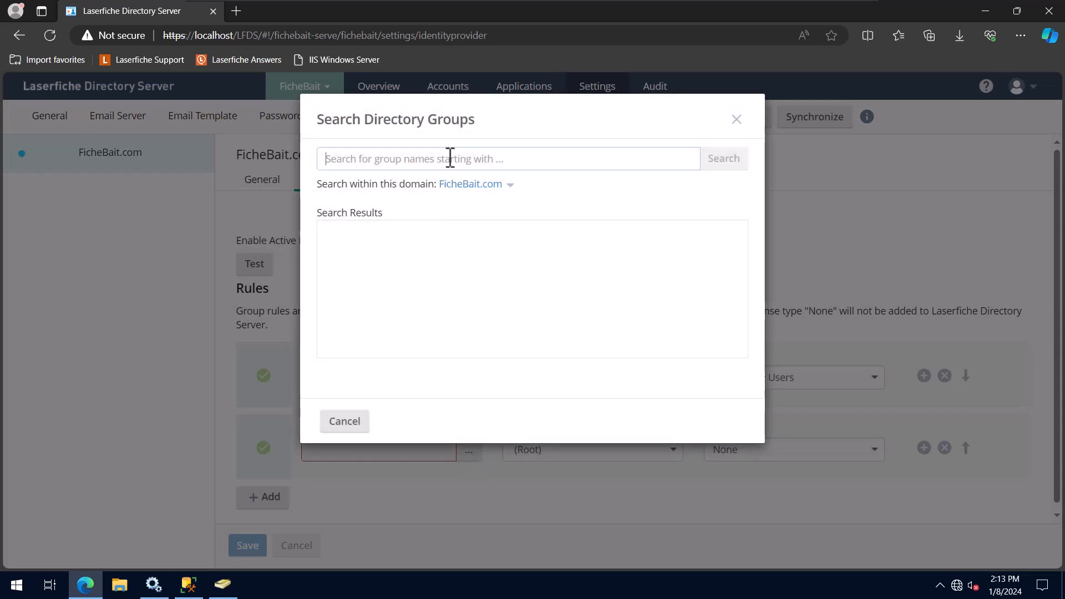
type("Laserfiche")
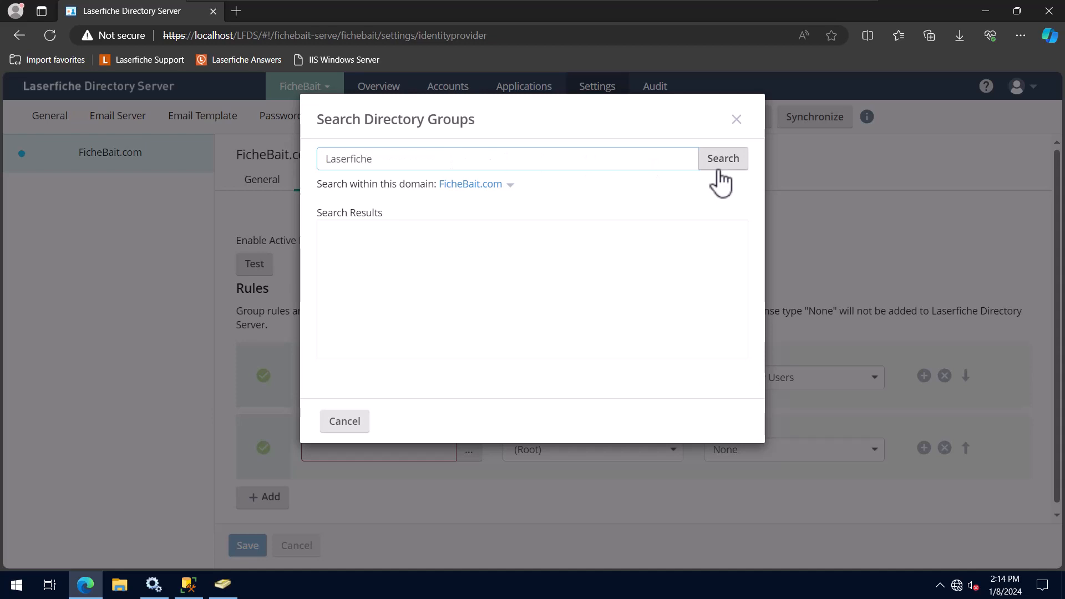
left_click(344, 422)
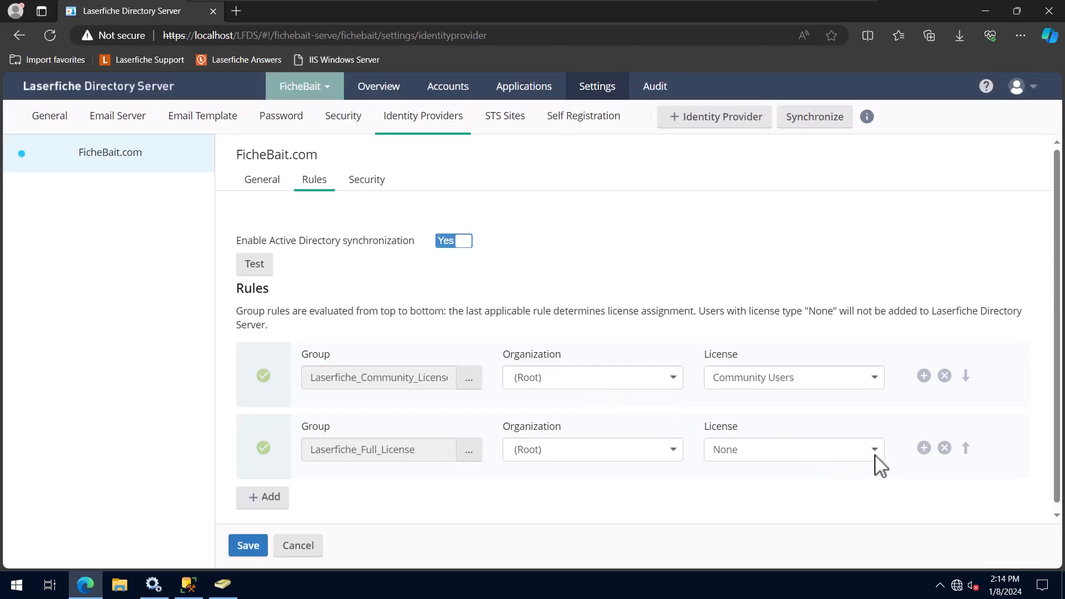
left_click(792, 449)
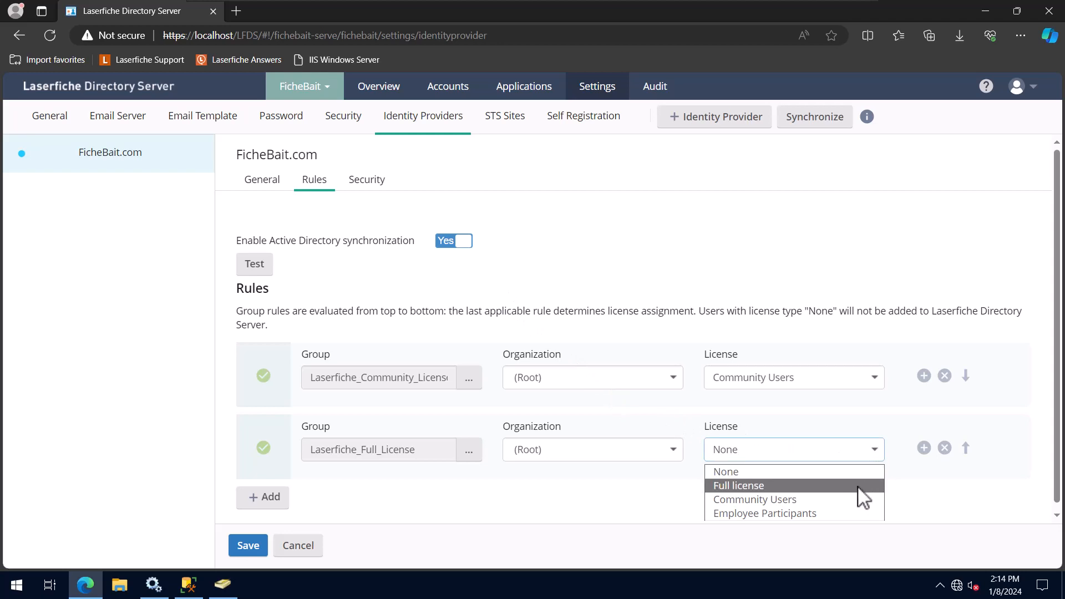
left_click(737, 485)
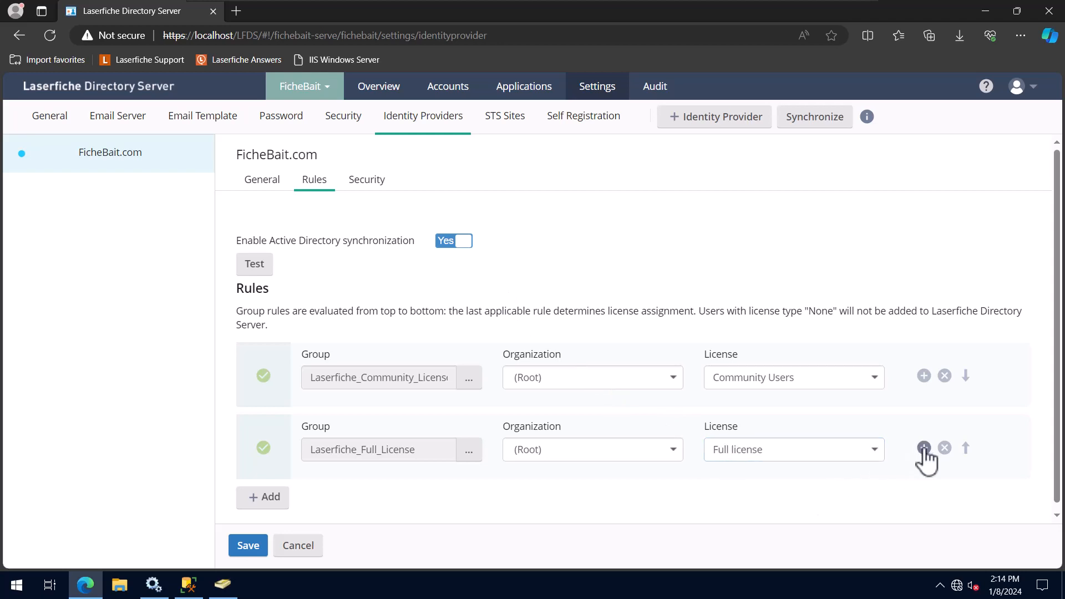
Step: Add a third rule assigning Laserfiche_Participant_License the Employee Participants license
left_click(924, 447)
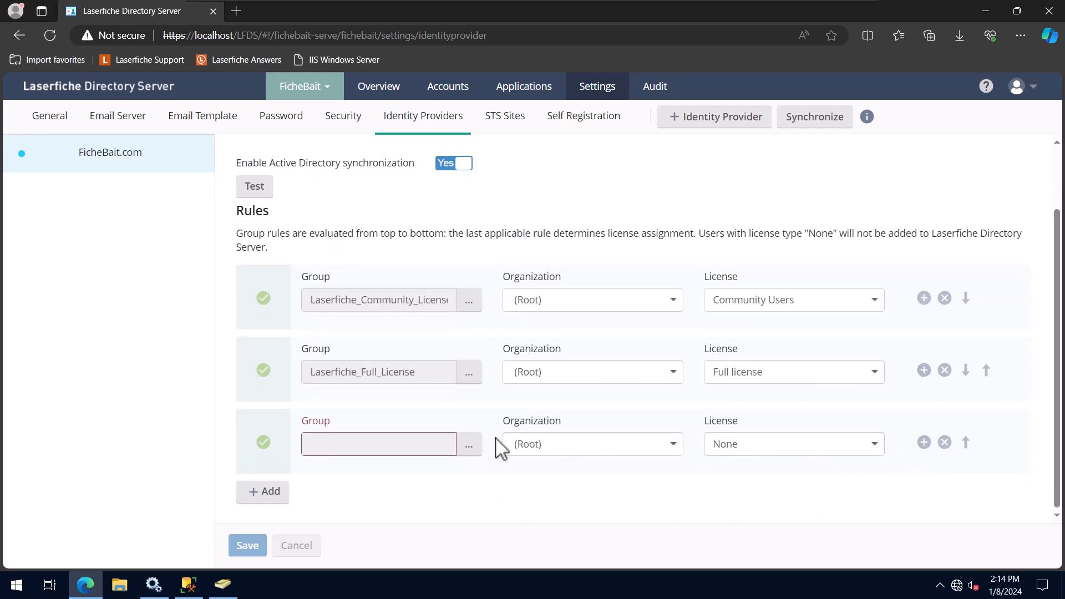
left_click(469, 444)
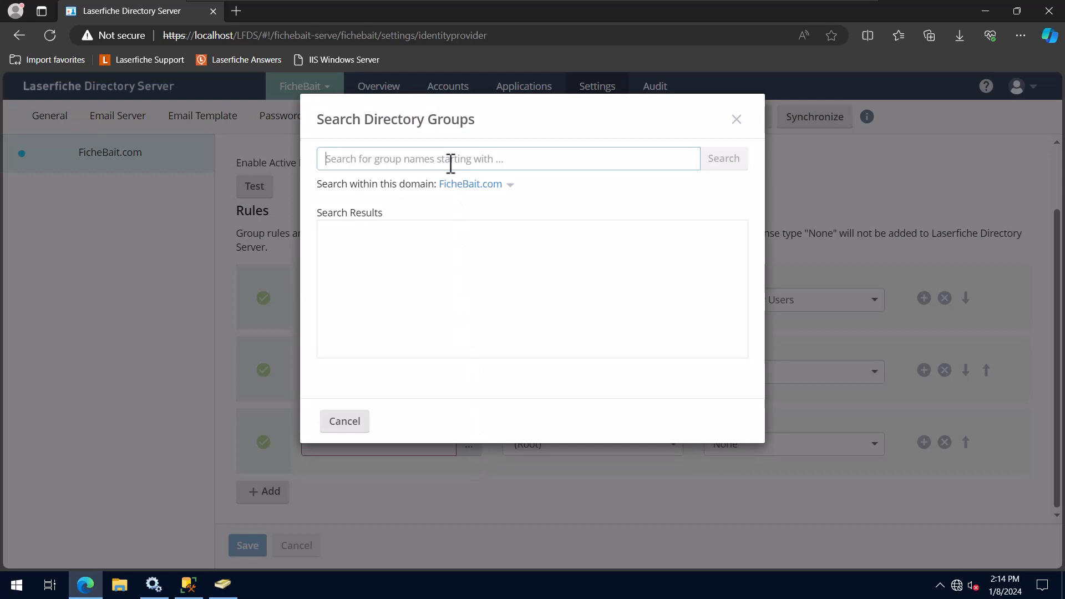
type("Laserfiche")
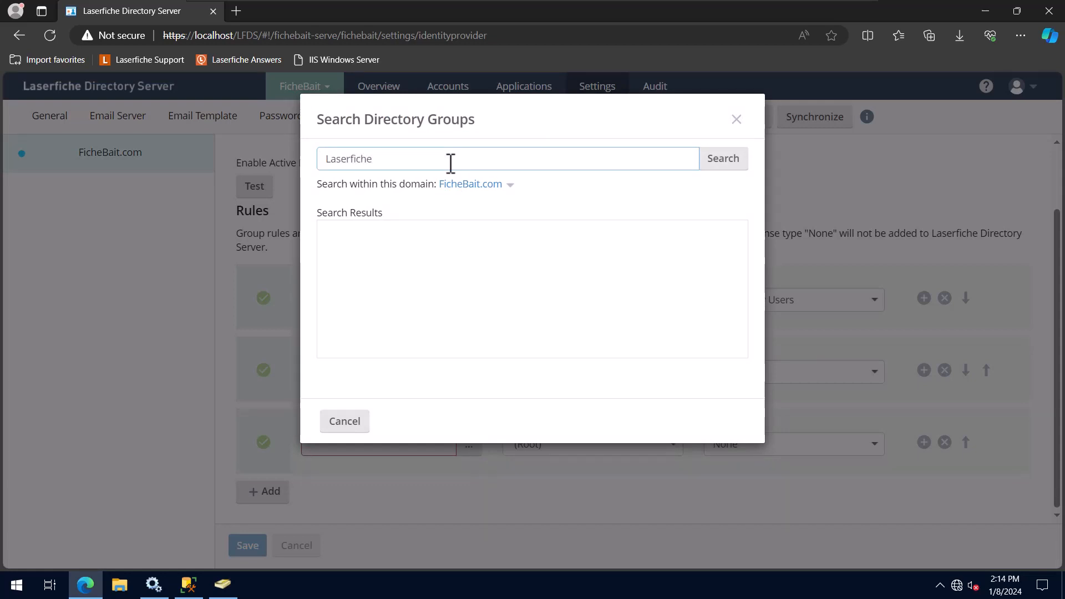
left_click(723, 159)
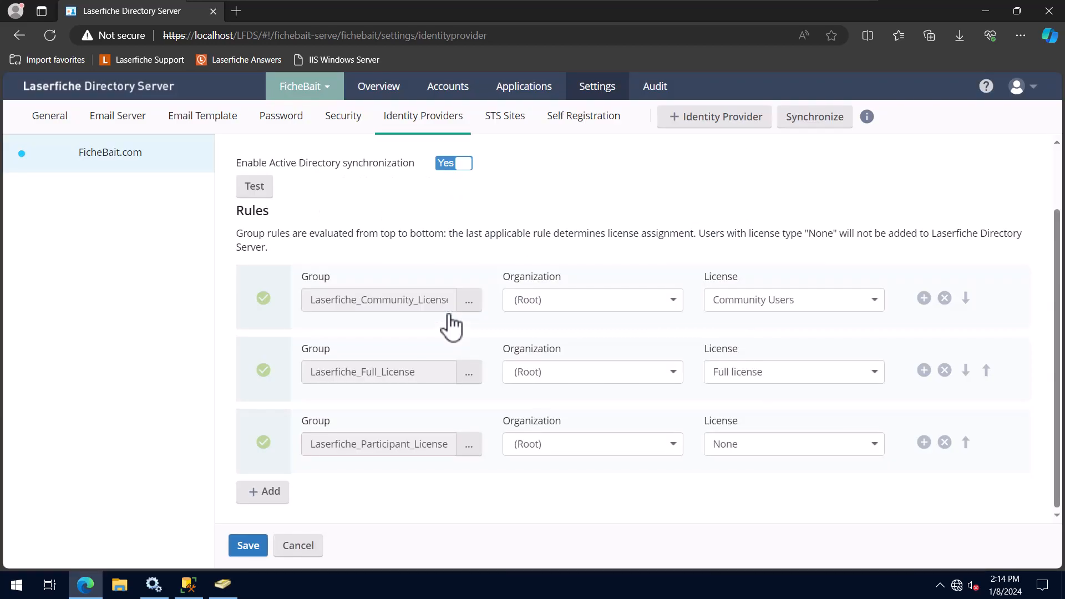
mouse_move(886, 455)
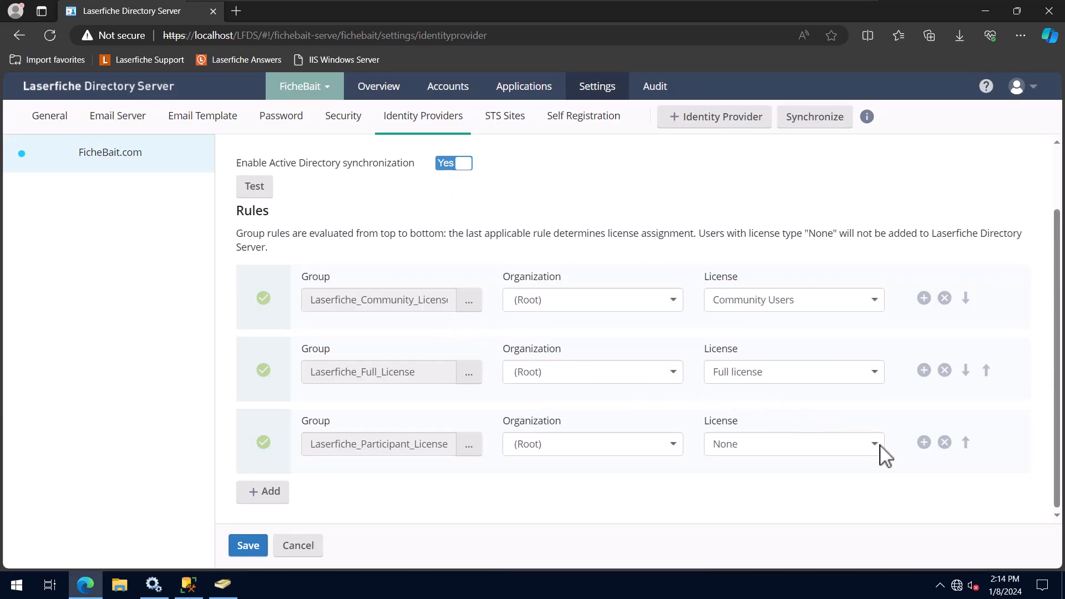
left_click(793, 444)
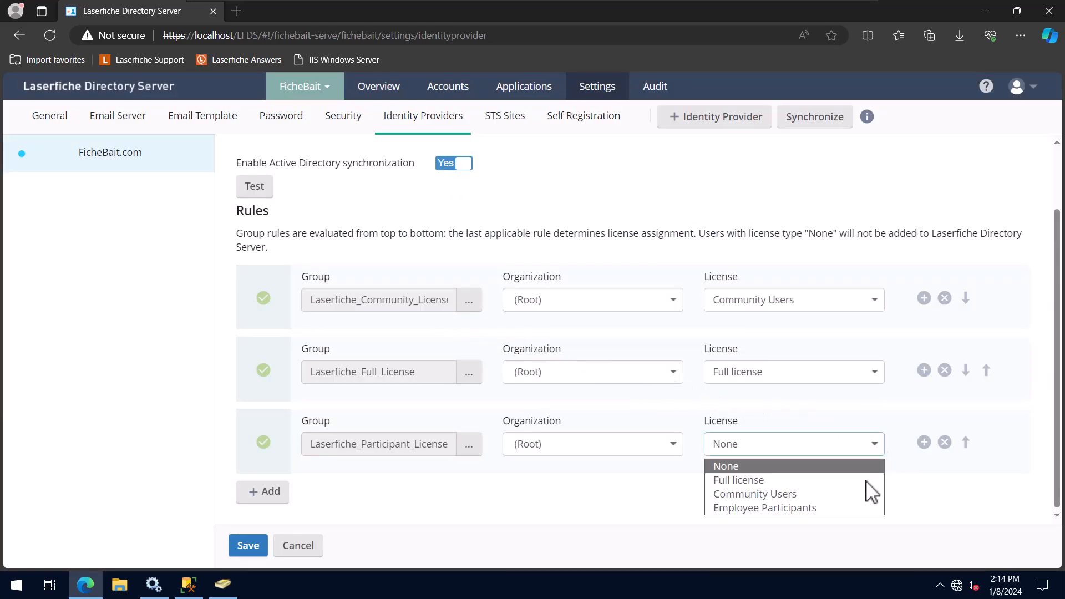
left_click(765, 507)
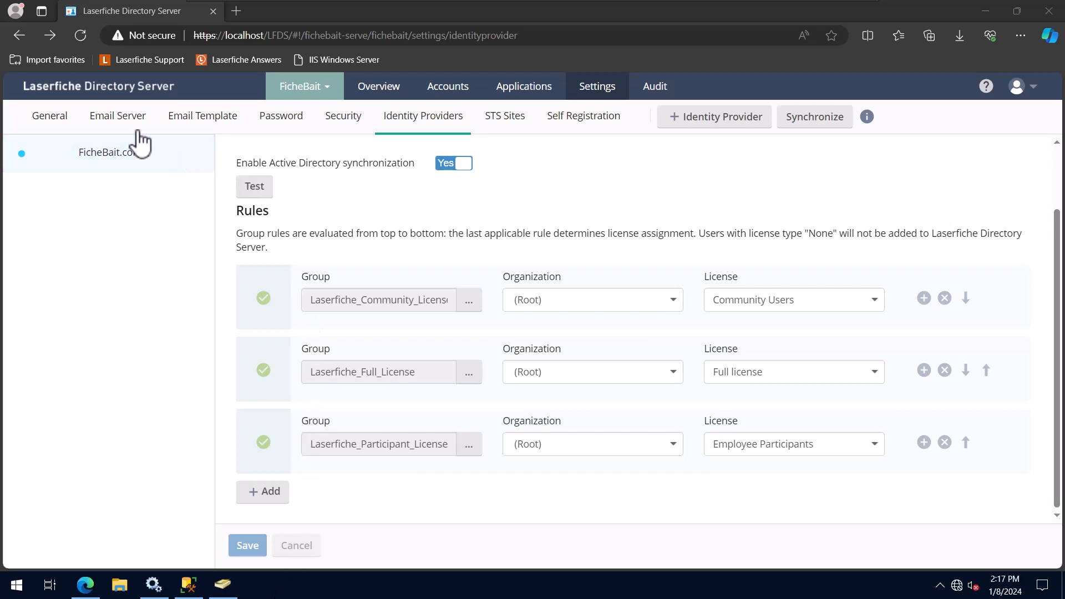
Step: Create a new email server profile named SendGrid with SMTP server smtp.sendgrid.net
left_click(117, 115)
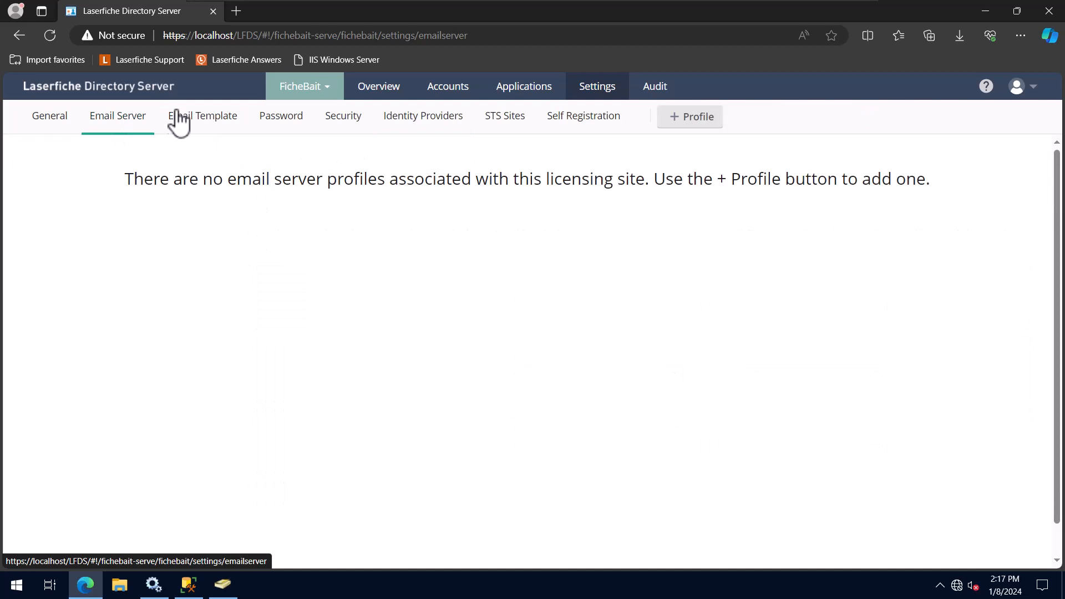
left_click(690, 116)
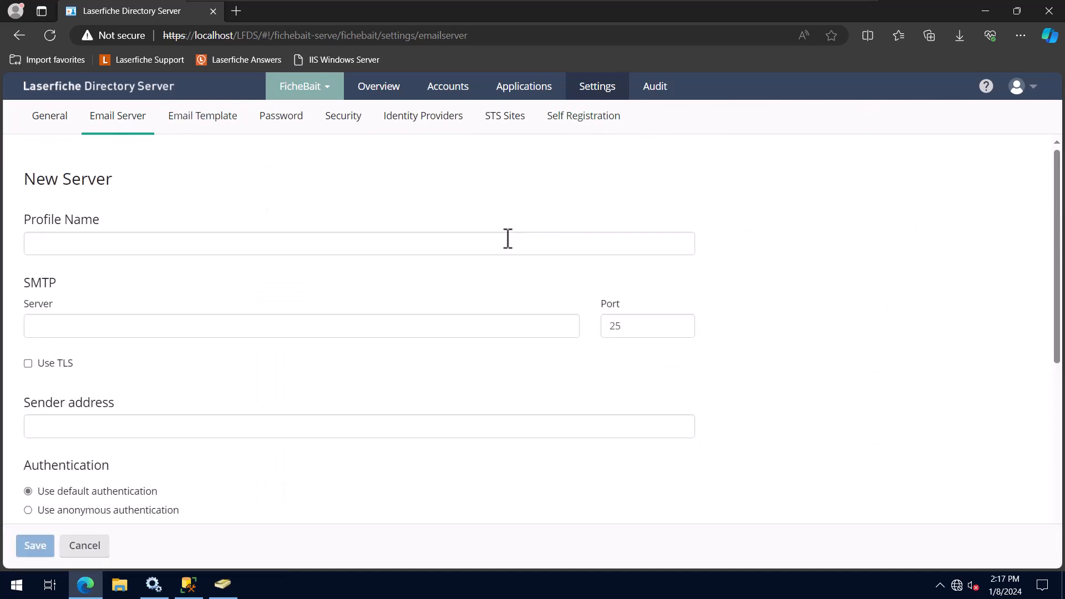
left_click(359, 243)
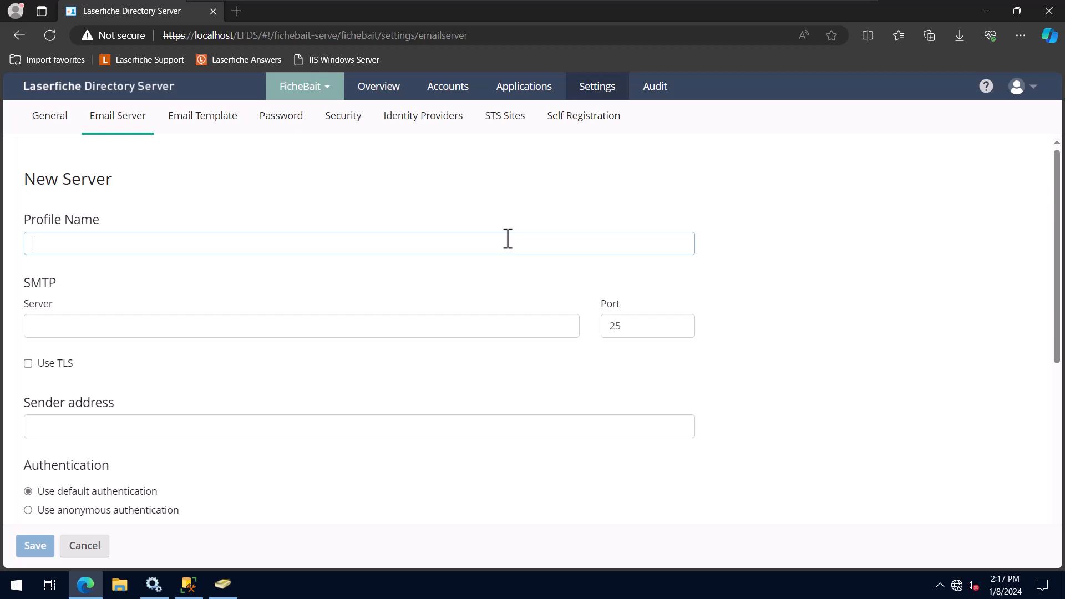
type("Send")
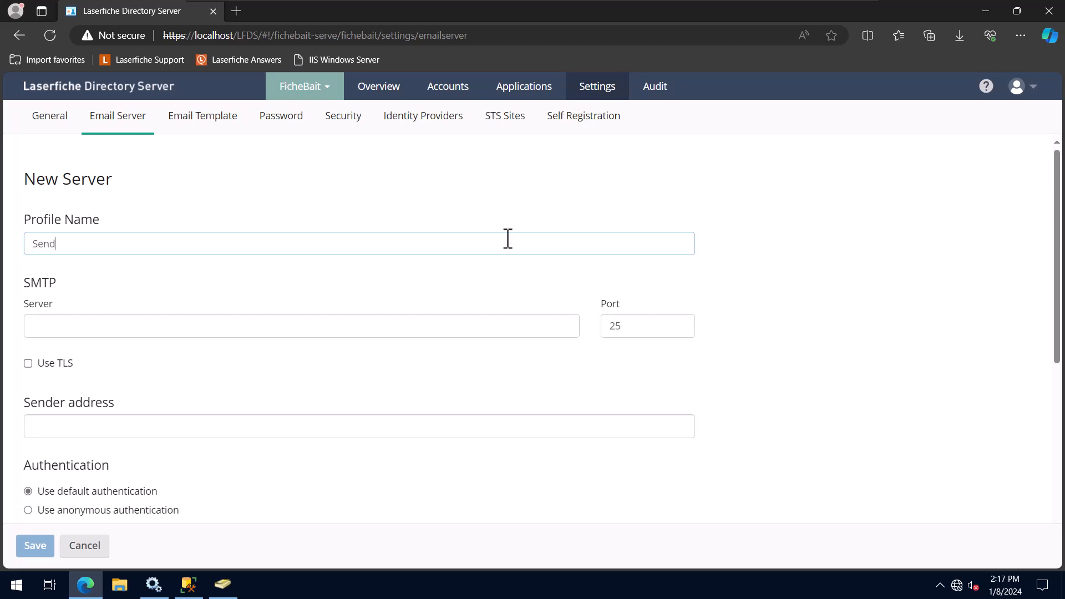
type("Grid")
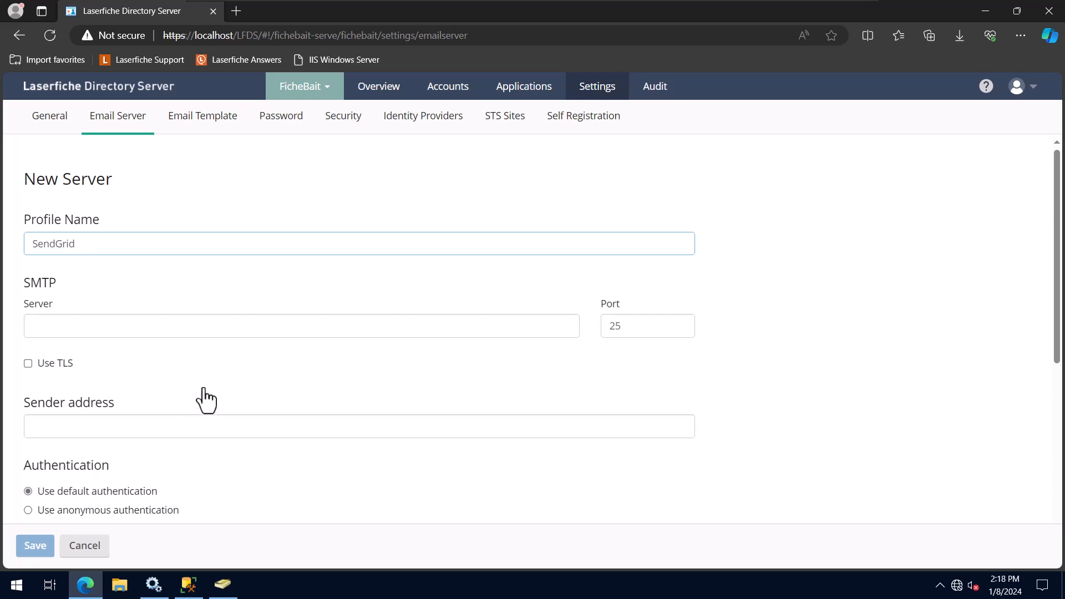
type("smtp.sendgrid.net")
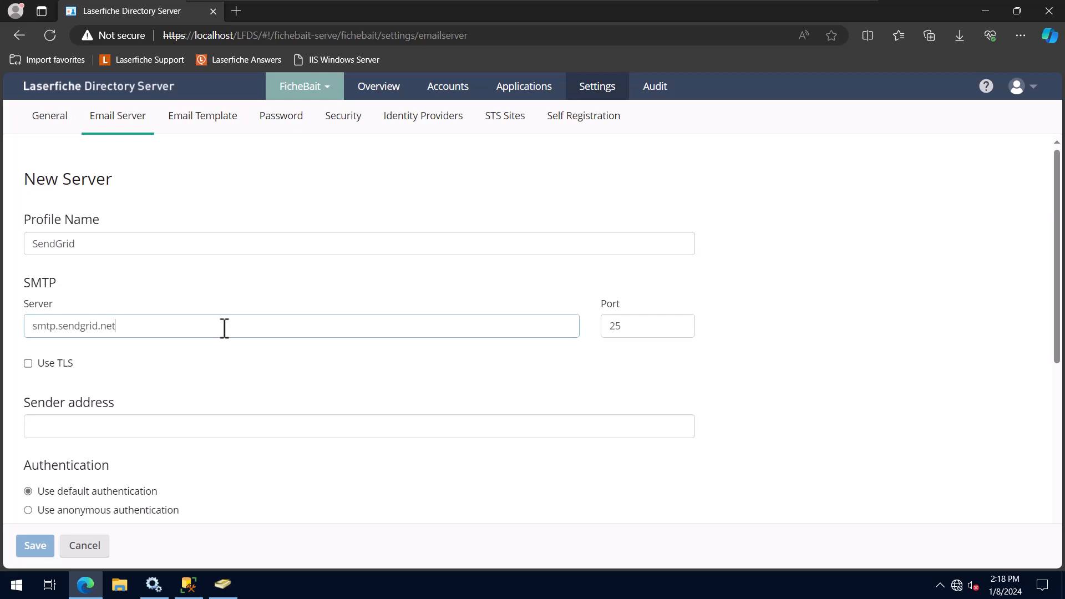
scroll("down", 3)
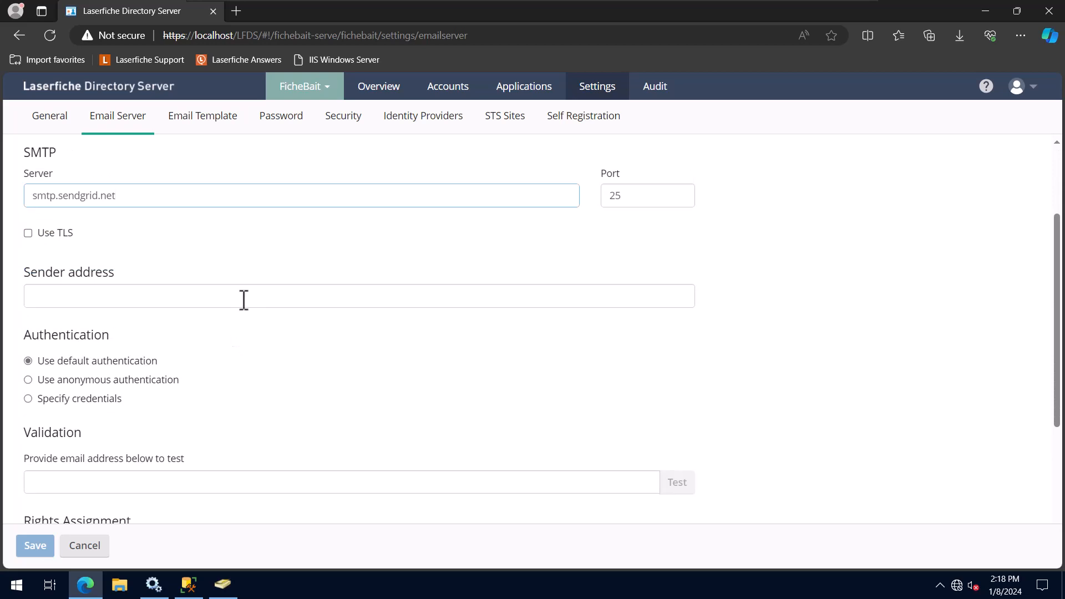
left_click(359, 295)
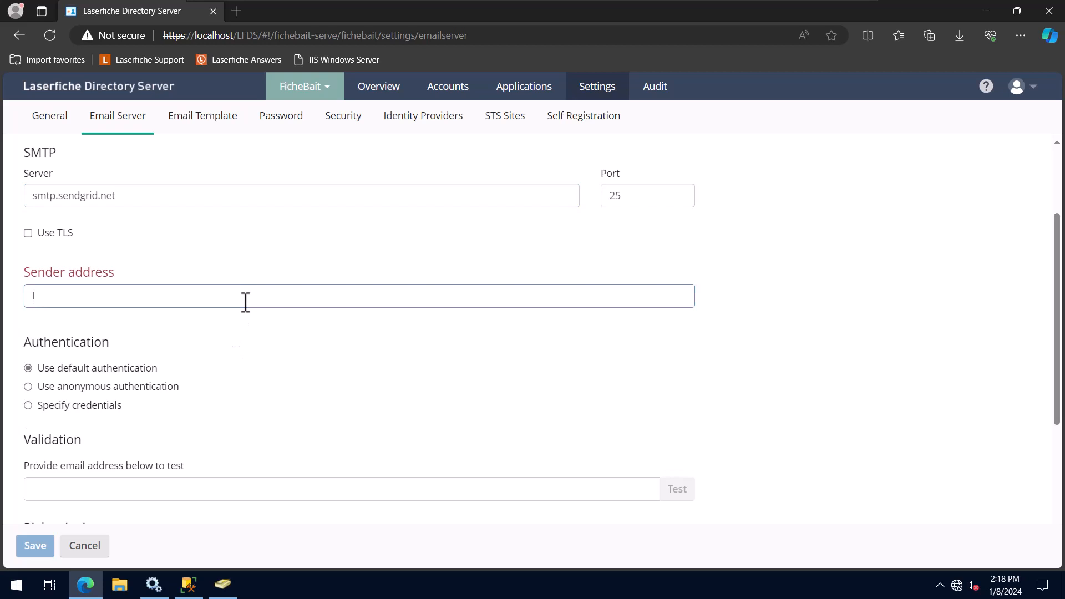
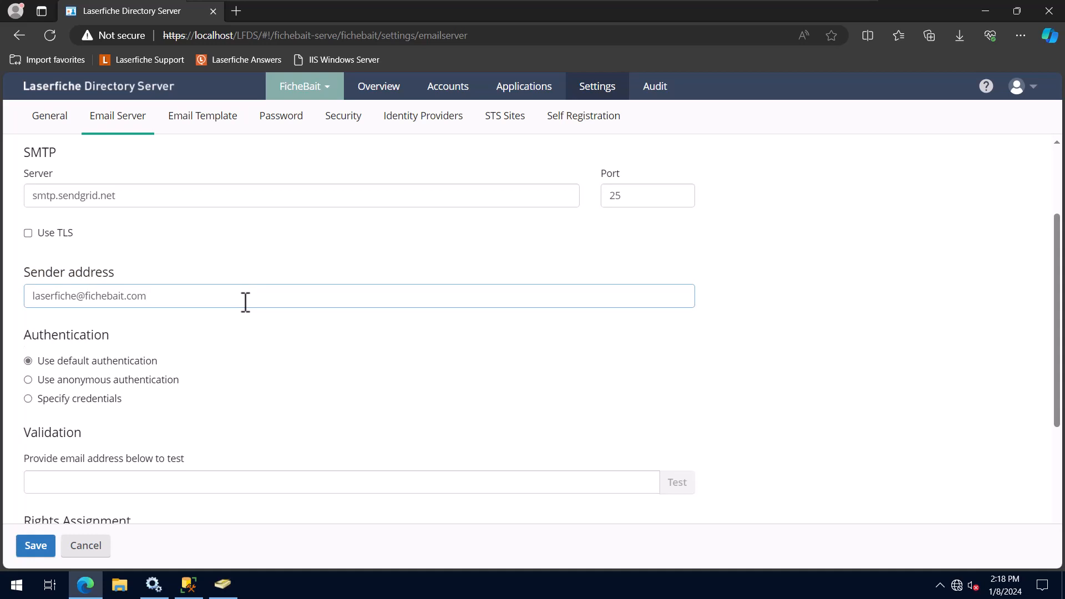
scroll("down", 3)
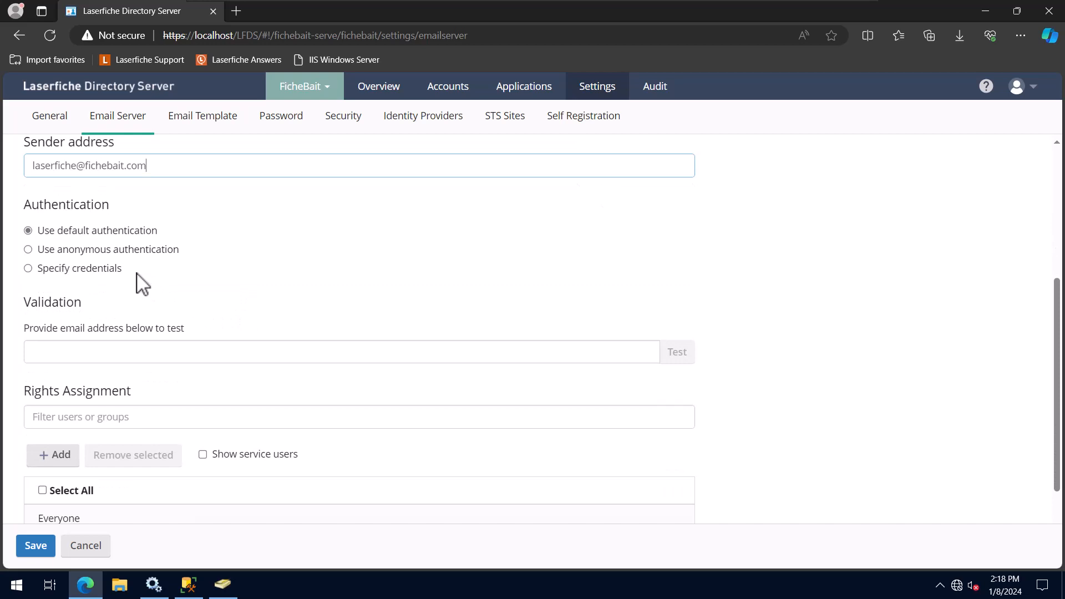
Step: Authenticate with specified credentials, username apikey and a password, on port 587
left_click(28, 267)
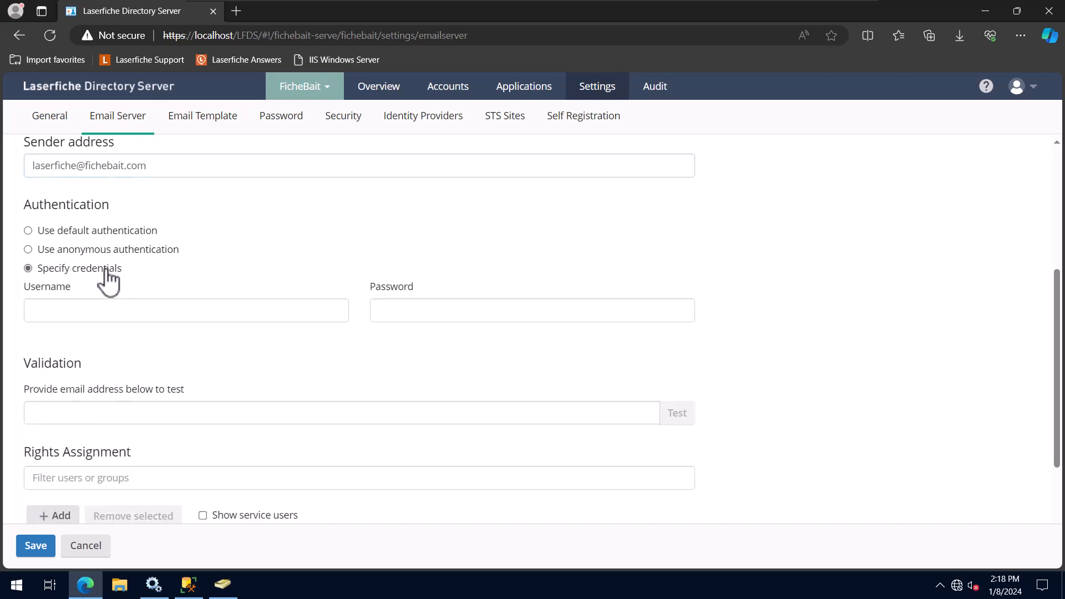
left_click(186, 311)
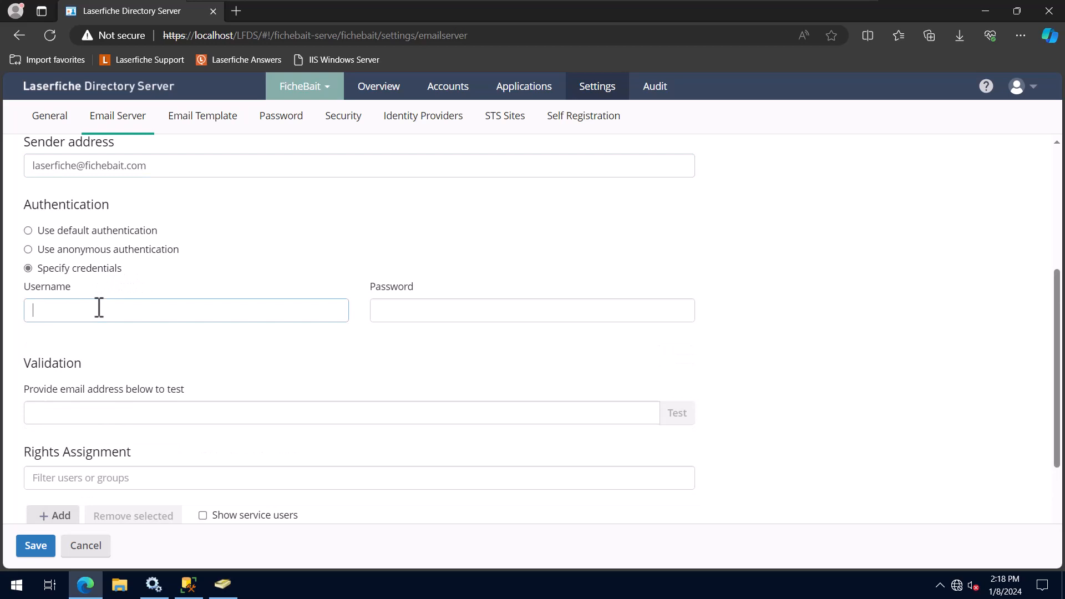
type("api")
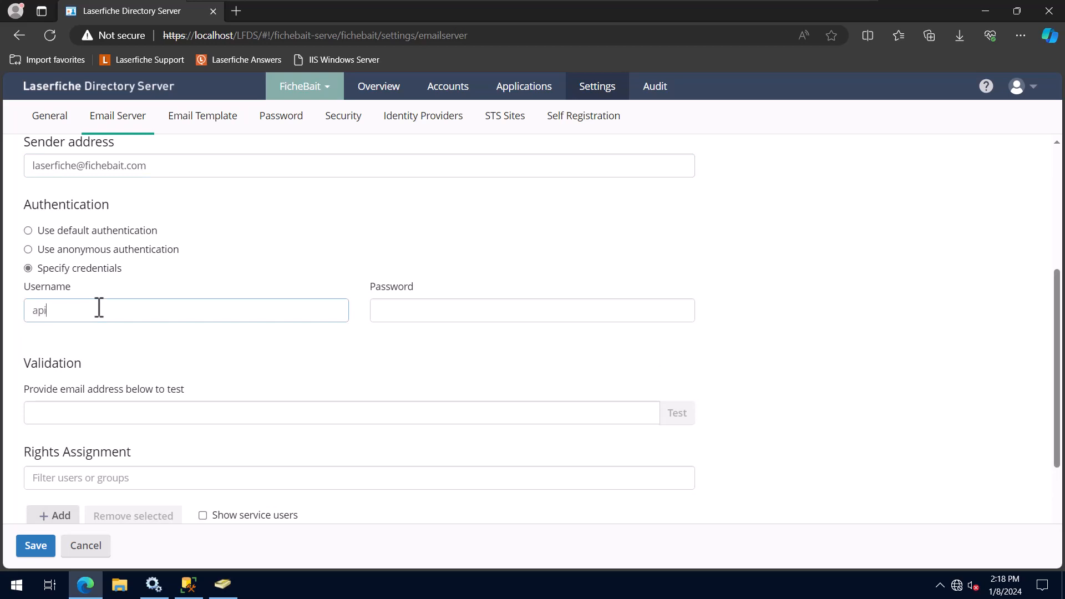
type("key")
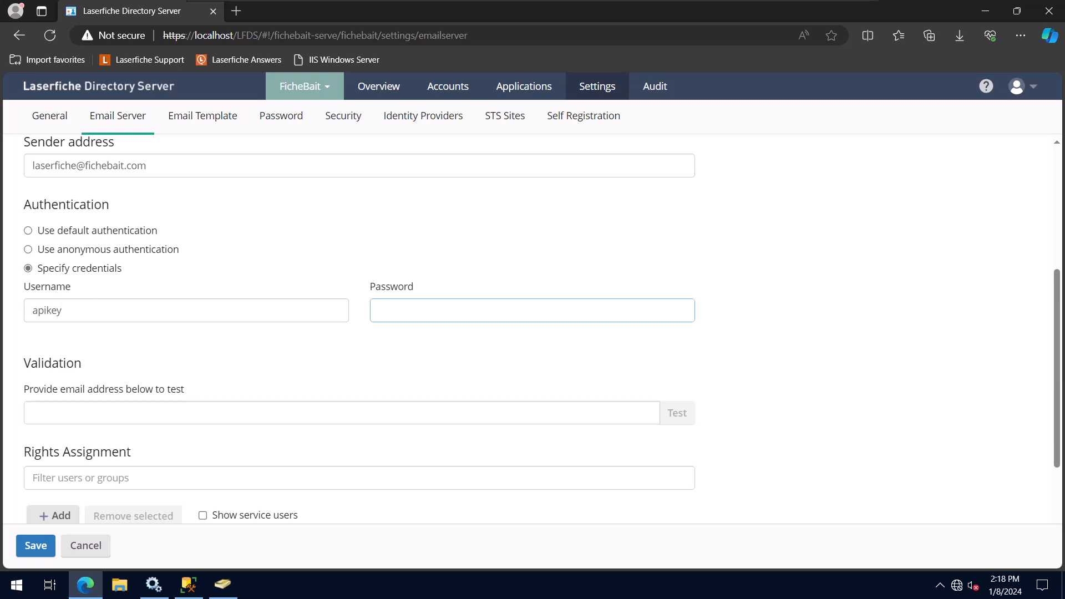
left_click(532, 311)
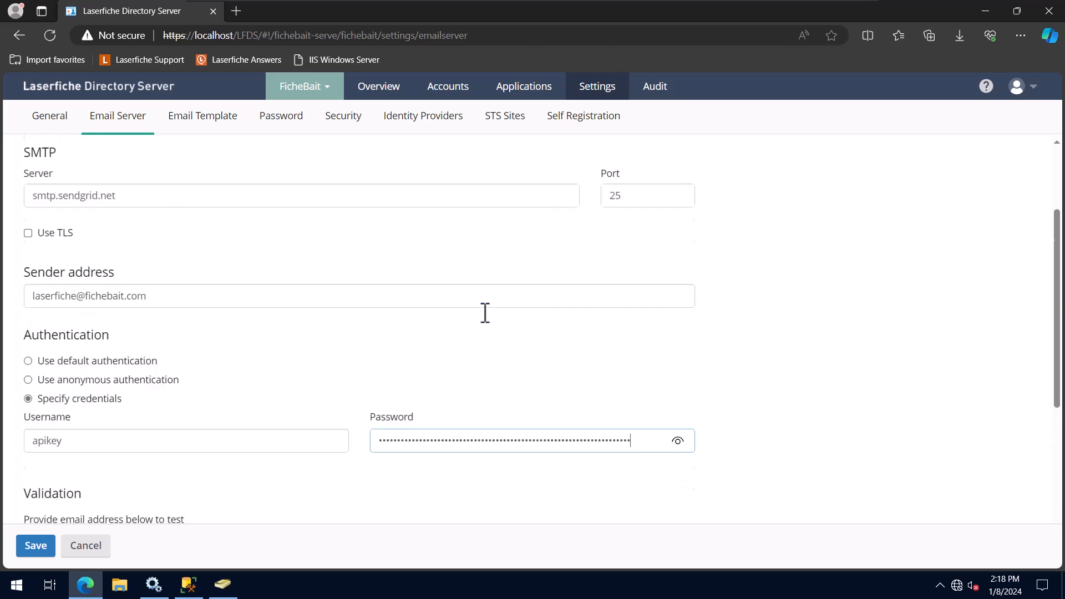
left_click(646, 195)
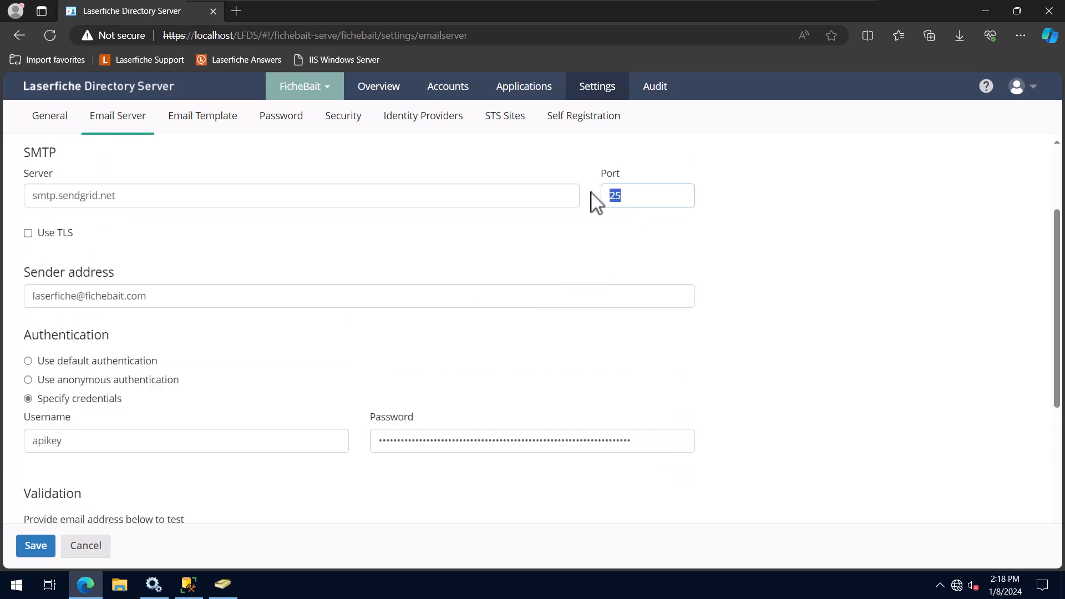
type("587")
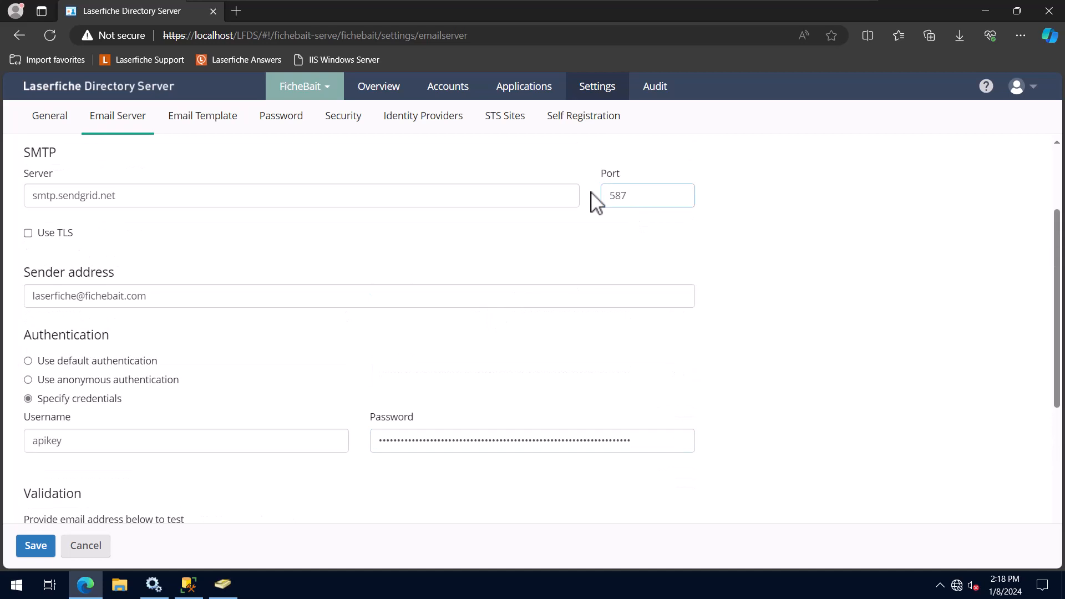
mouse_move(357, 331)
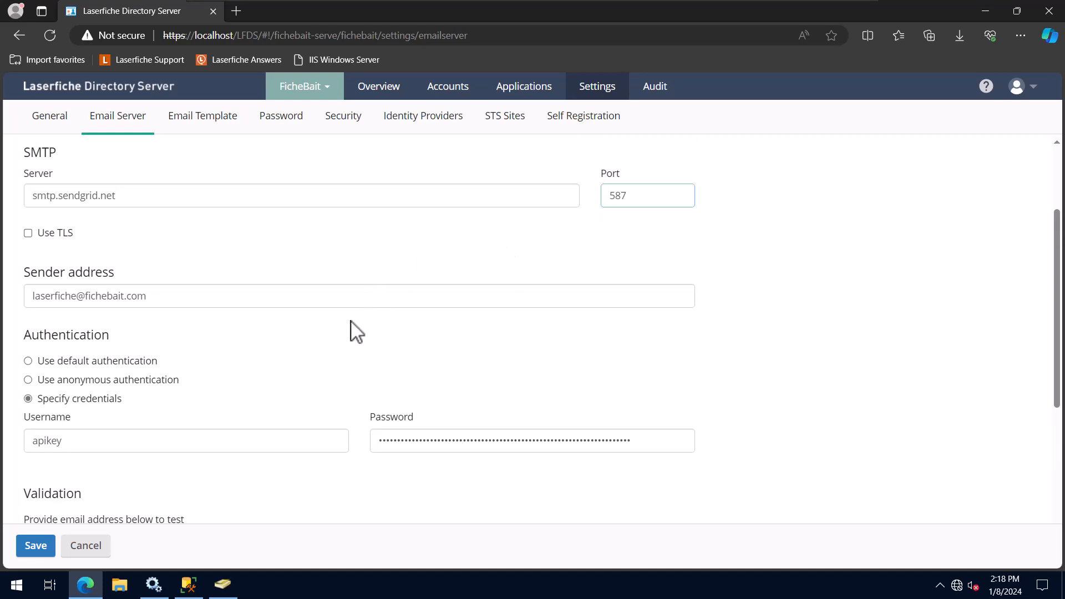
scroll("down", 3)
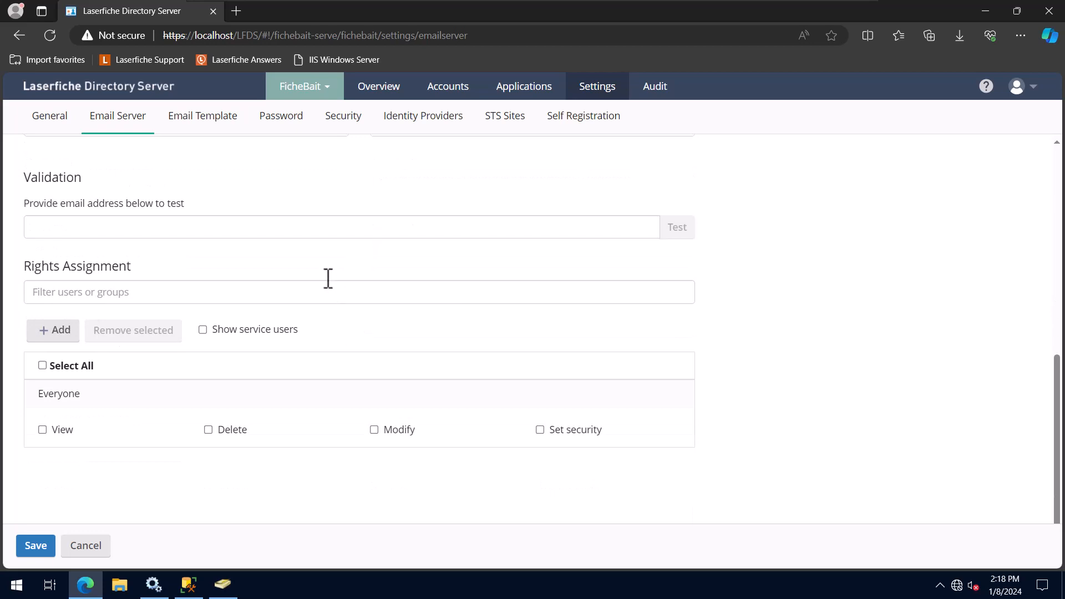
left_click(340, 226)
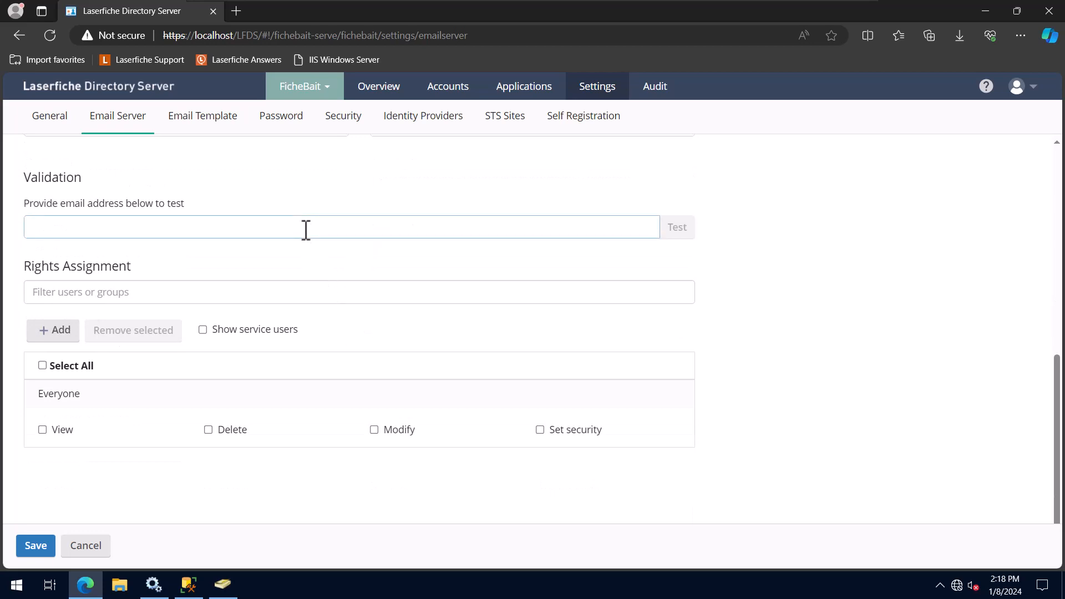
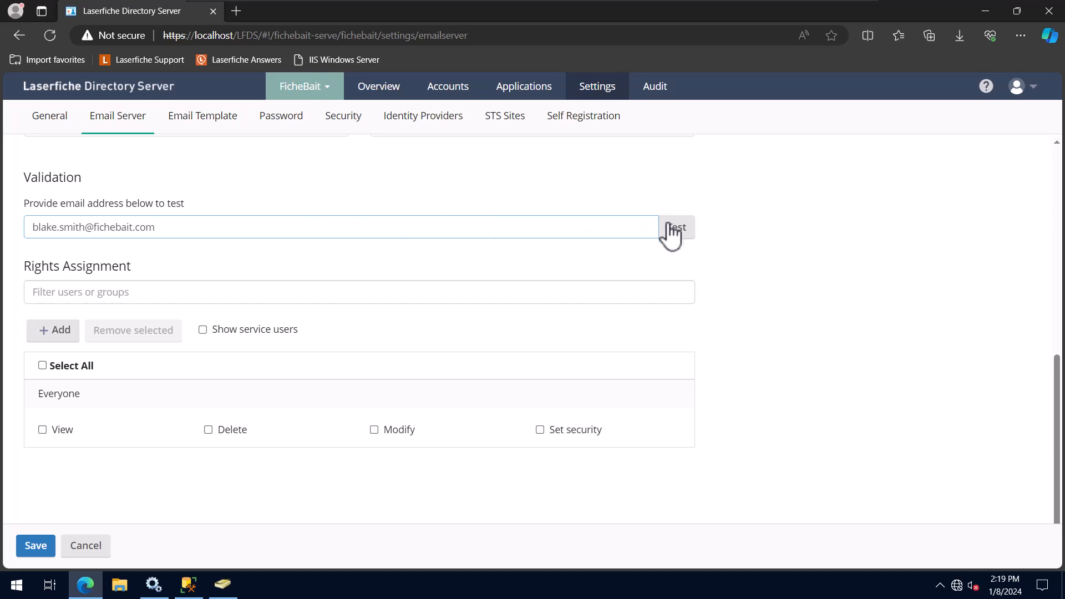
left_click(676, 226)
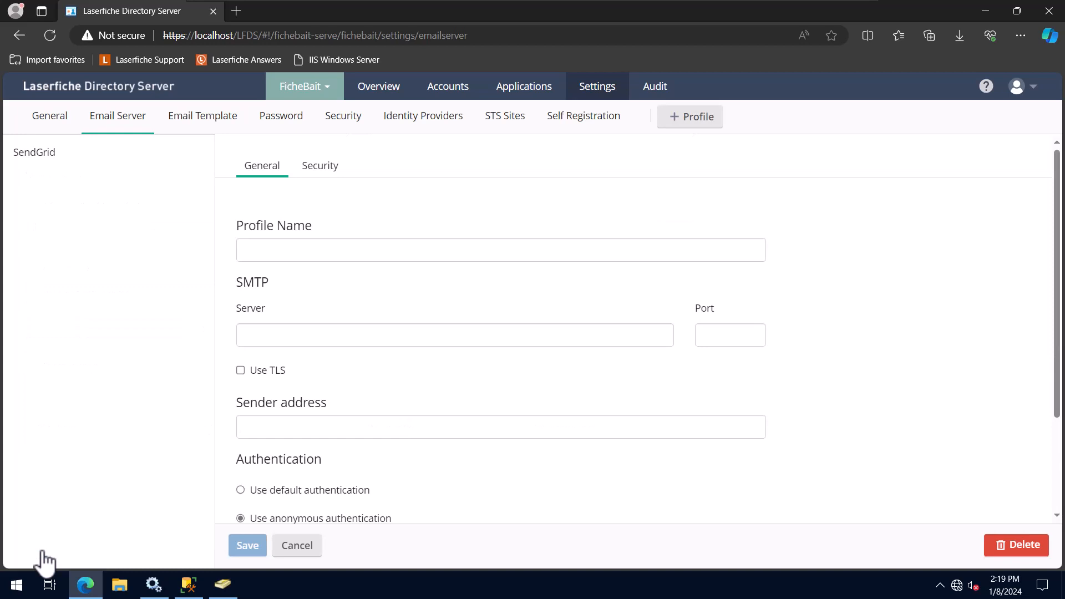
mouse_move(176, 361)
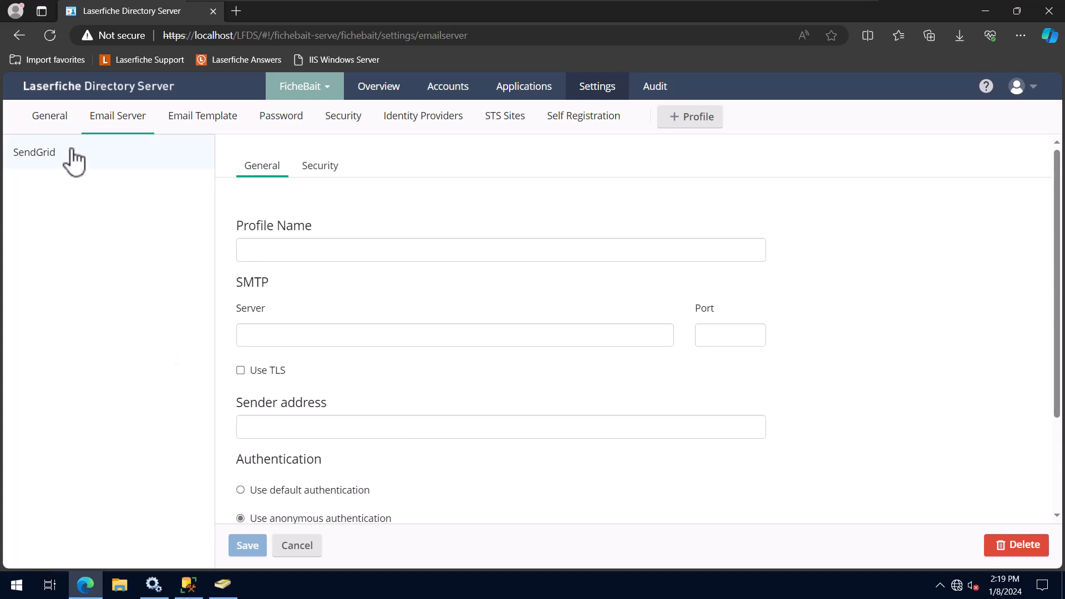
Step: Review the saved SendGrid profile, then switch to the empty Email Template settings
left_click(34, 152)
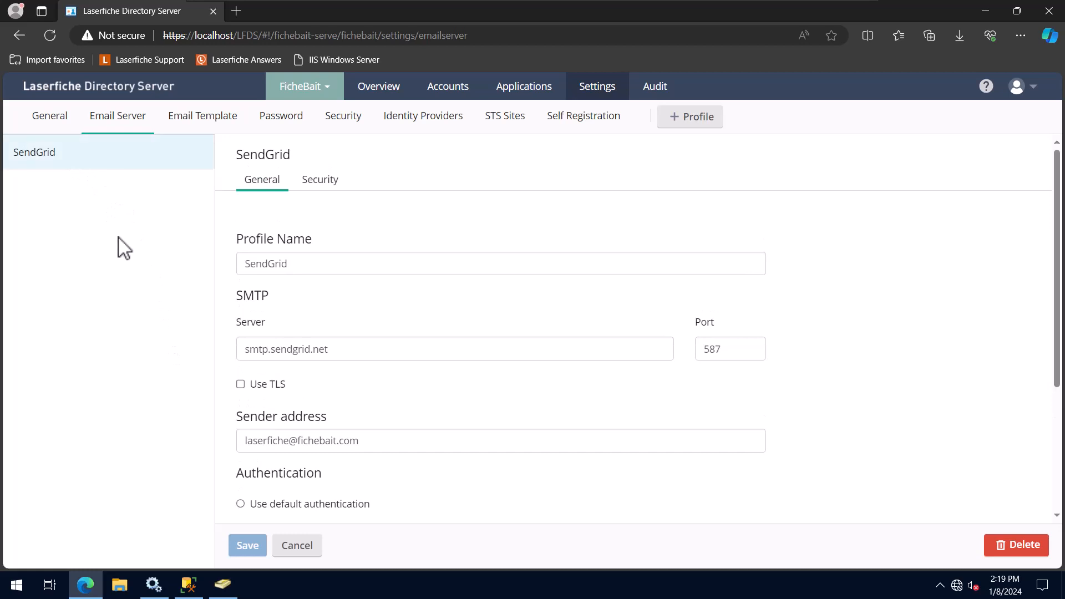
mouse_move(202, 115)
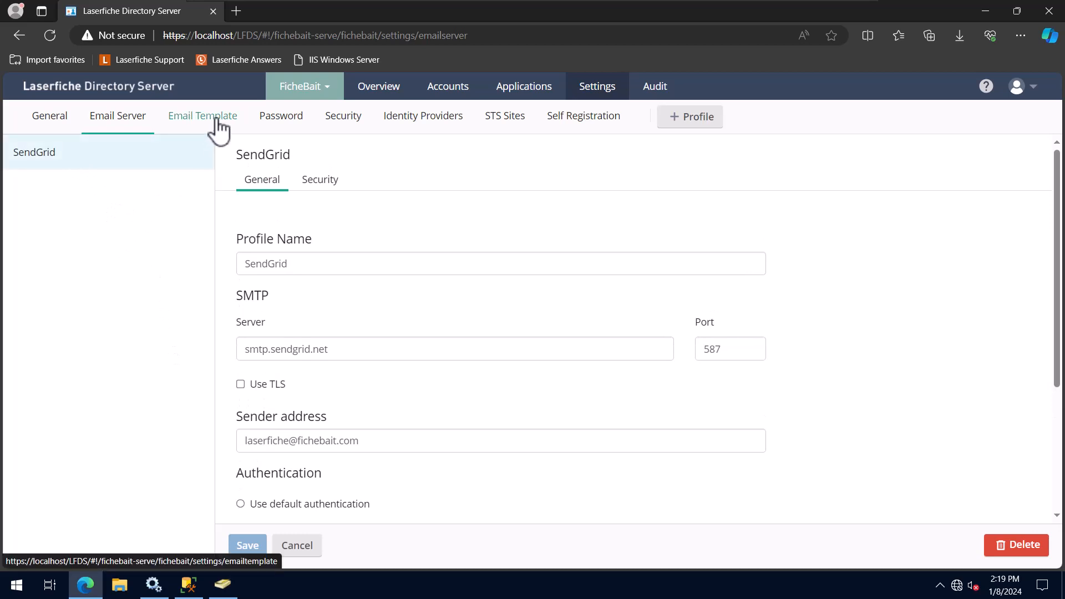
left_click(202, 115)
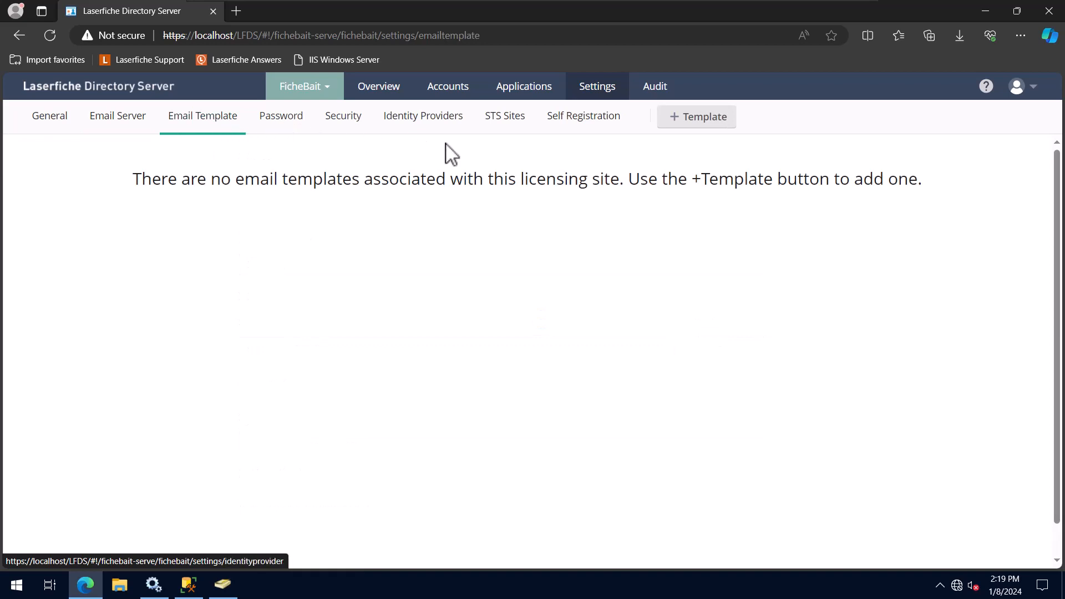
mouse_move(704, 129)
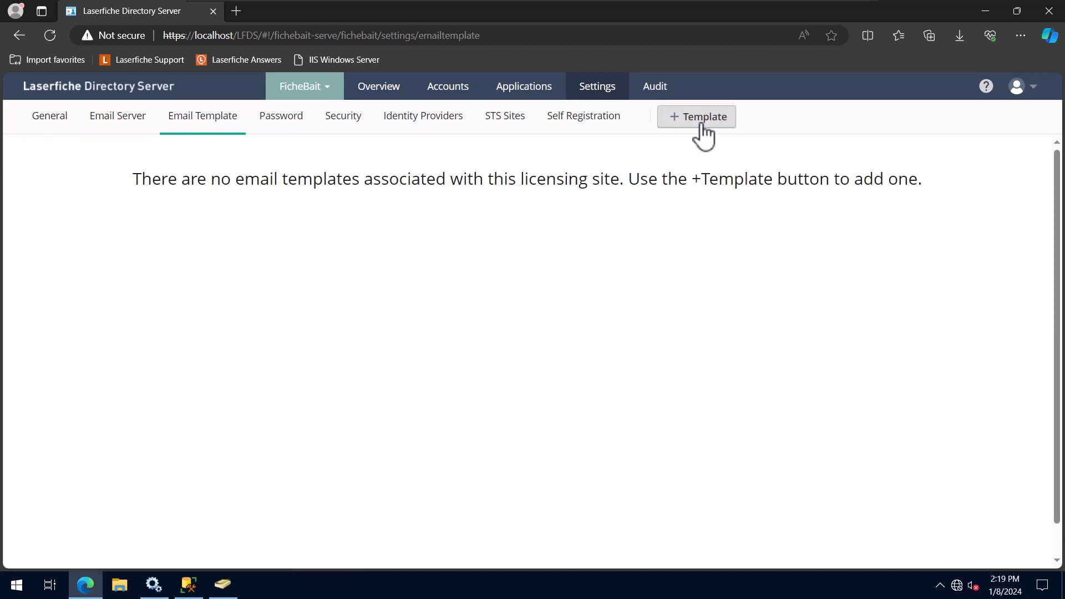
Step: Save a Password Reset template with subject Laserfiche Password Reset Request, then go to Password settings
left_click(696, 117)
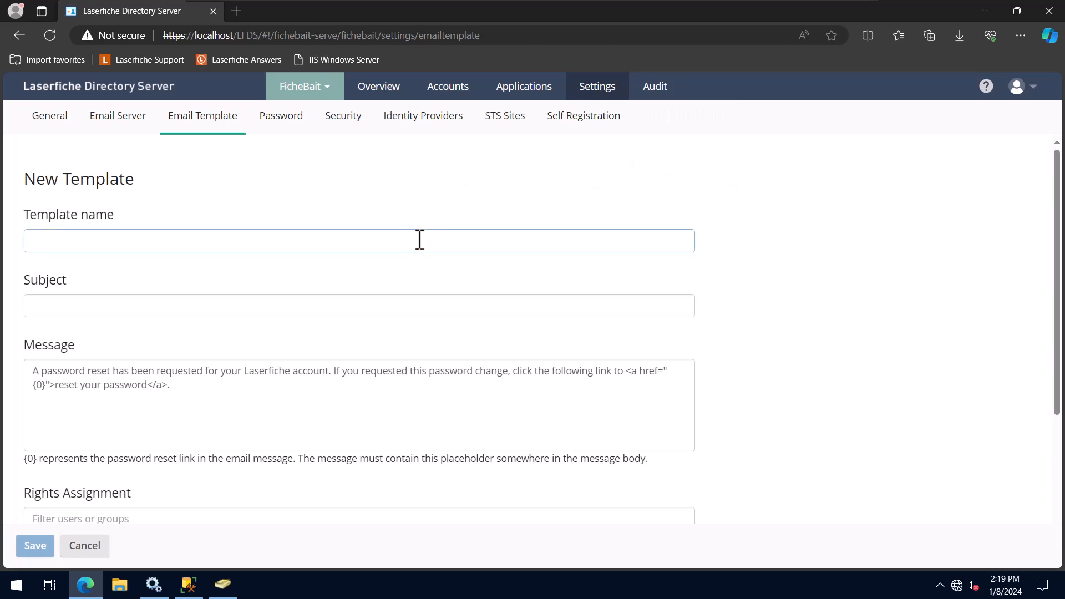
type("Password Reset")
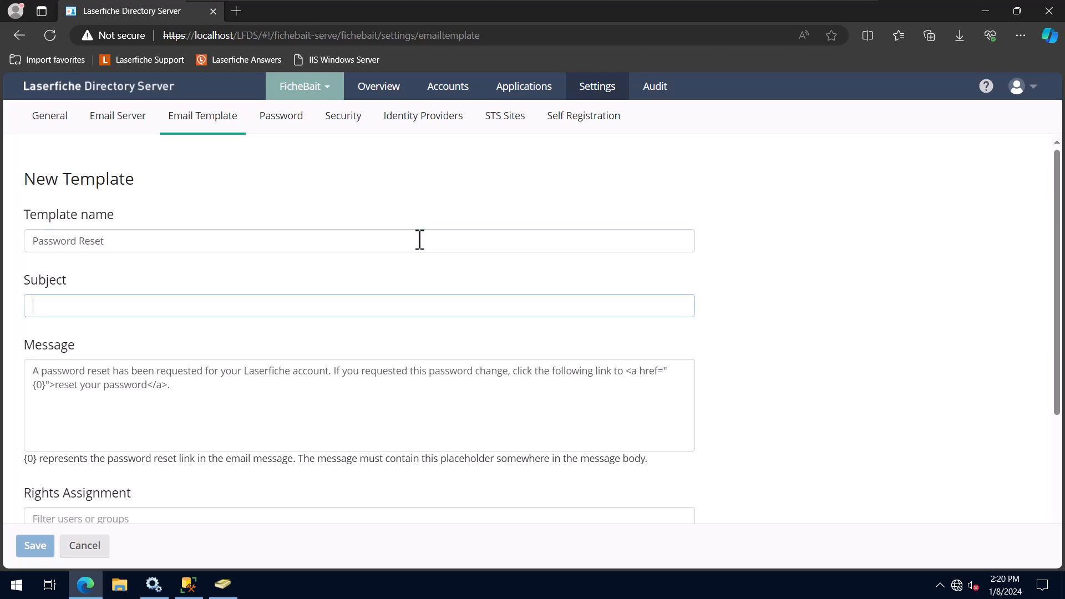
type("Laserfiche Pass")
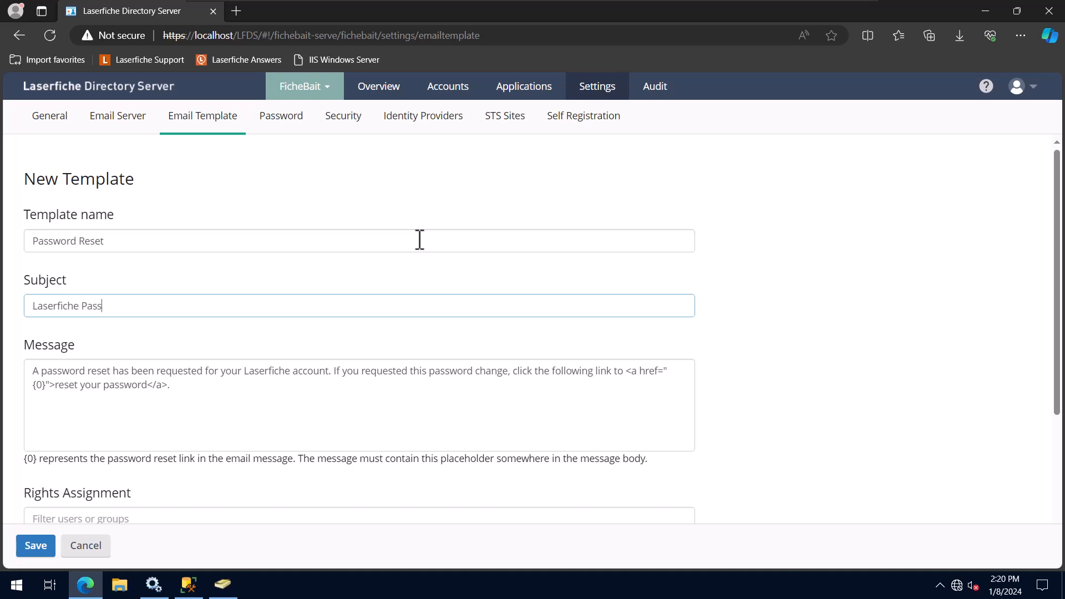
type("word Reset")
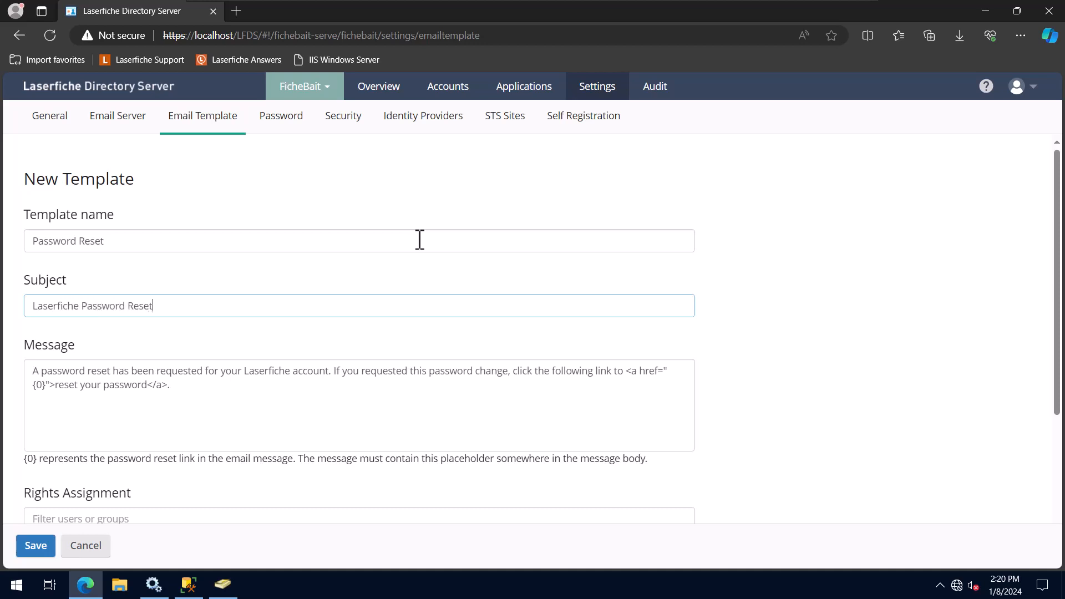
type("Request")
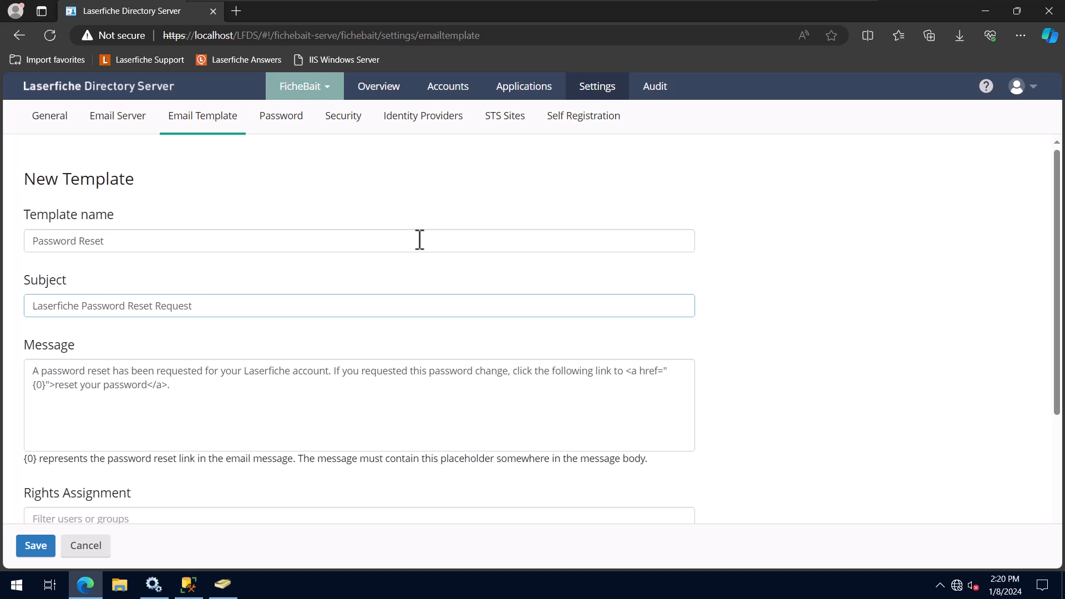
scroll("down", 3)
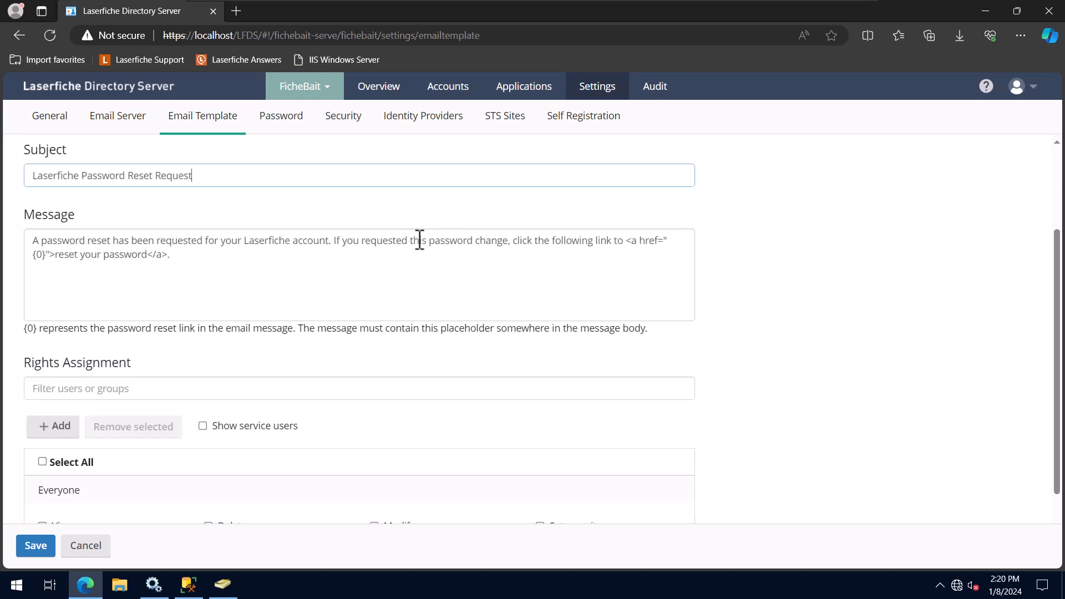
scroll("down", 3)
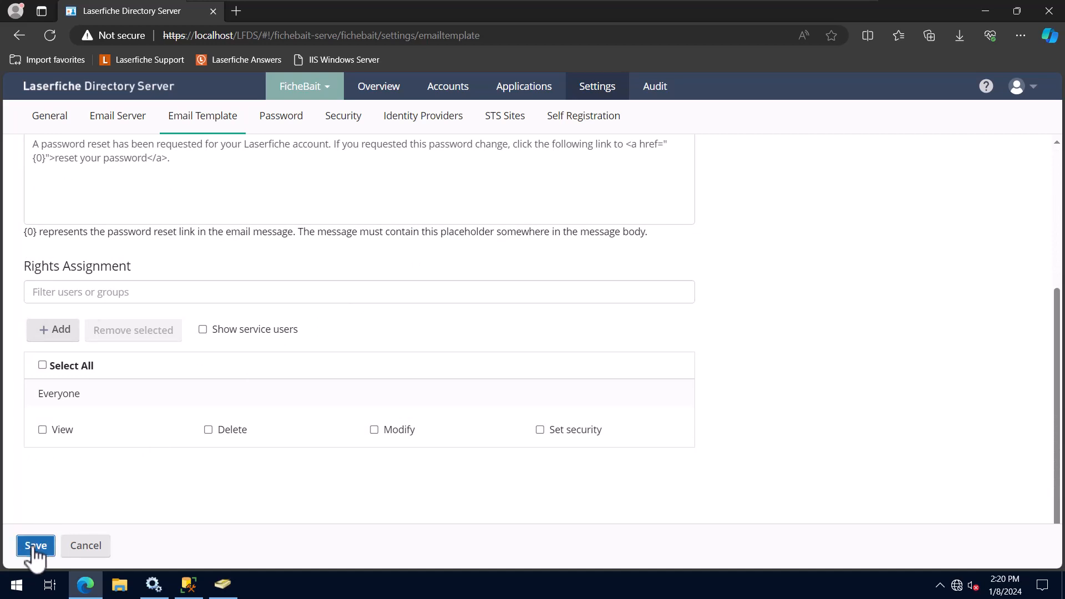
left_click(35, 546)
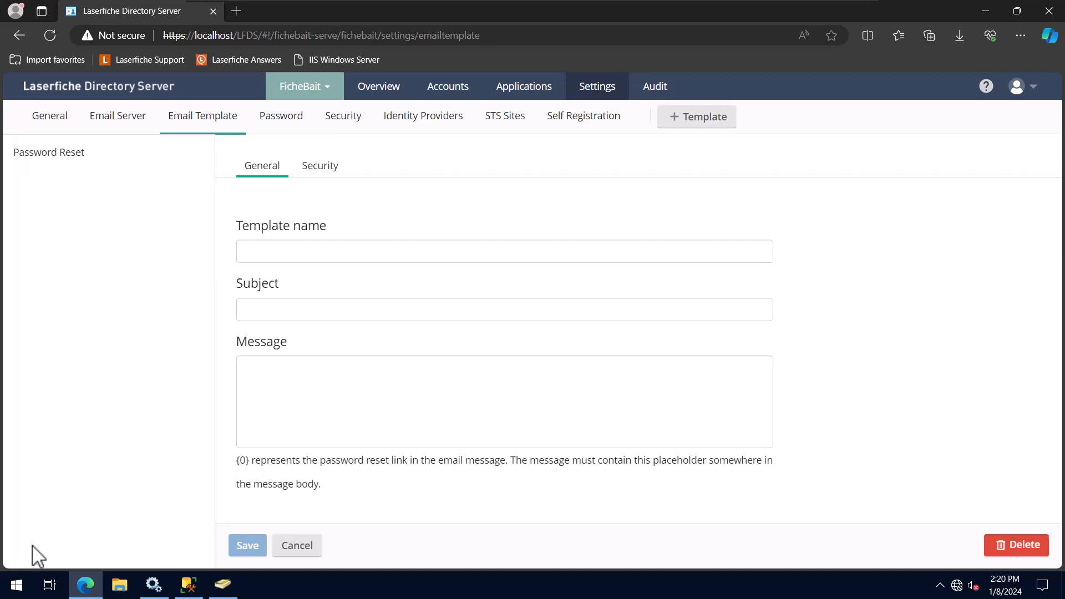
mouse_move(586, 157)
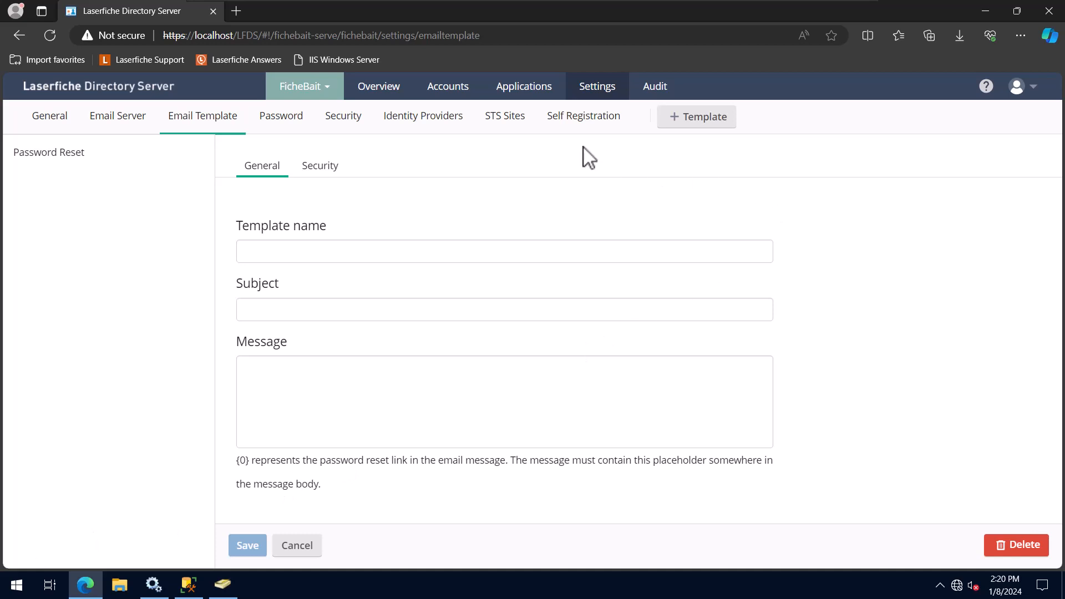
left_click(280, 116)
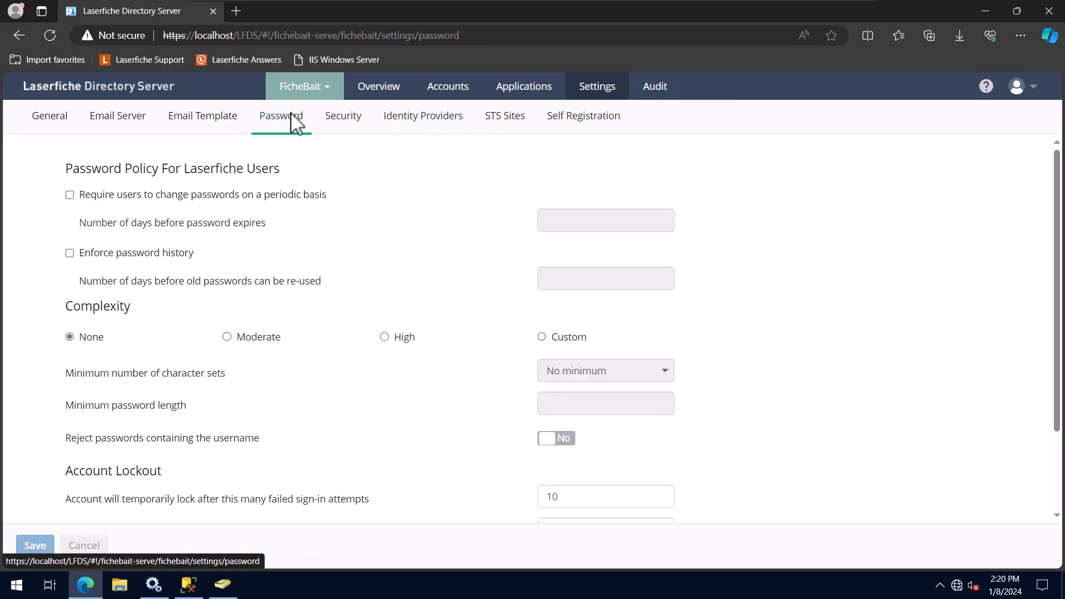
Step: Enforce 365-day password history and custom complexity: 16-character minimum, reject usernames
left_click(68, 253)
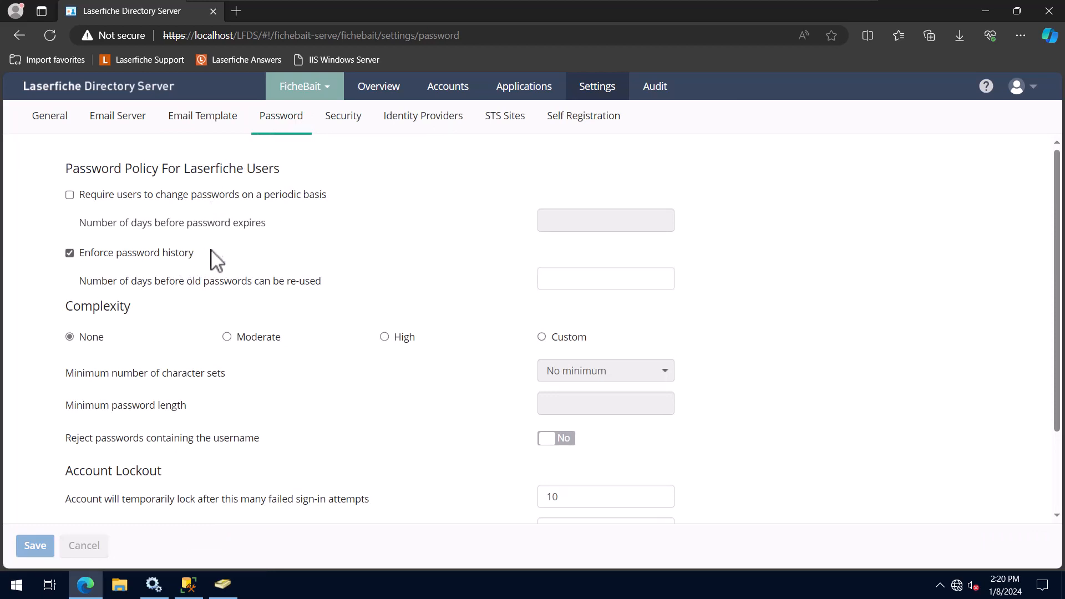
left_click(605, 279)
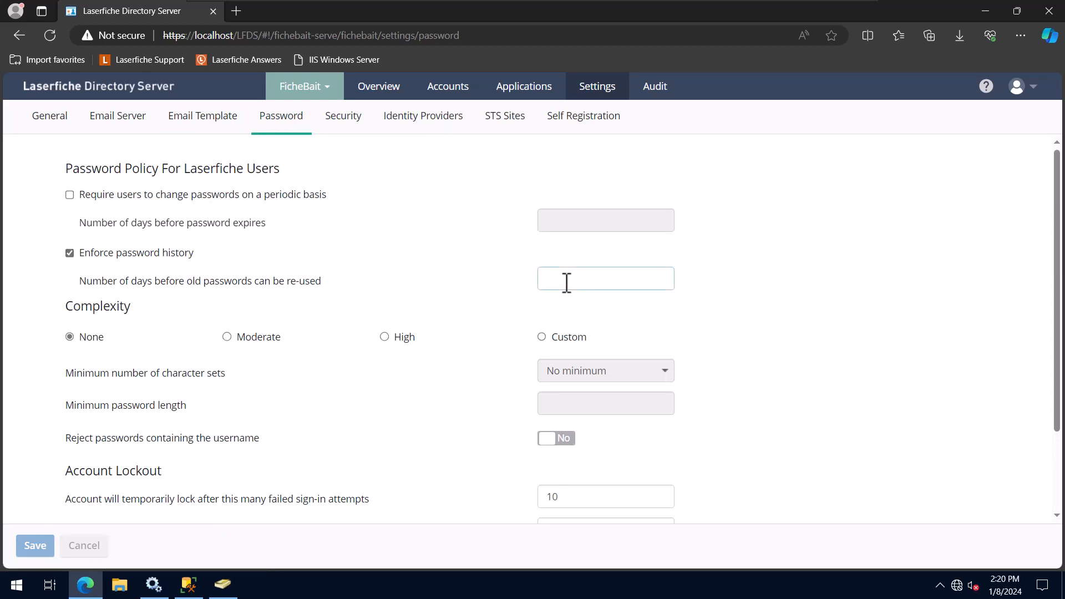
type("365")
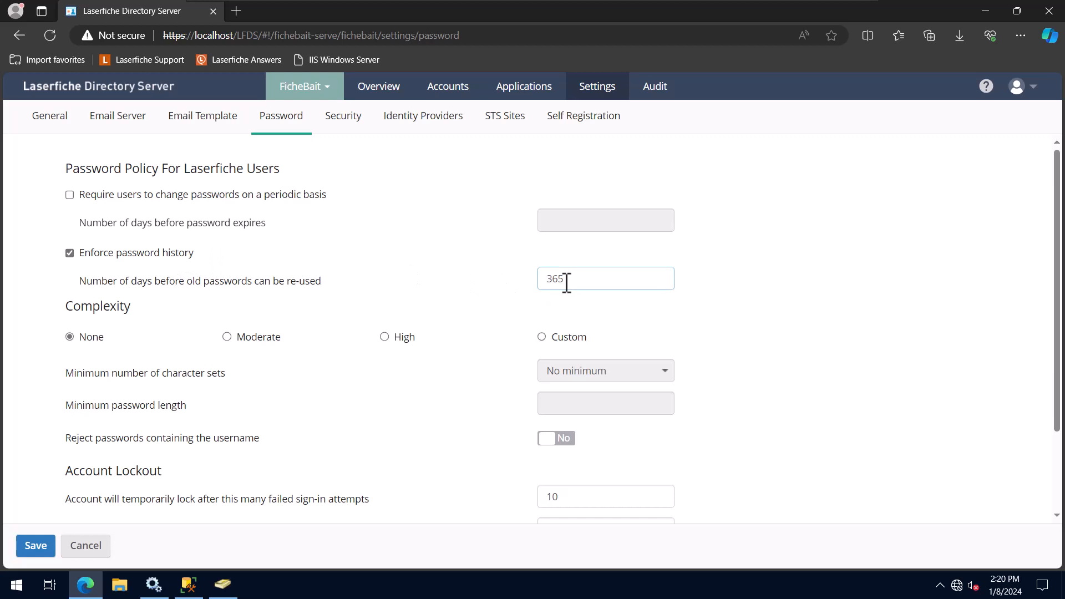
mouse_move(545, 337)
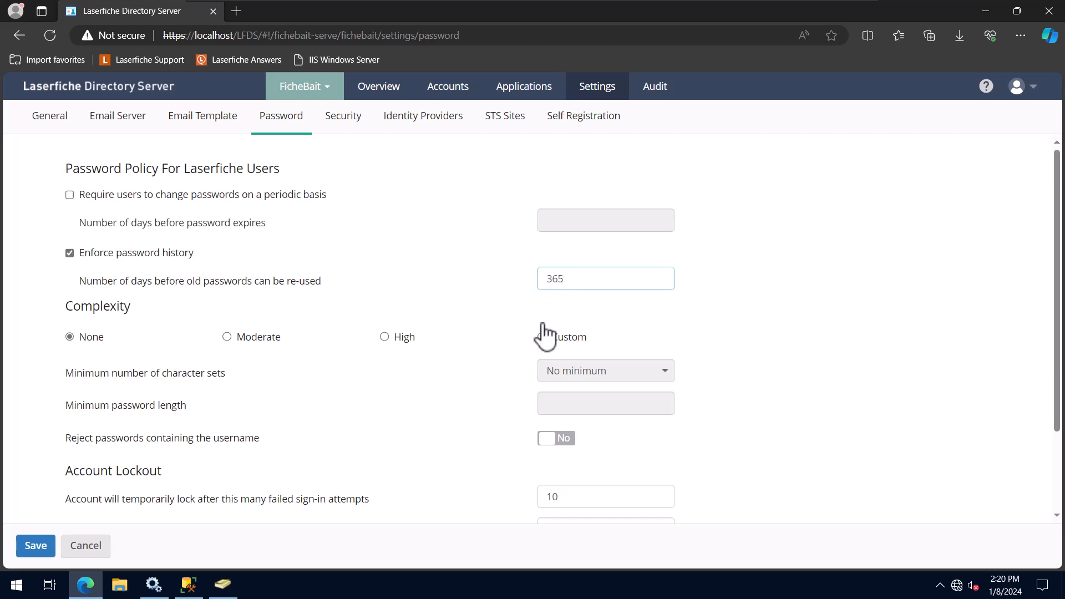
left_click(543, 337)
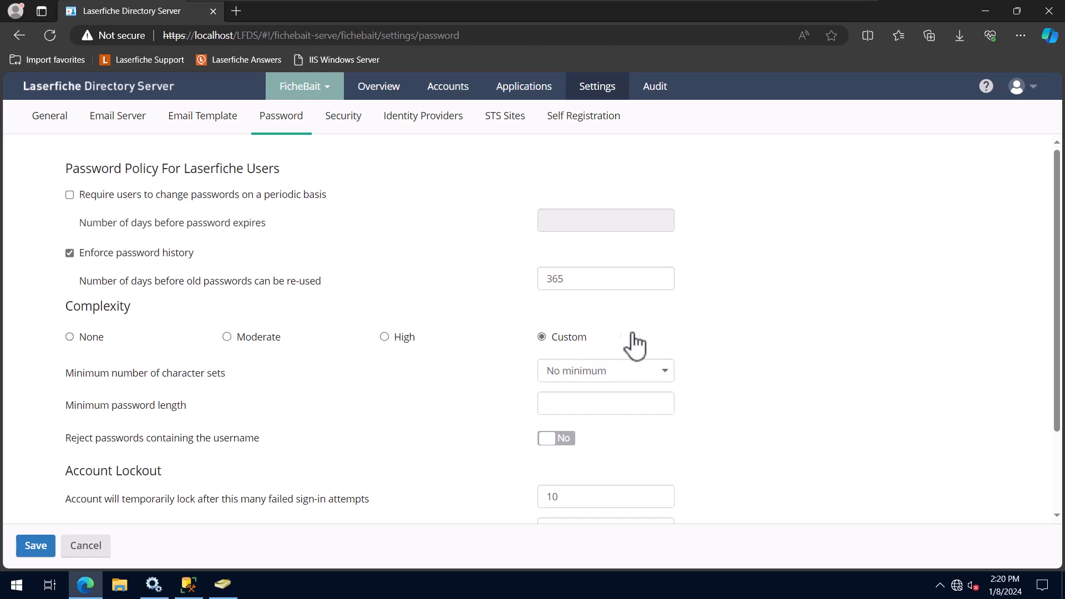
scroll("down", 3)
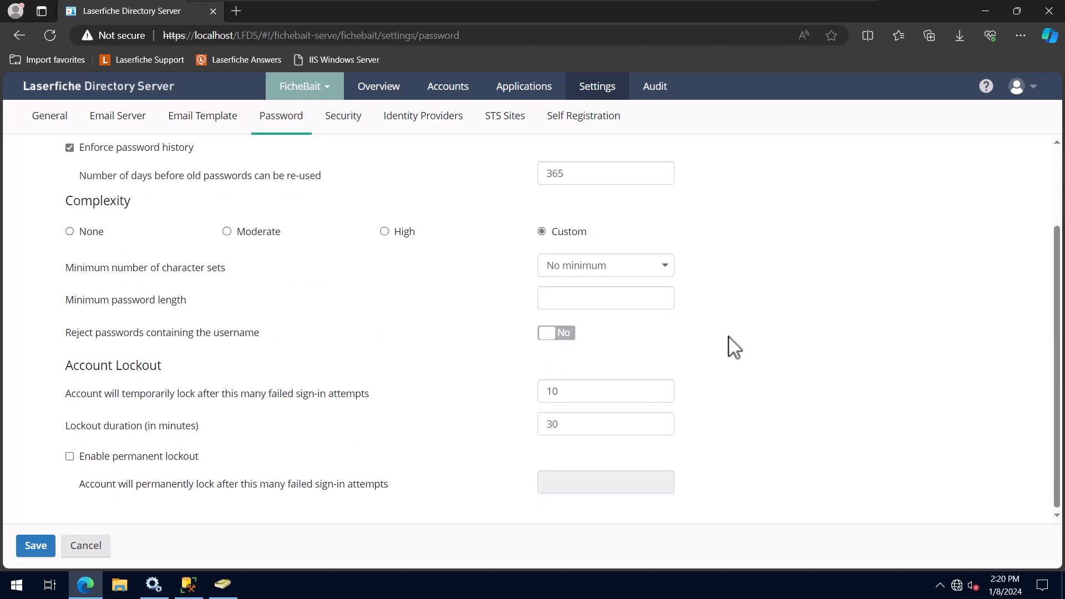
mouse_move(673, 292)
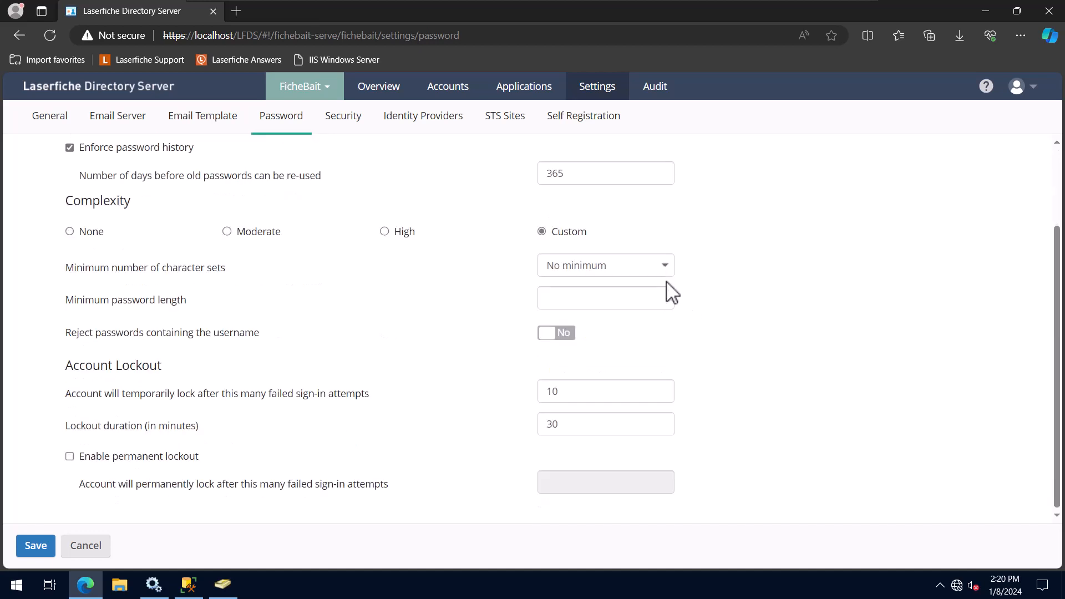
left_click(605, 299)
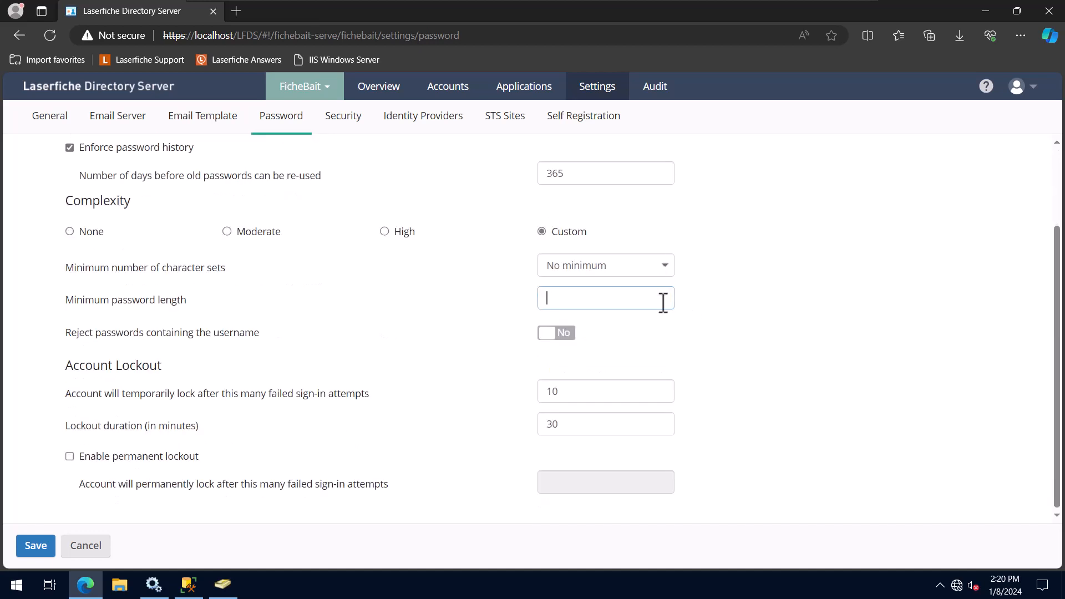
type("16")
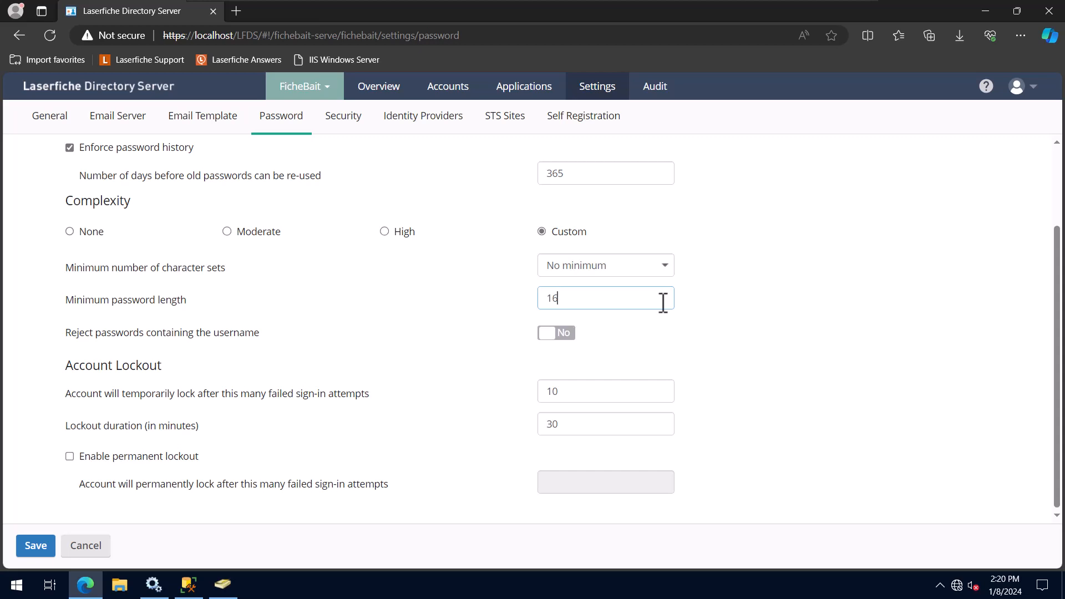
left_click(555, 332)
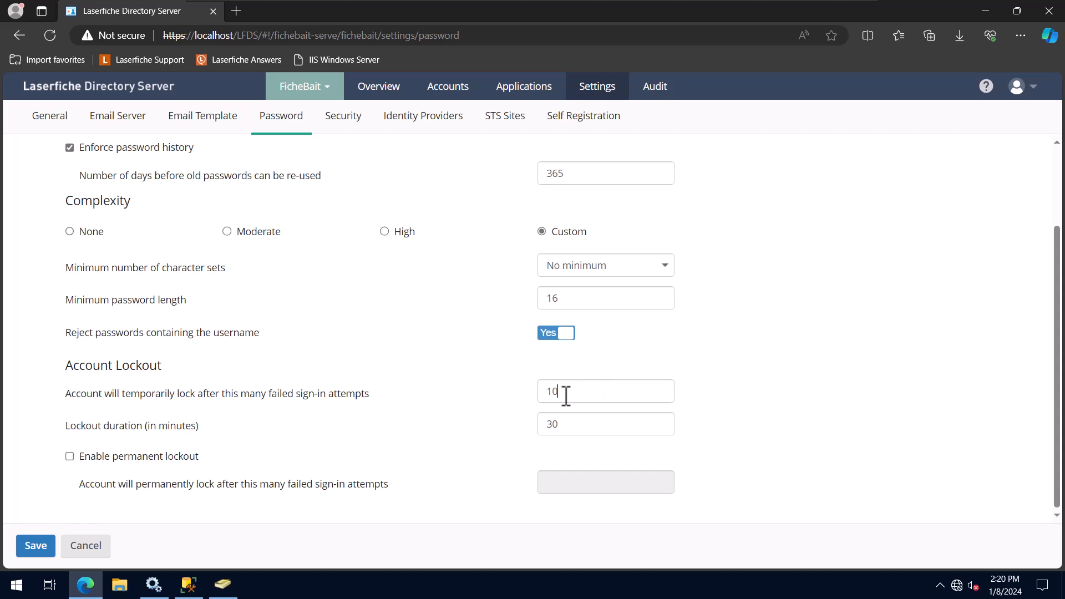
Step: Lock accounts after 3 failures, permanently after 10, save the policy and go to Accounts
type("3")
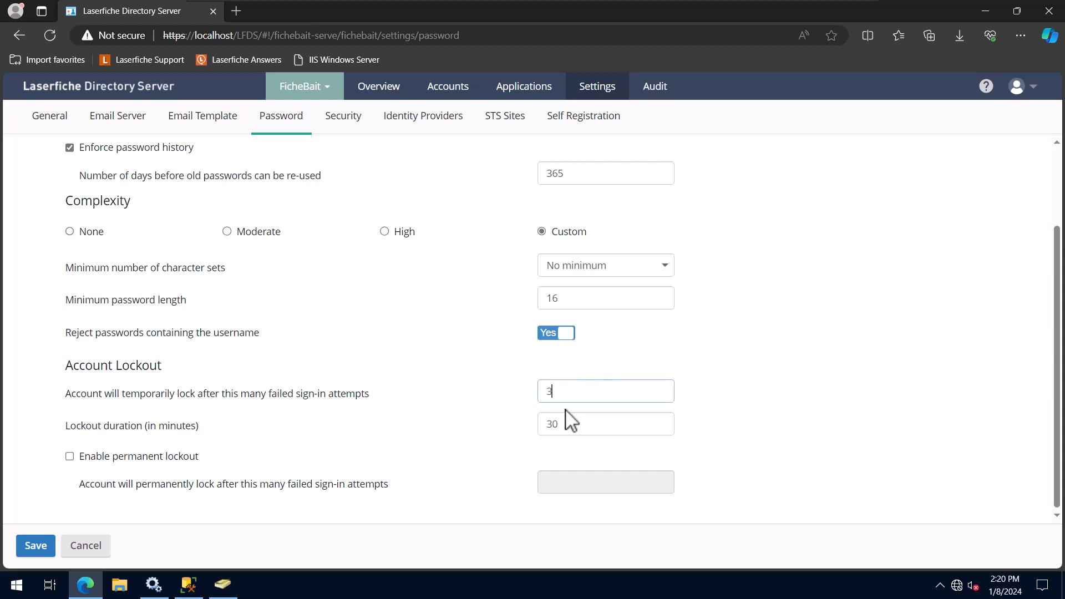
left_click(605, 423)
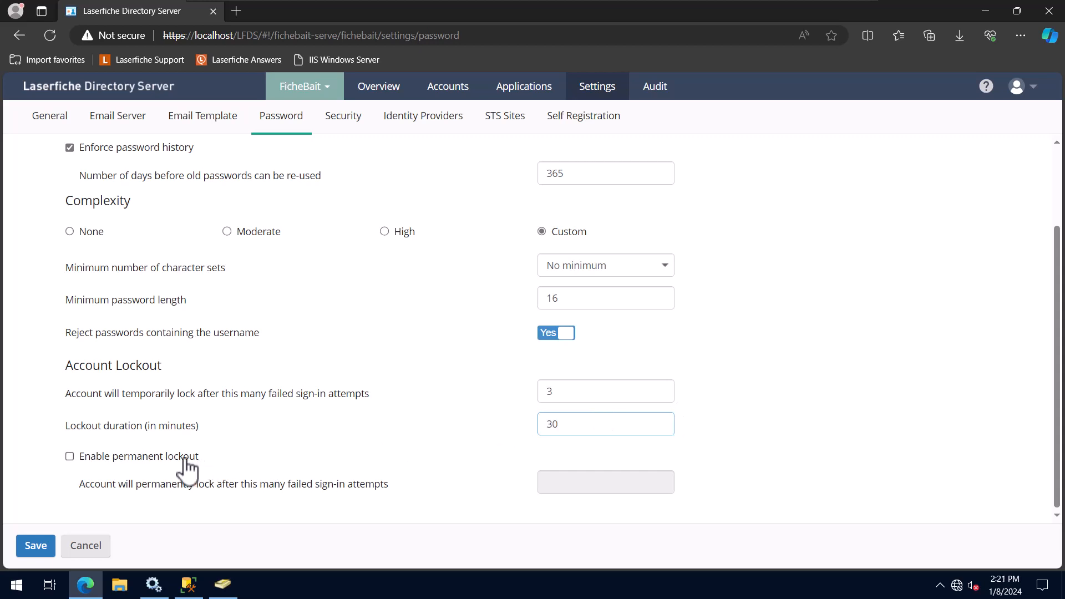
left_click(68, 456)
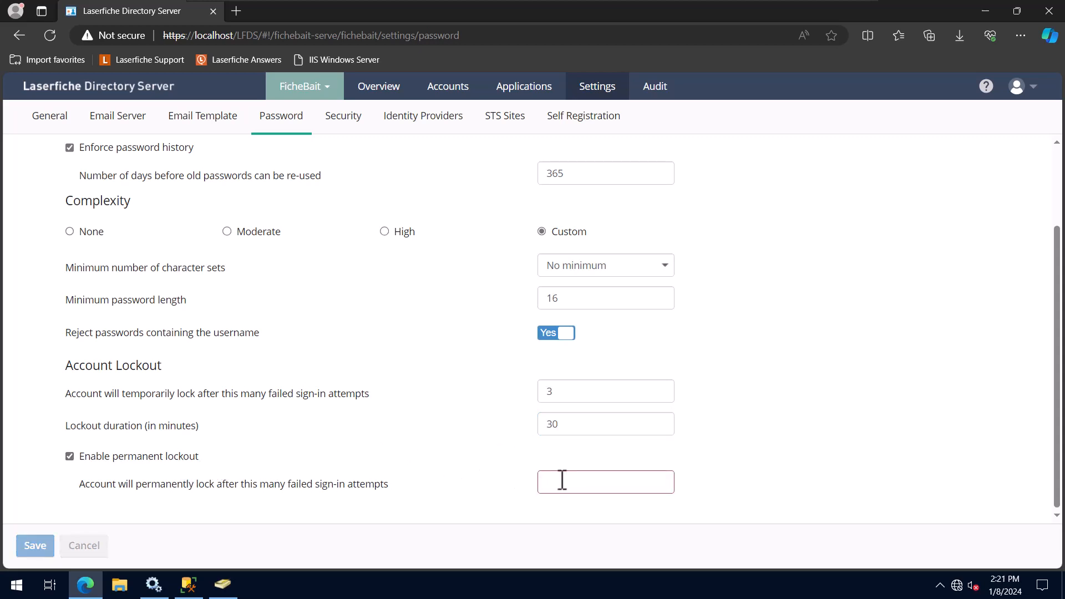
type("10")
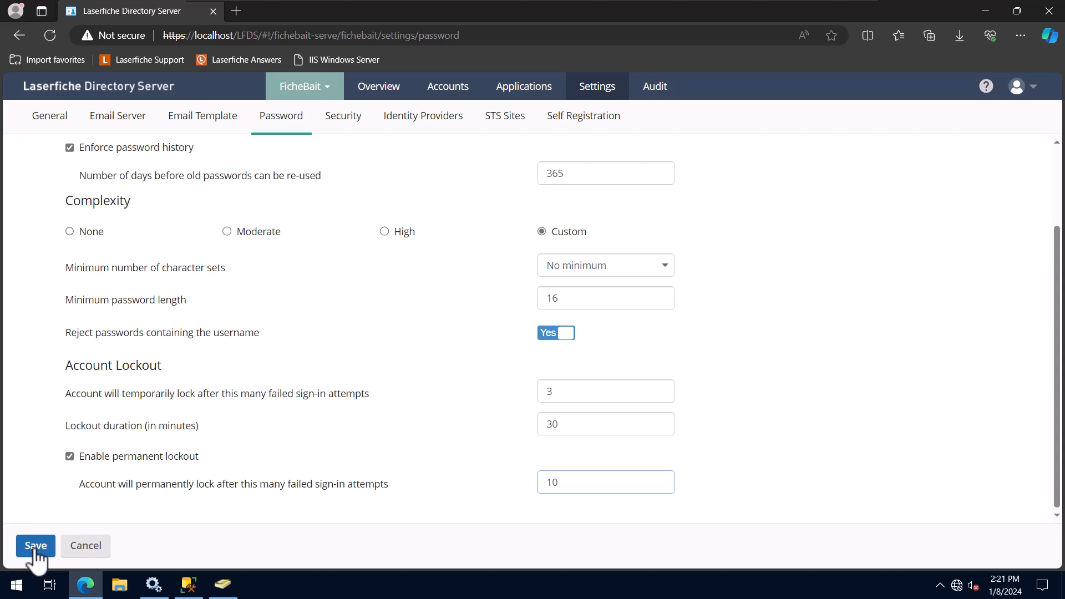
left_click(35, 546)
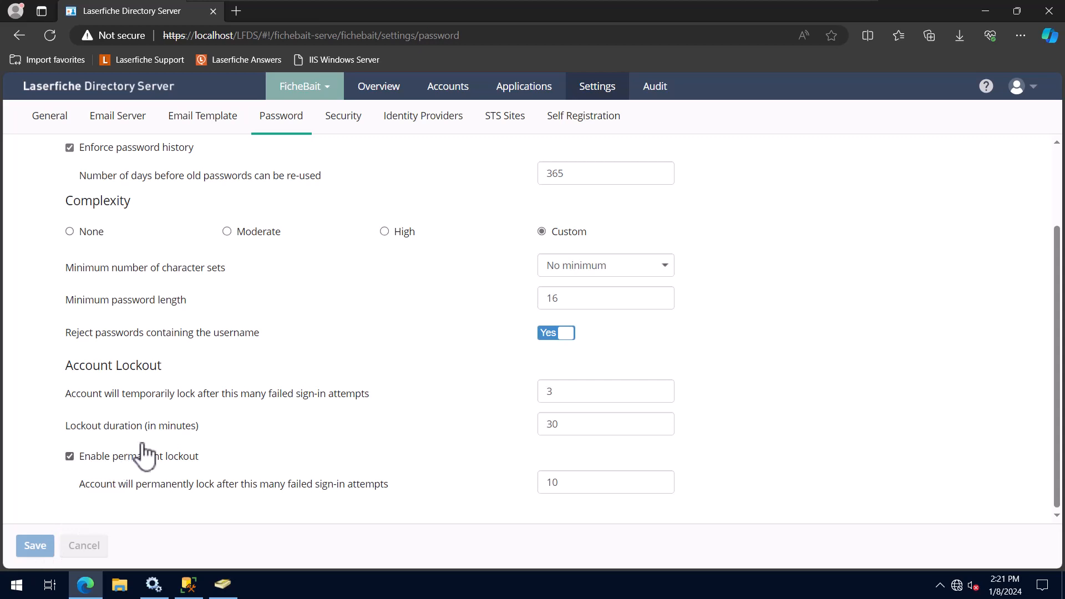
mouse_move(300, 246)
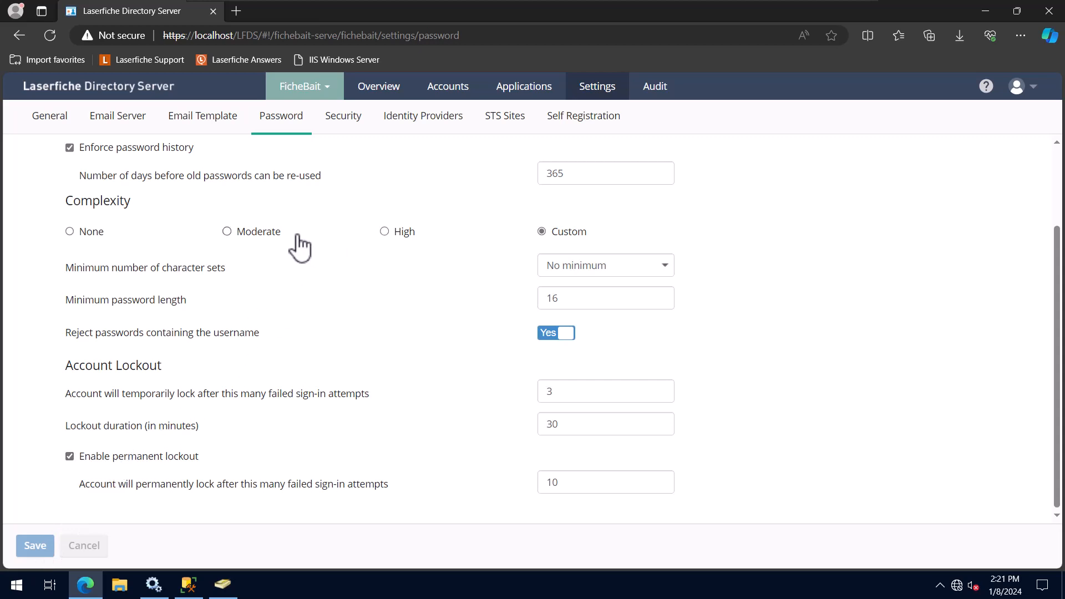
left_click(447, 86)
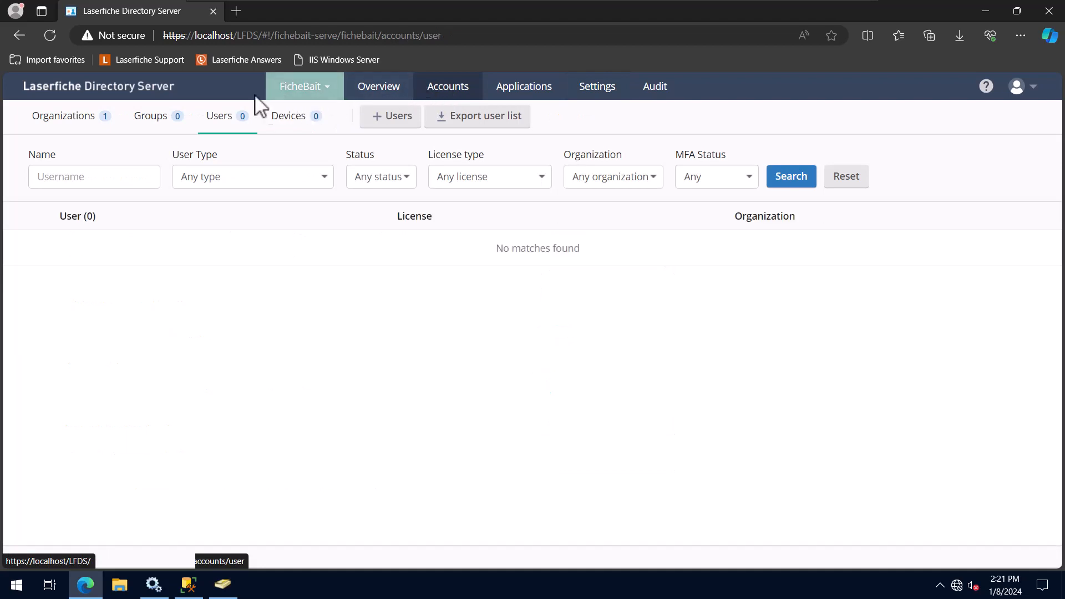
Step: Set the Root organization's email server to SendGrid with the Password Reset template and save
left_click(62, 115)
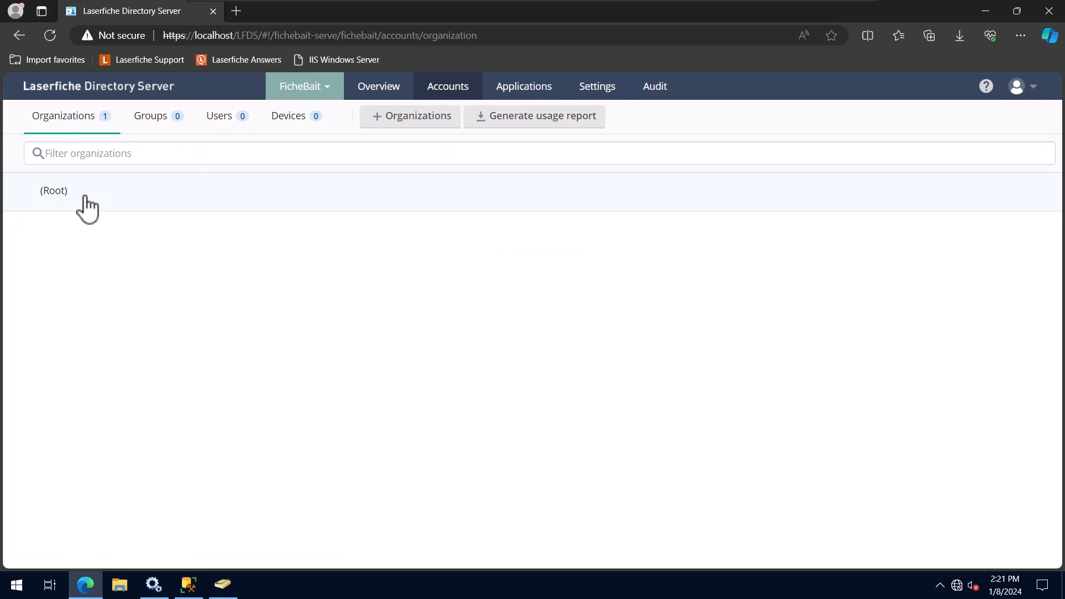
left_click(54, 190)
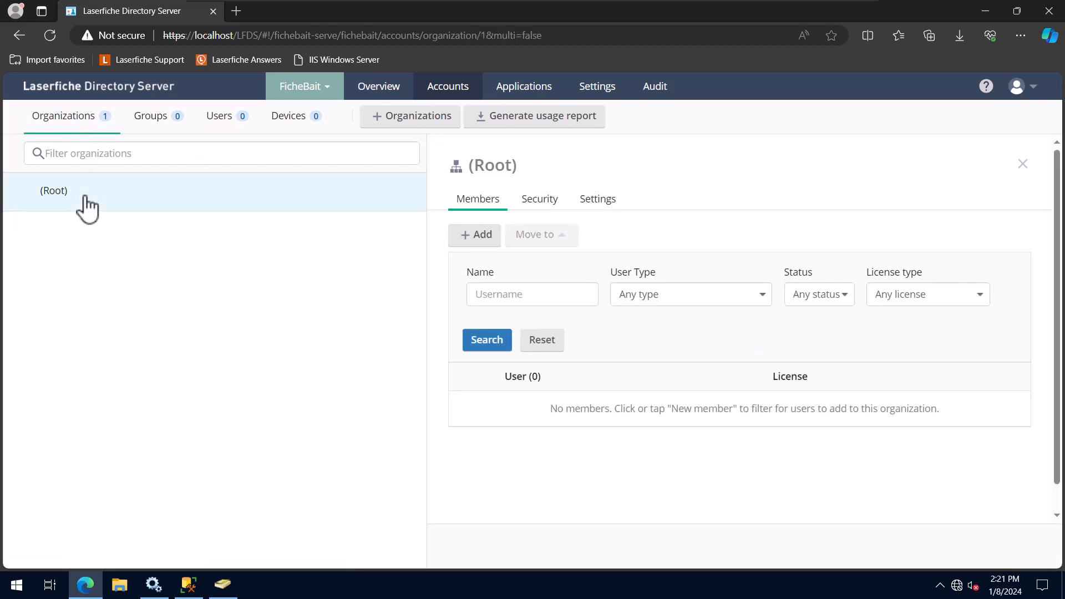
mouse_move(169, 207)
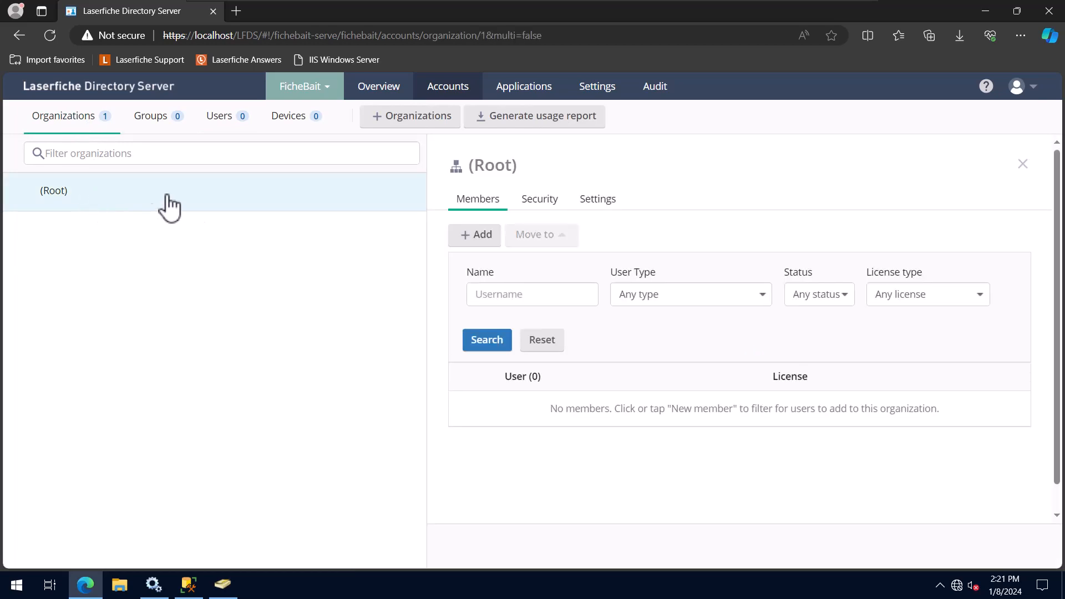
left_click(597, 198)
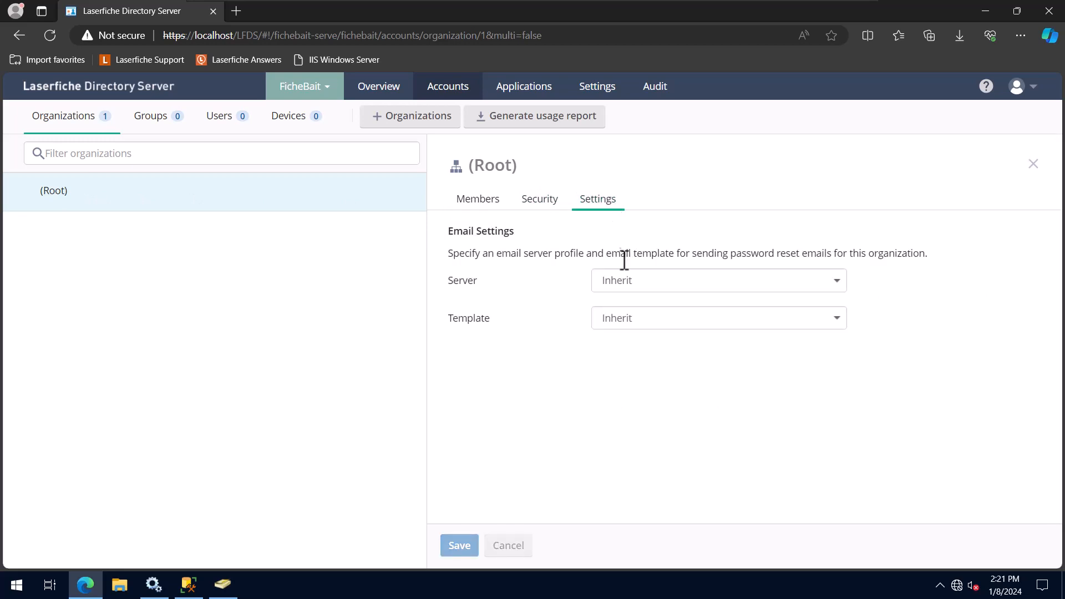
left_click(718, 279)
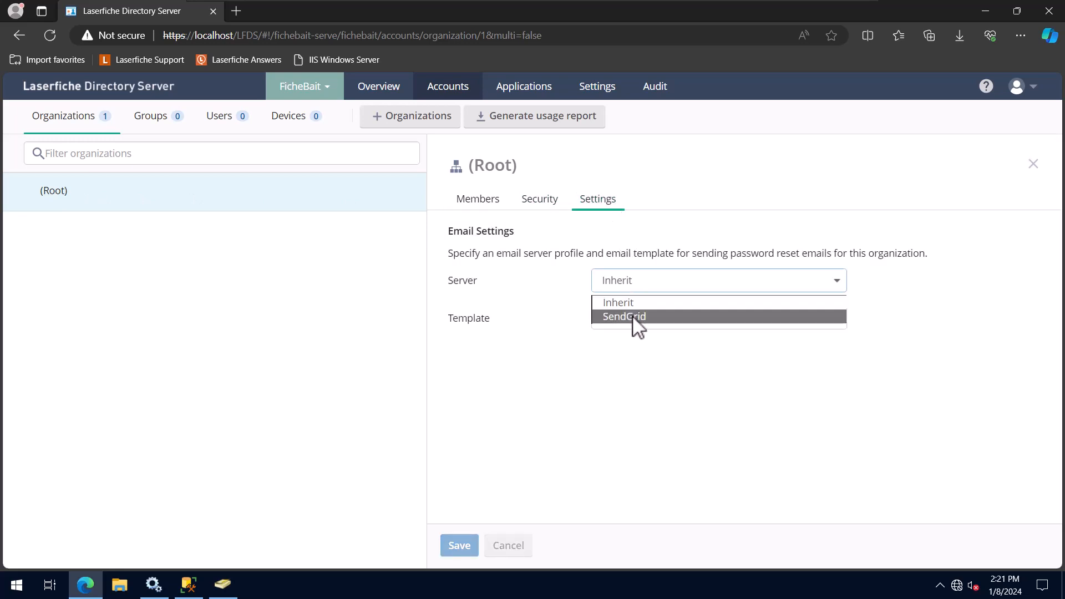
left_click(623, 316)
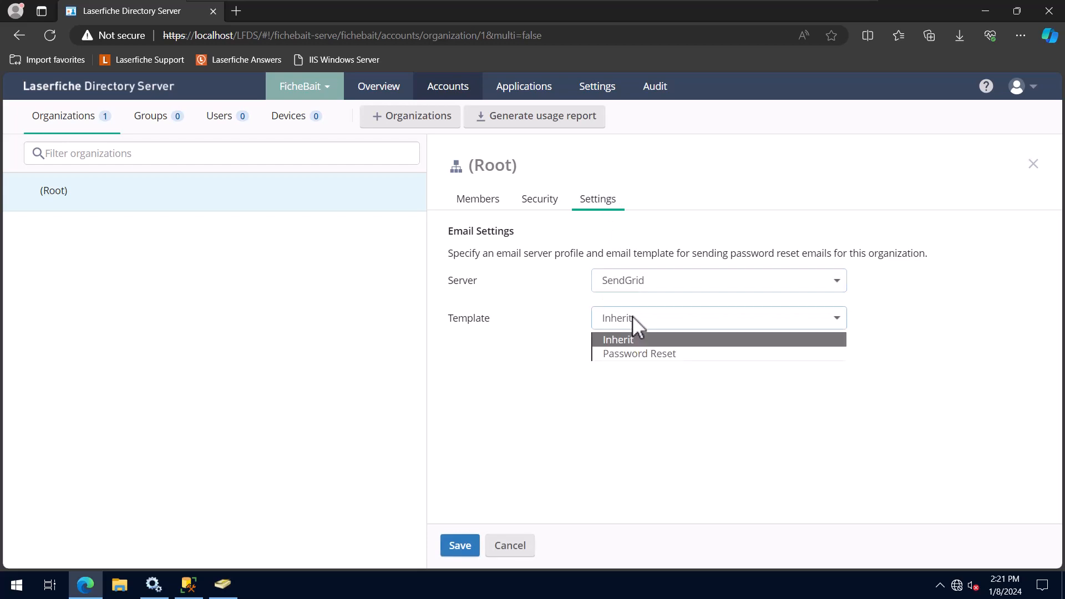
left_click(639, 353)
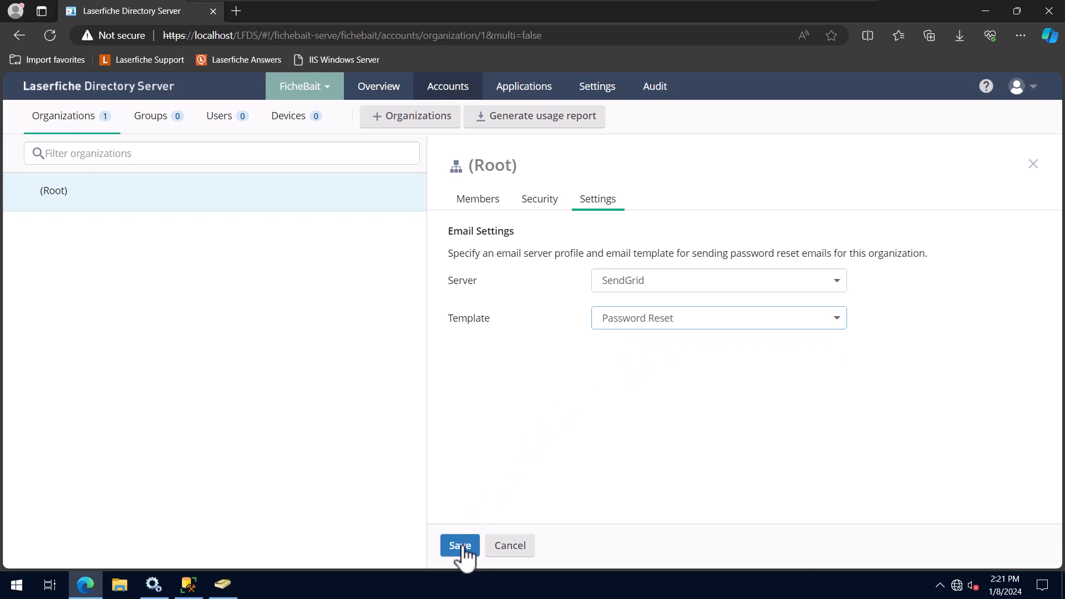
left_click(459, 546)
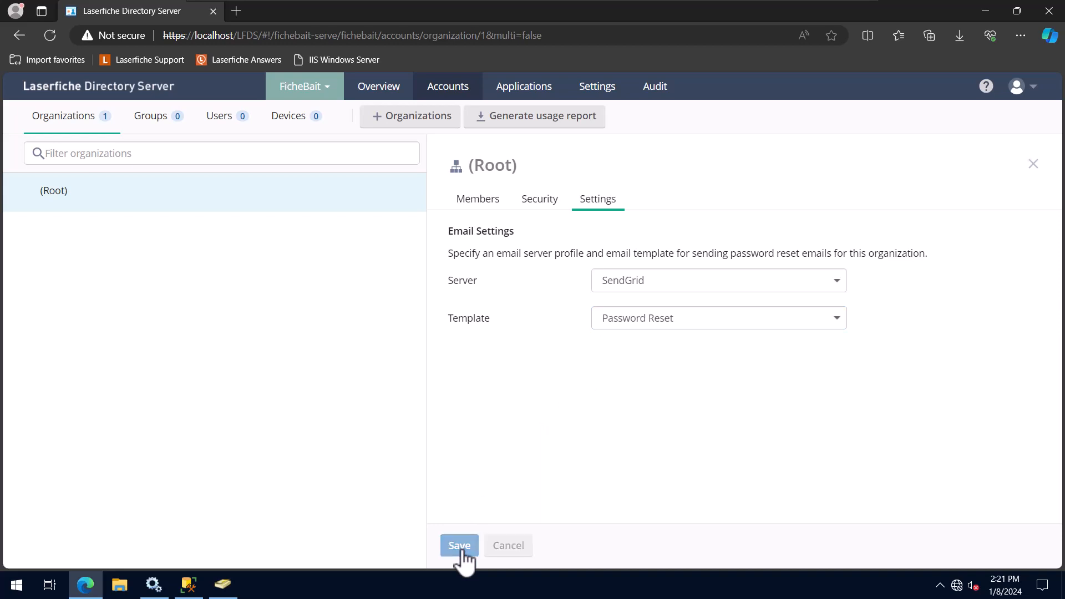
mouse_move(462, 557)
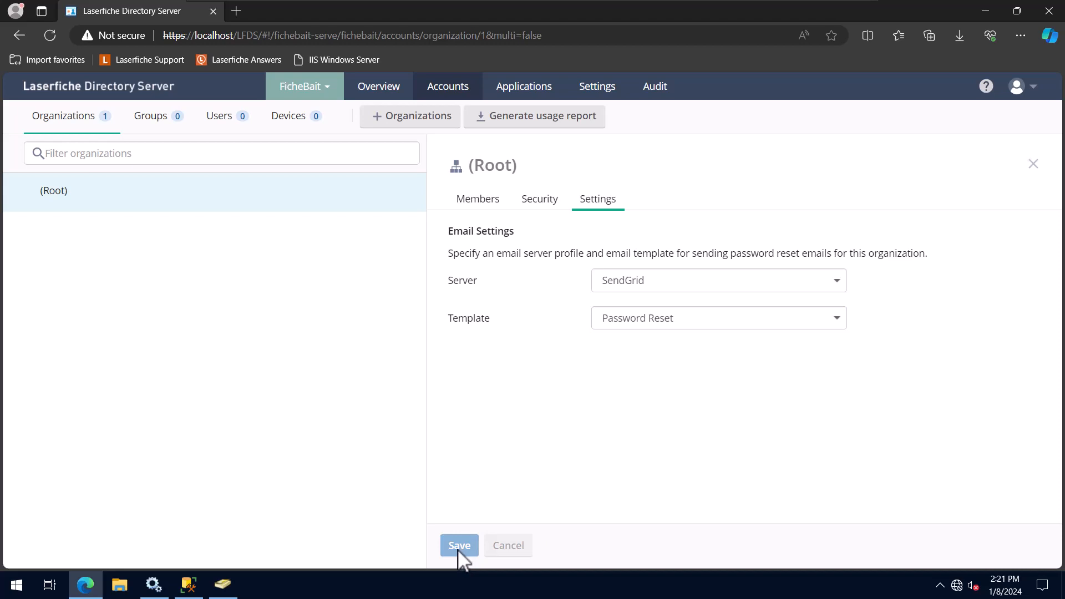
mouse_move(150, 115)
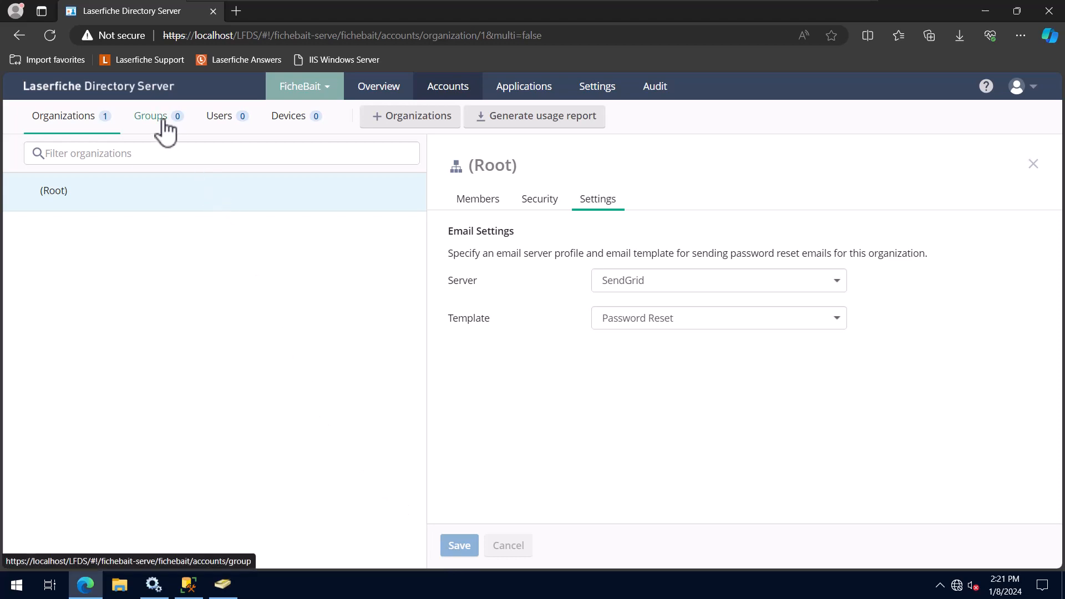
Step: Create a root-level group named Forms Administrators
left_click(150, 115)
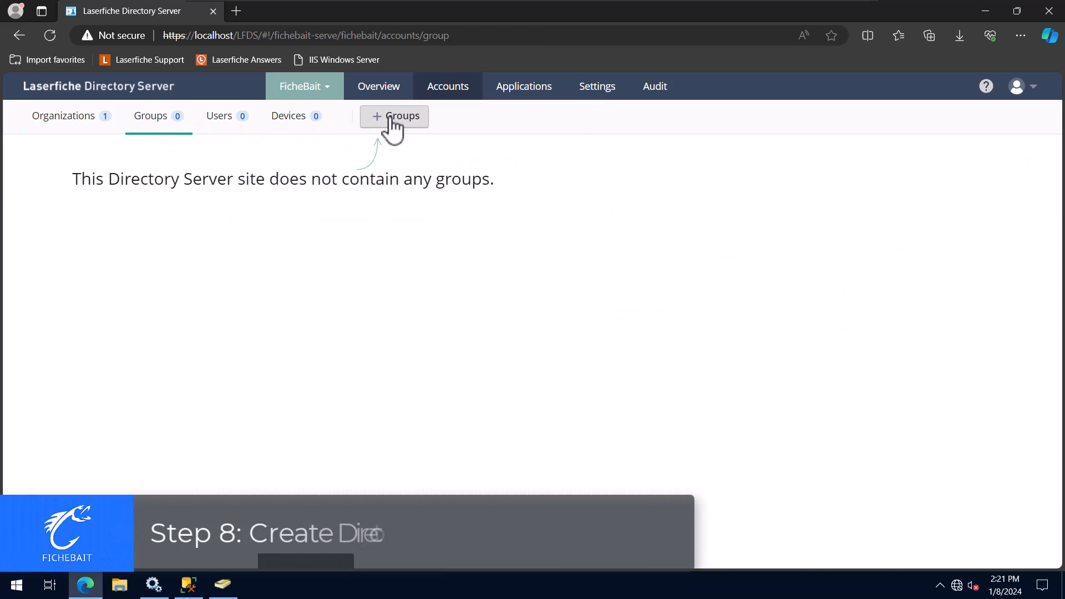
left_click(394, 116)
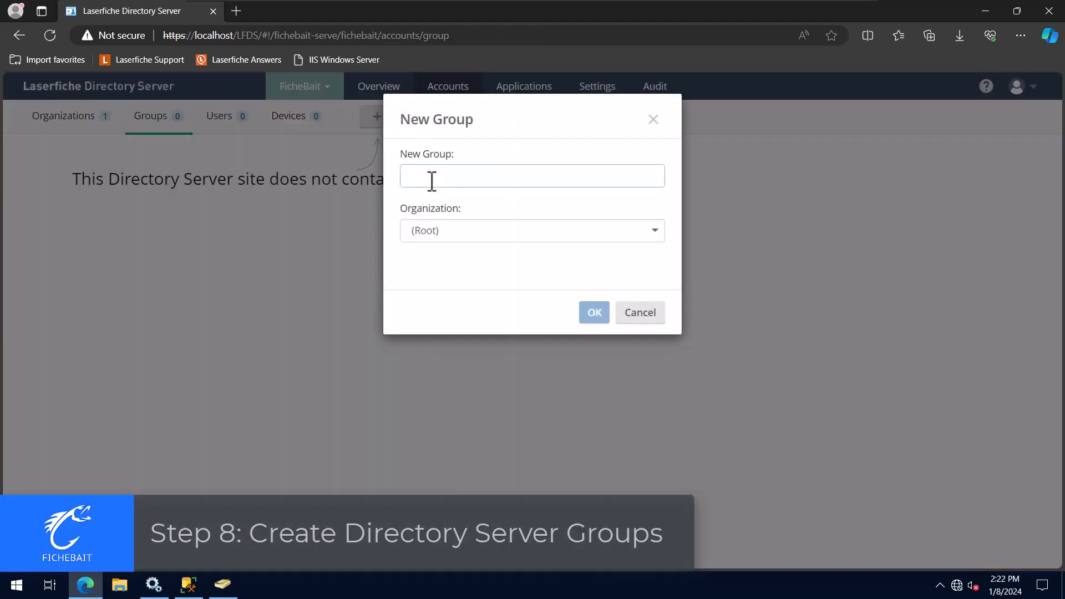
type("F")
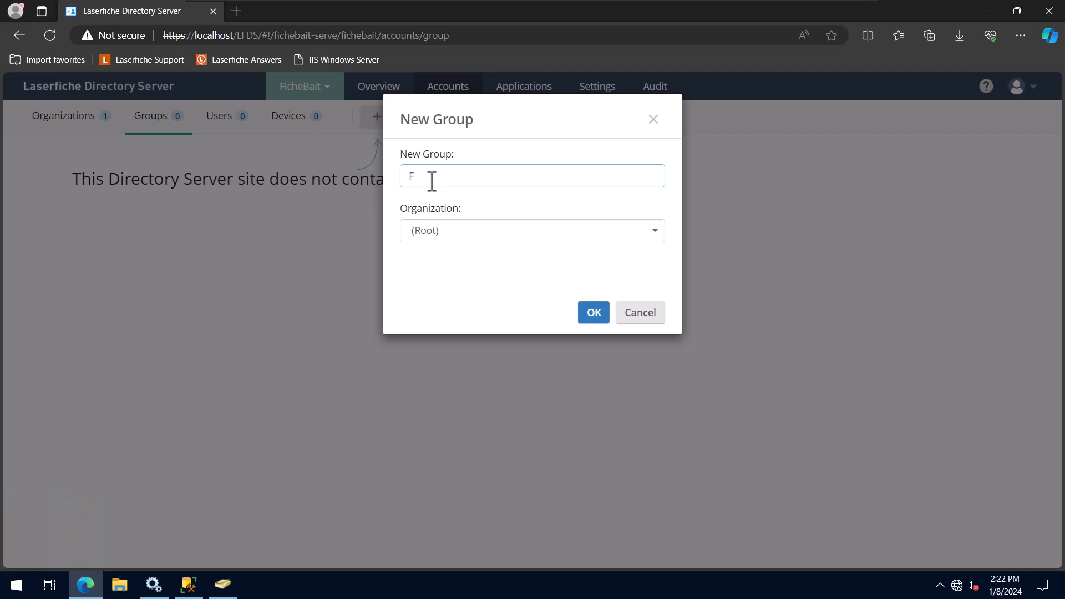
type("orms")
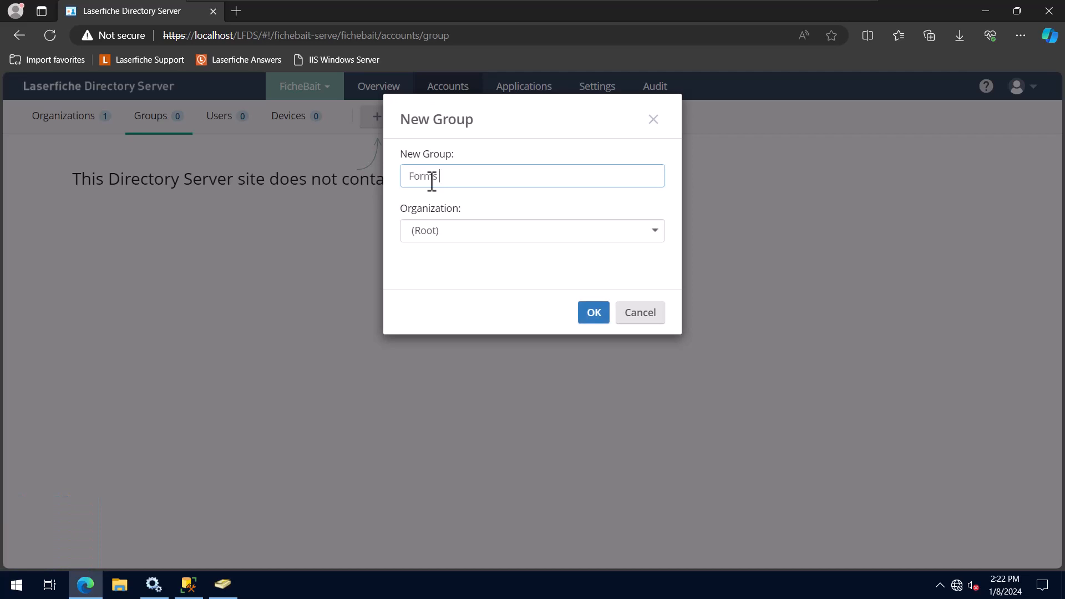
type("Administrators")
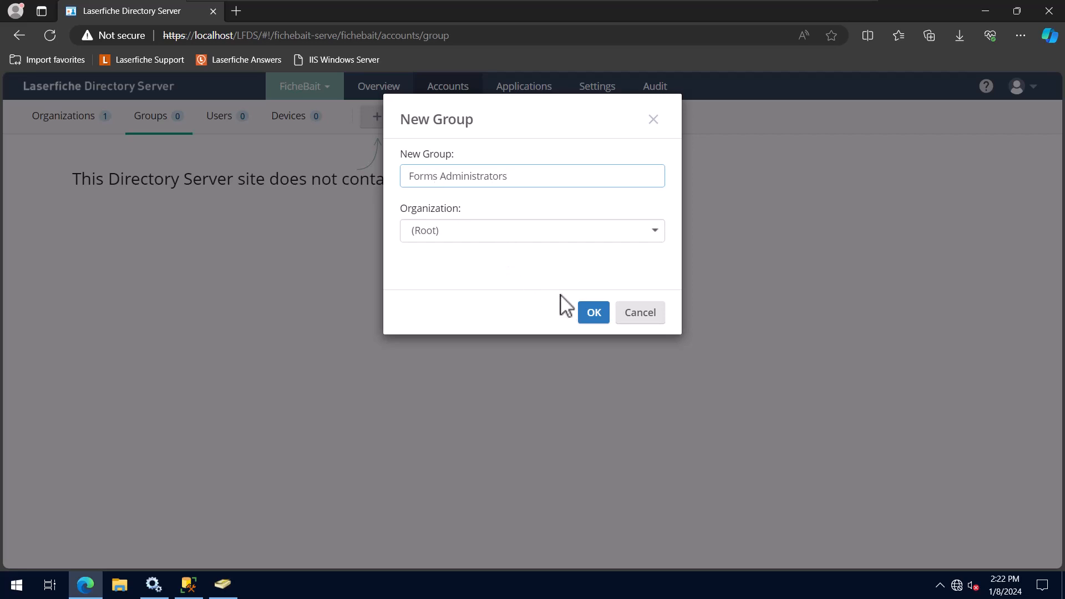
left_click(593, 313)
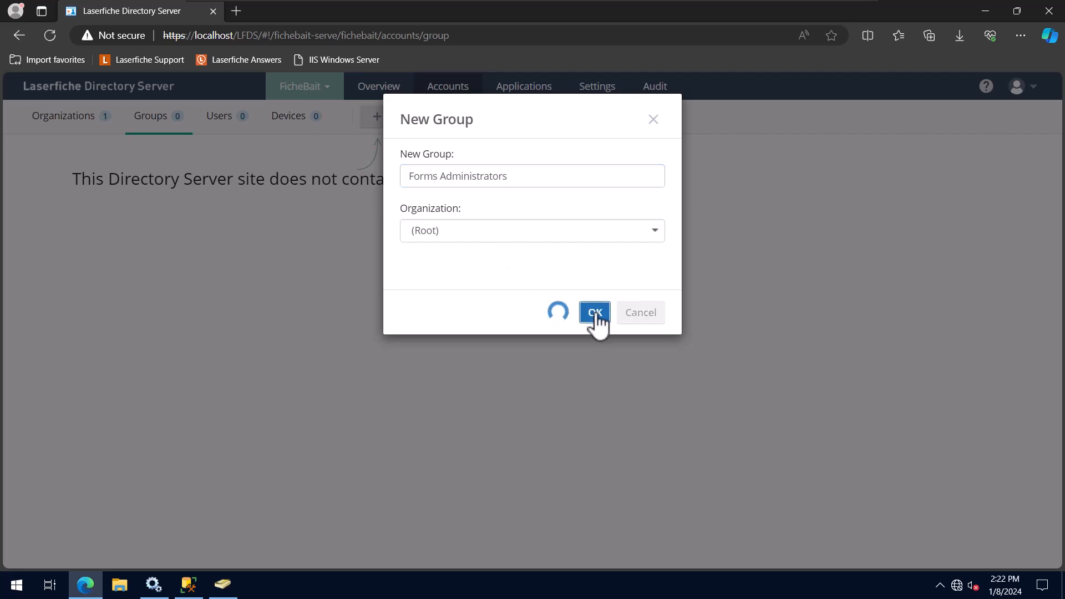
left_click(593, 313)
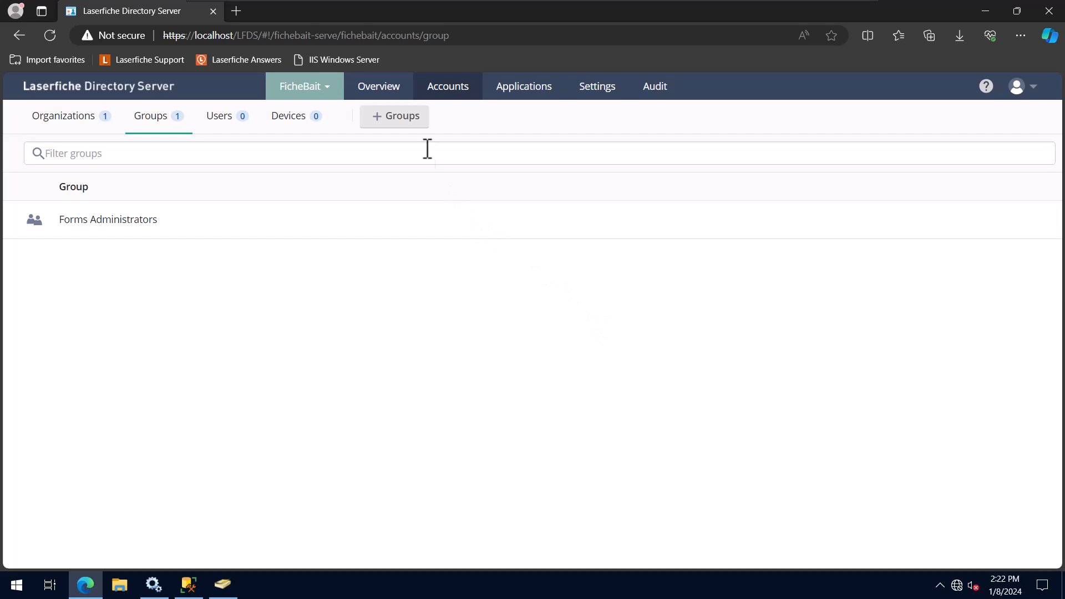
Step: Create the Forms Process Creators and Laserfiche Administrators groups under Root
left_click(394, 115)
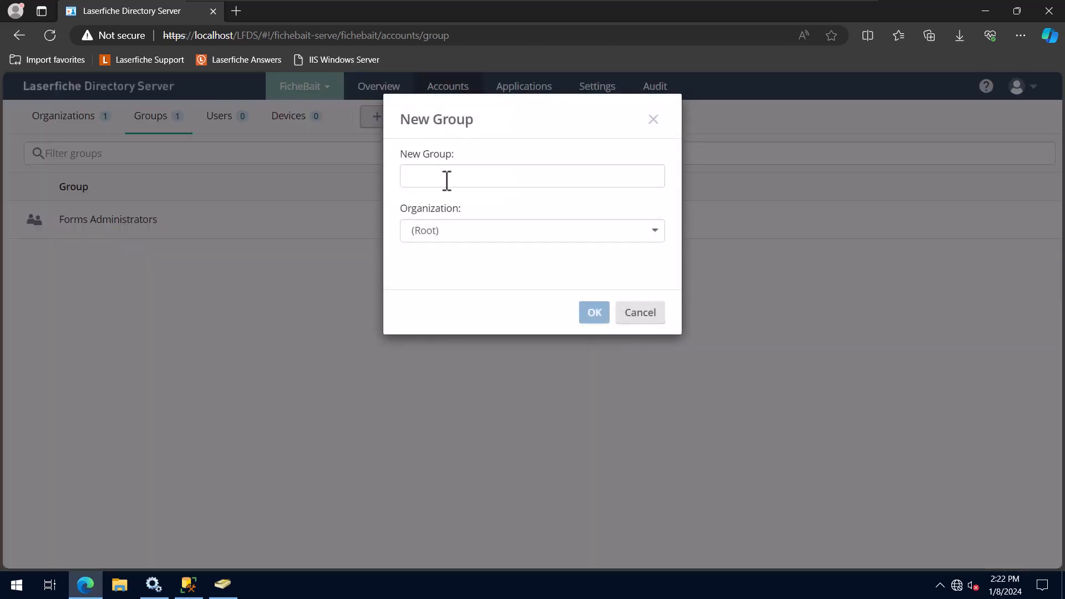
left_click(531, 175)
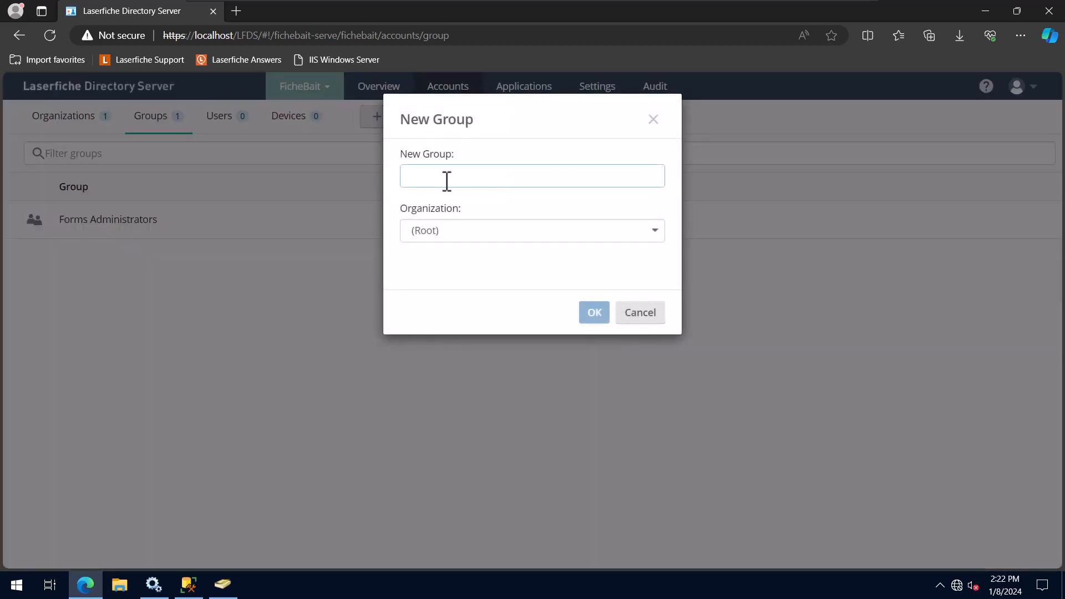
type("Forms Process Creators")
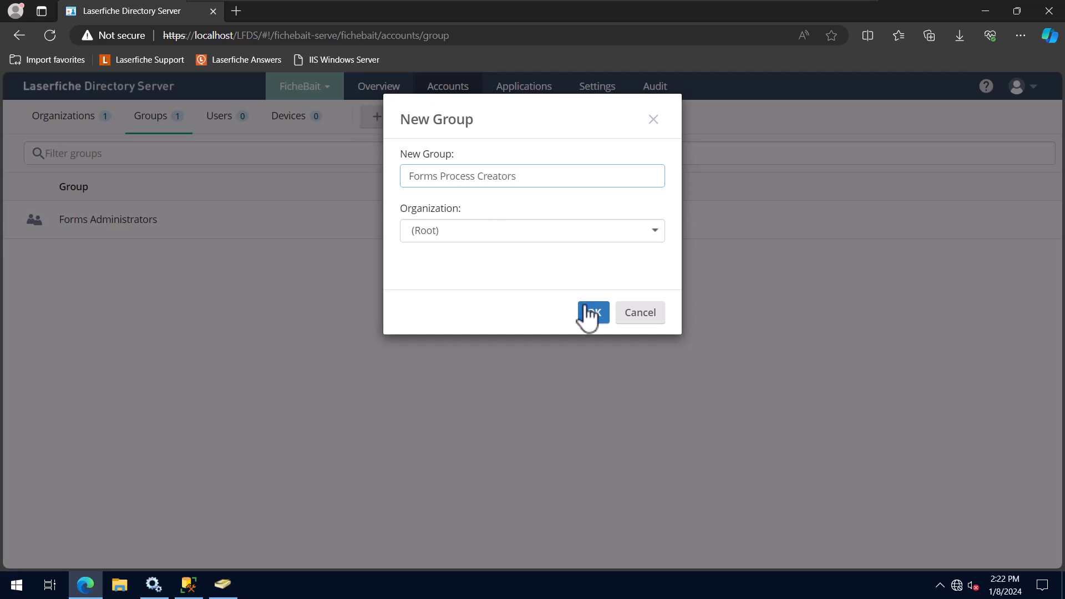
left_click(593, 313)
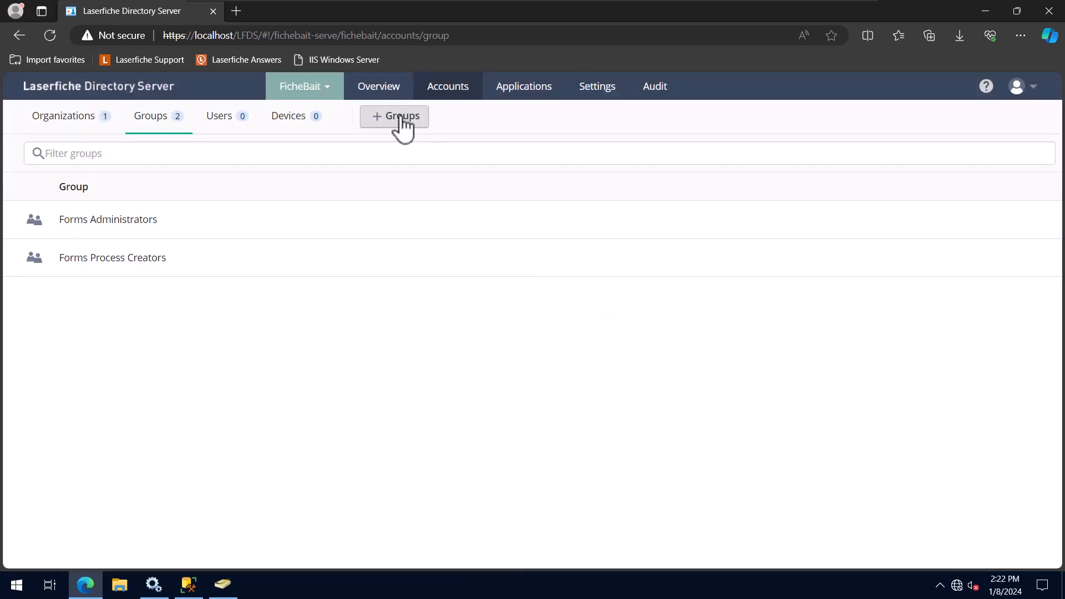
left_click(394, 117)
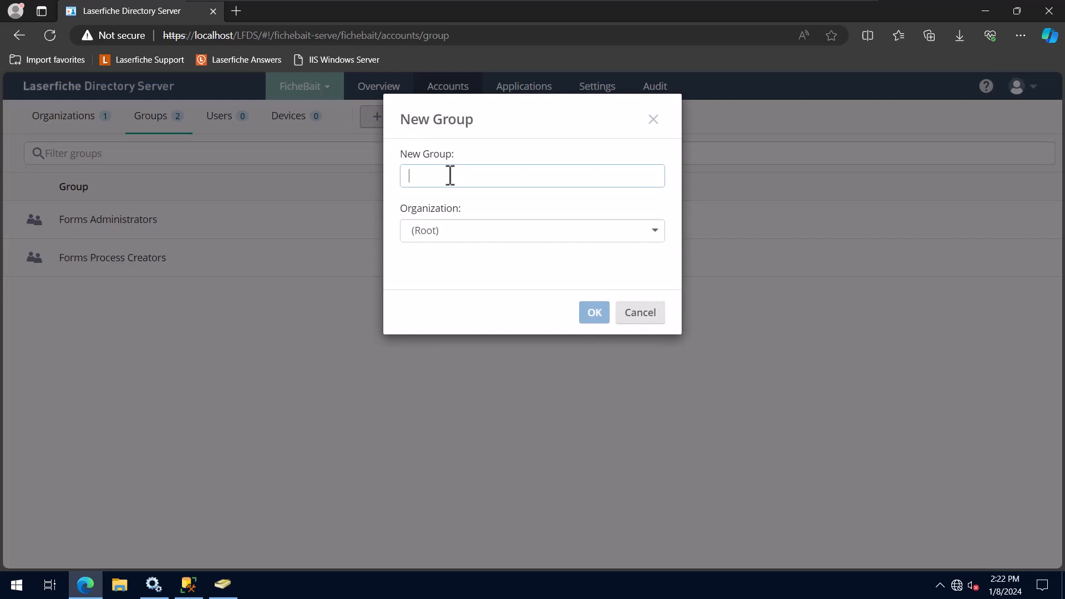
type("Laserfiche Administra")
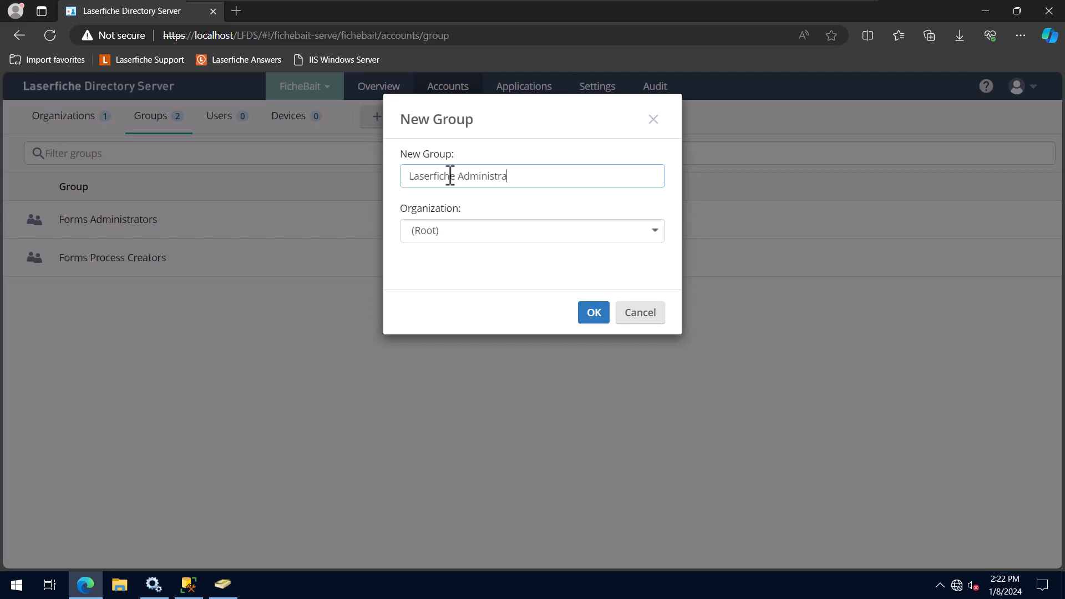
type("tors")
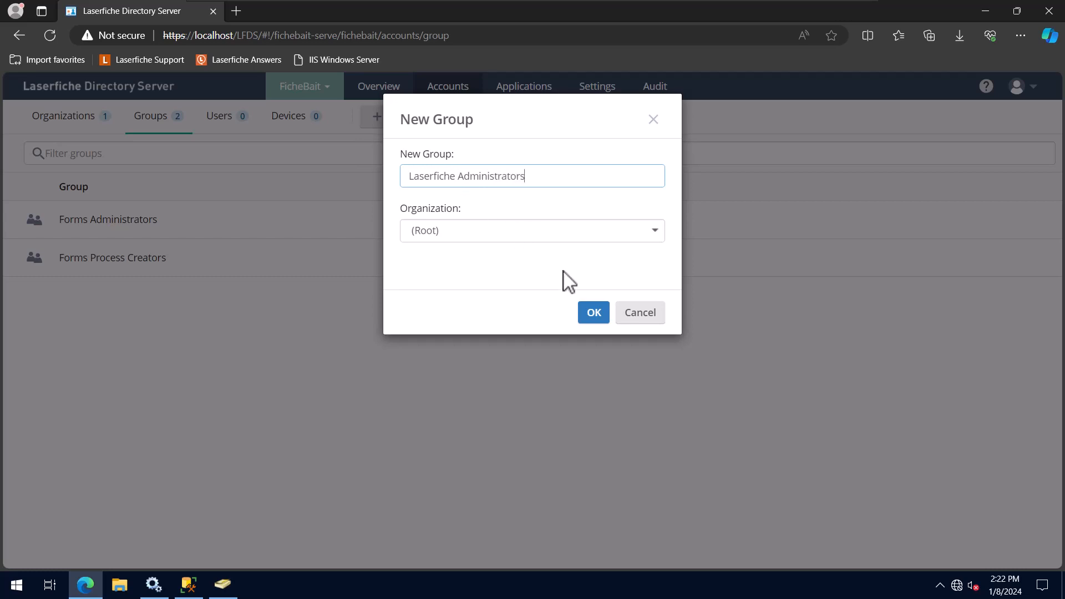
left_click(592, 313)
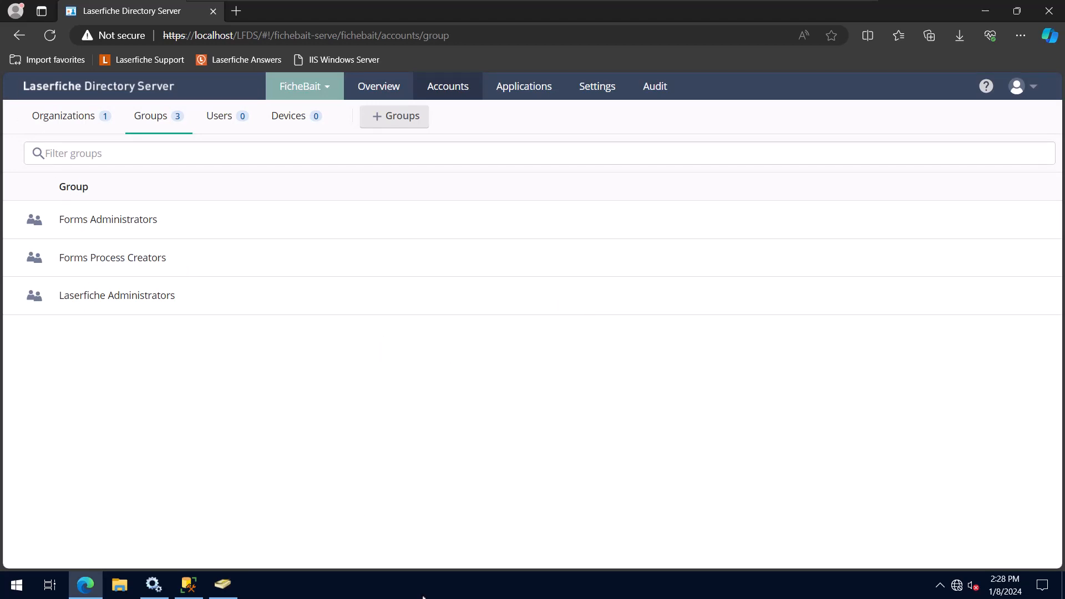
mouse_move(480, 490)
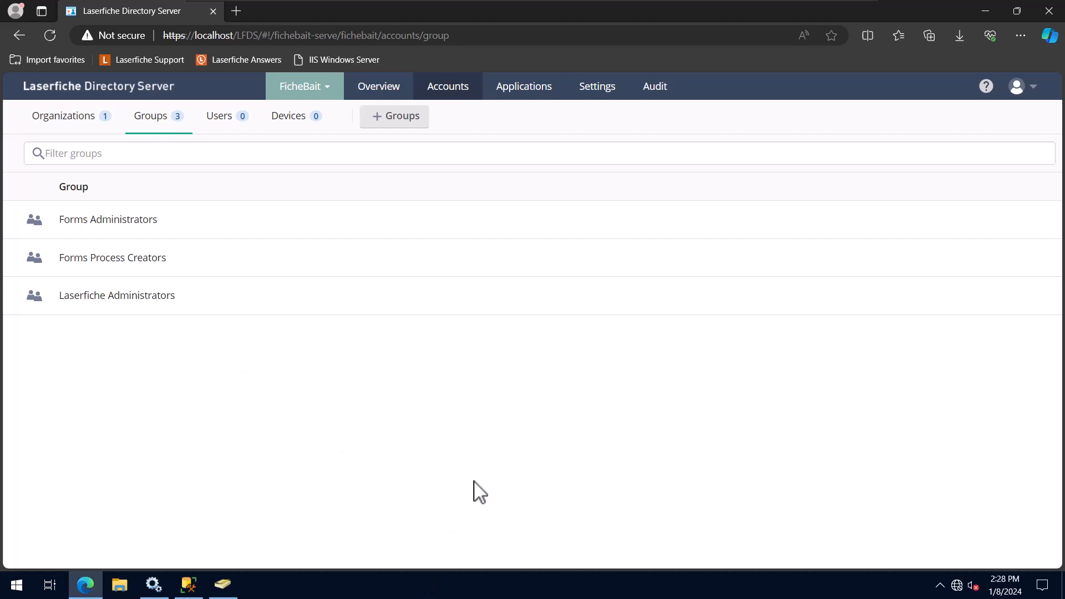
mouse_move(597, 87)
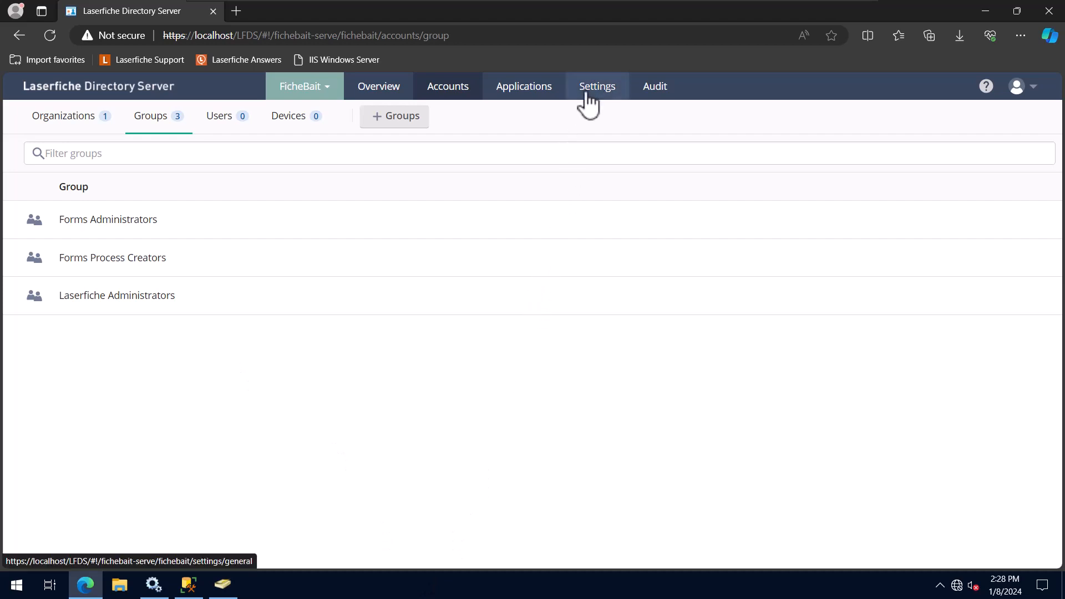
Step: Synchronize the FicheBait.com identity provider and return to Accounts
left_click(597, 87)
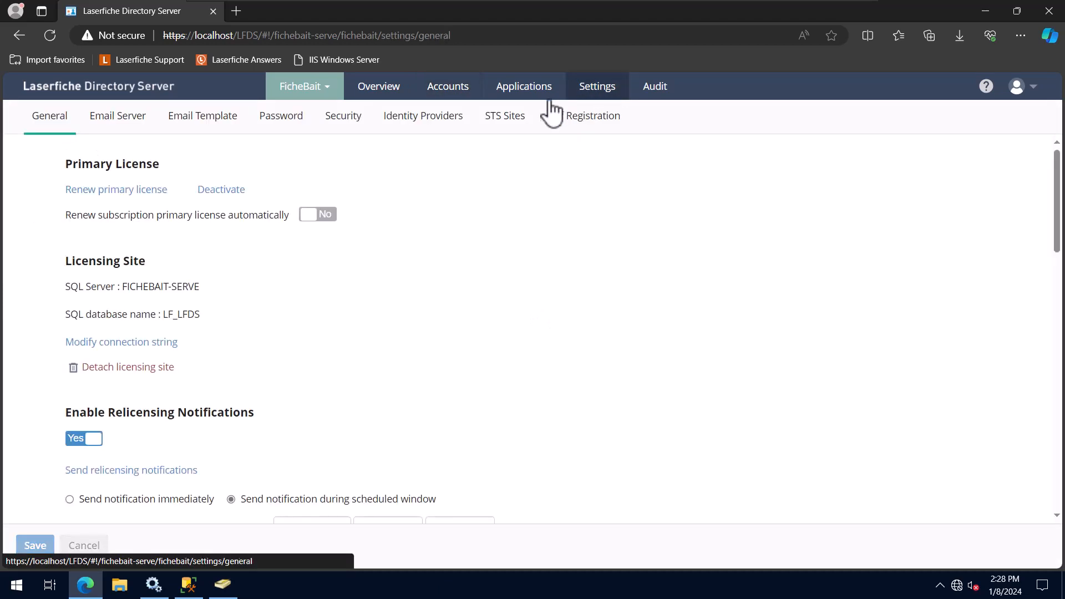
left_click(423, 115)
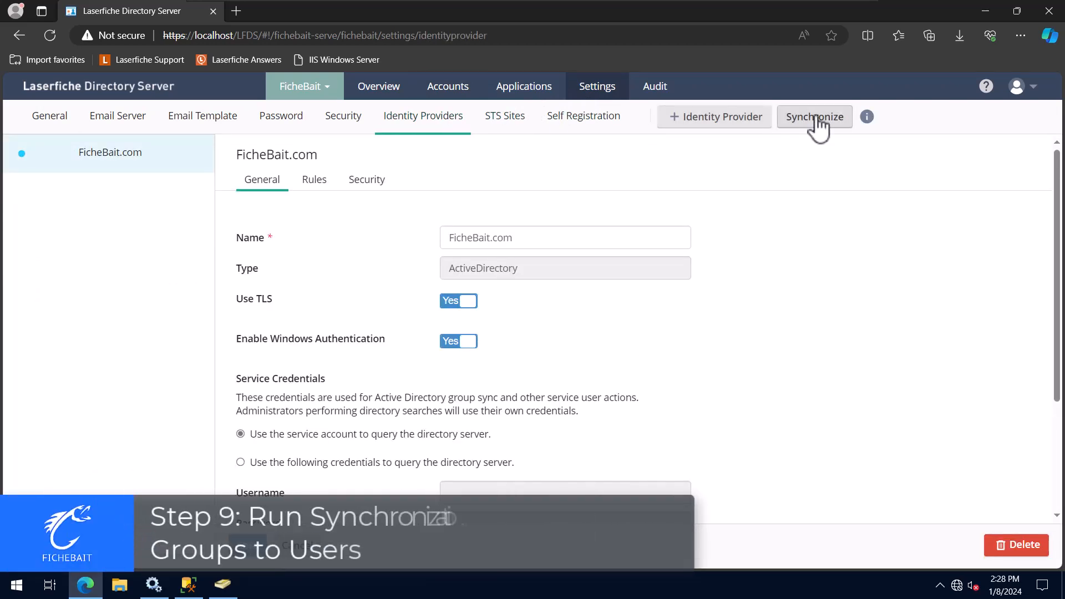
left_click(813, 117)
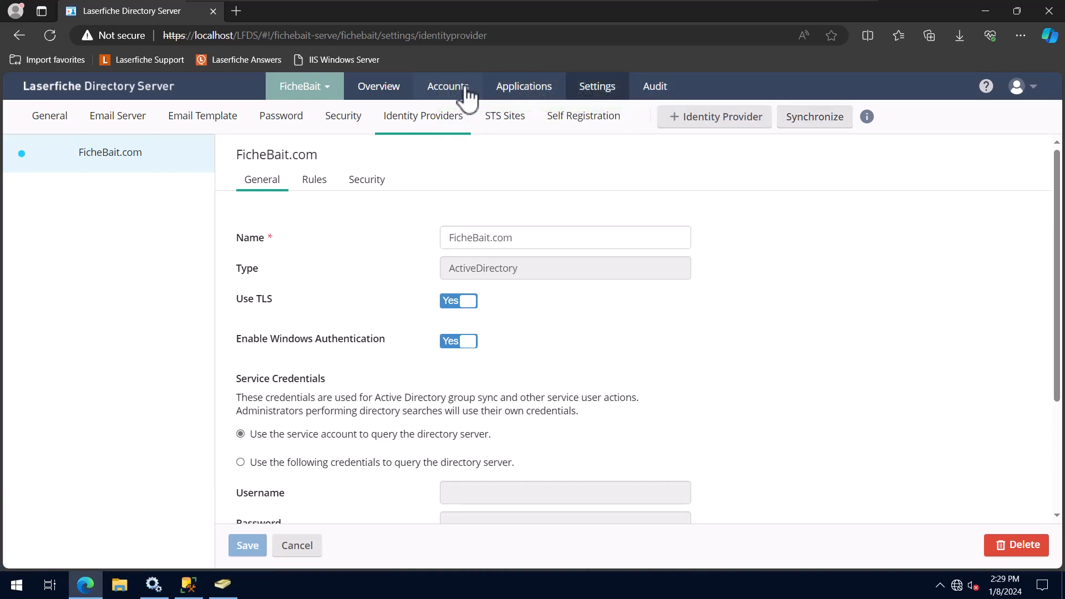
left_click(448, 86)
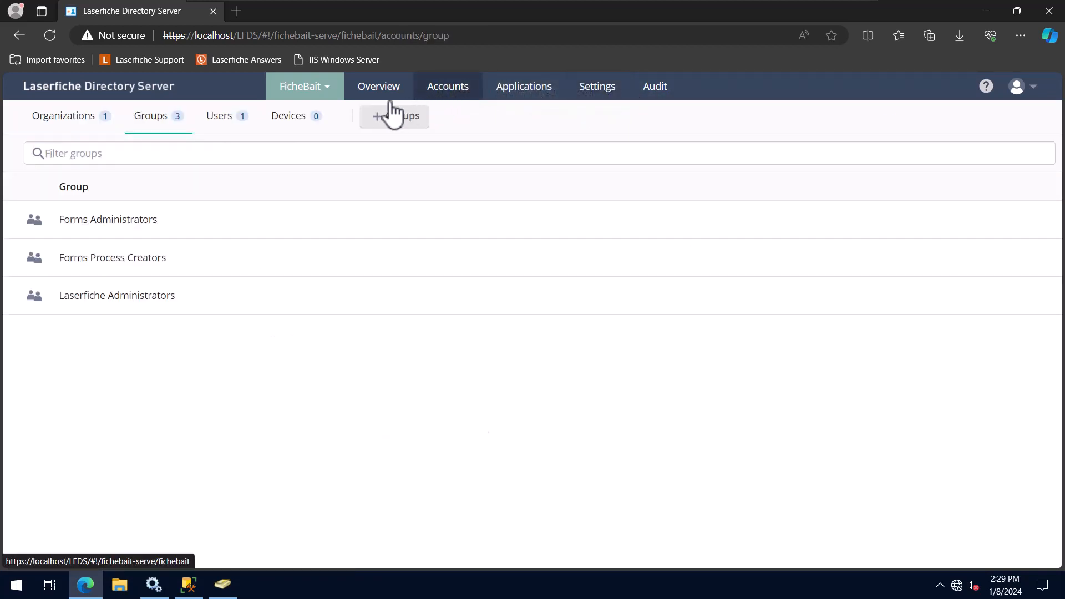
Step: Add FicheBait\Administrator to the Forms Administrators group
left_click(219, 115)
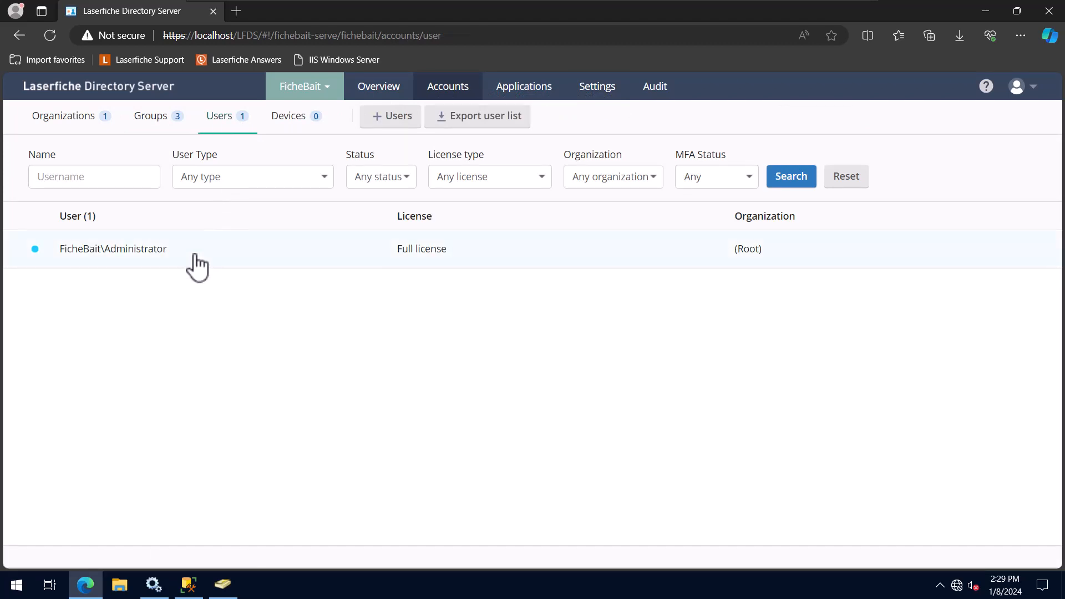
left_click(113, 248)
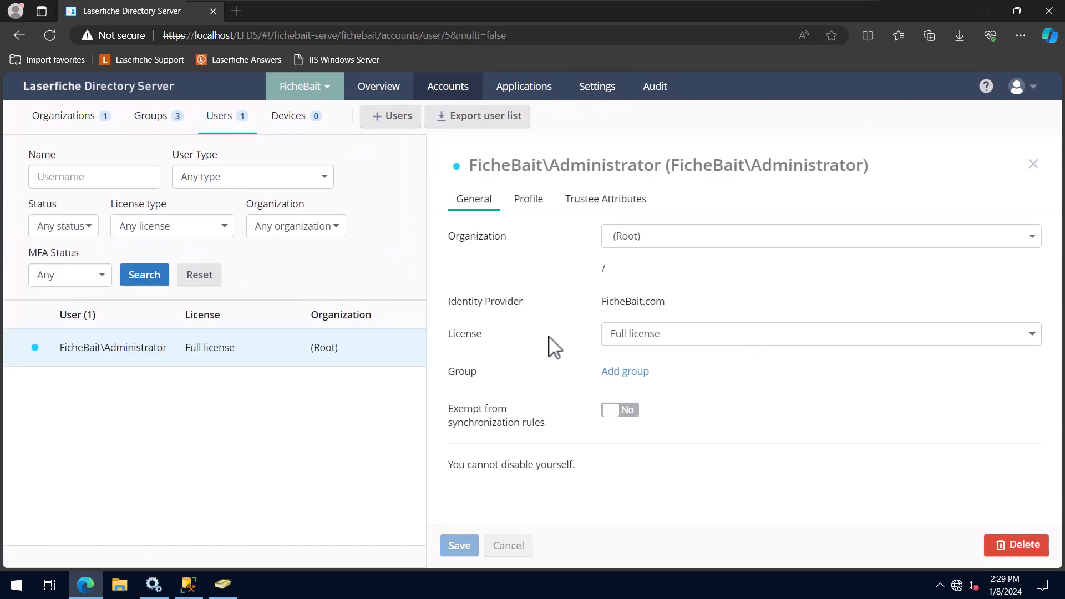
left_click(625, 370)
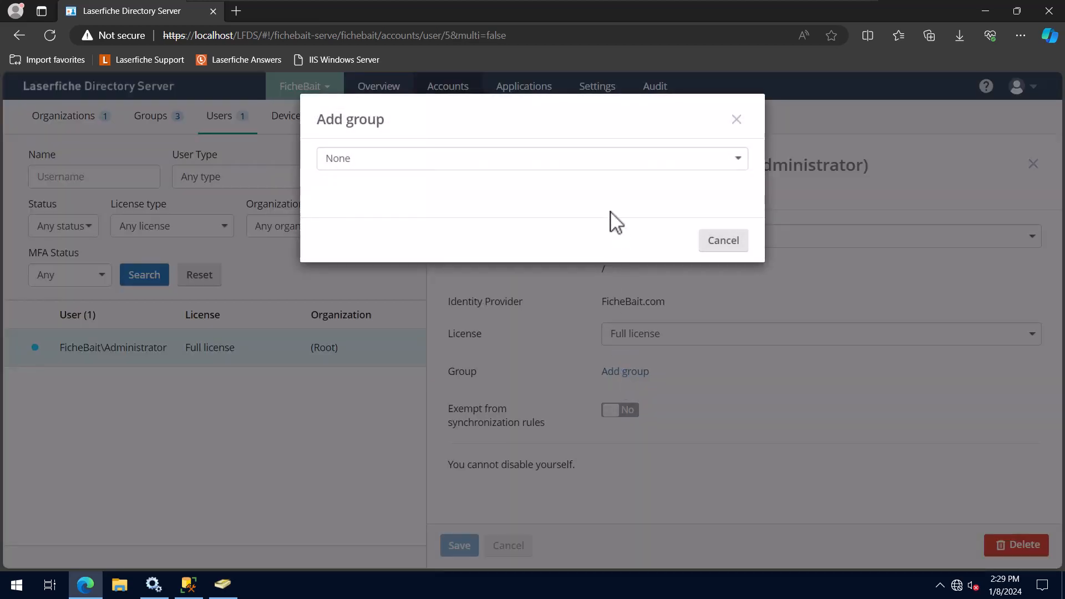
left_click(531, 158)
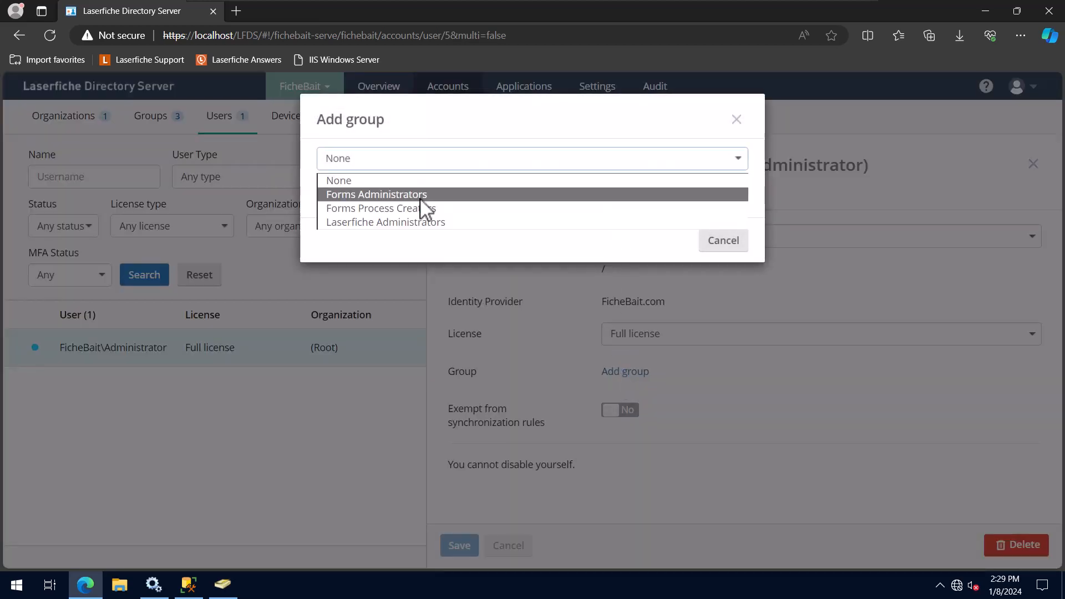
left_click(376, 194)
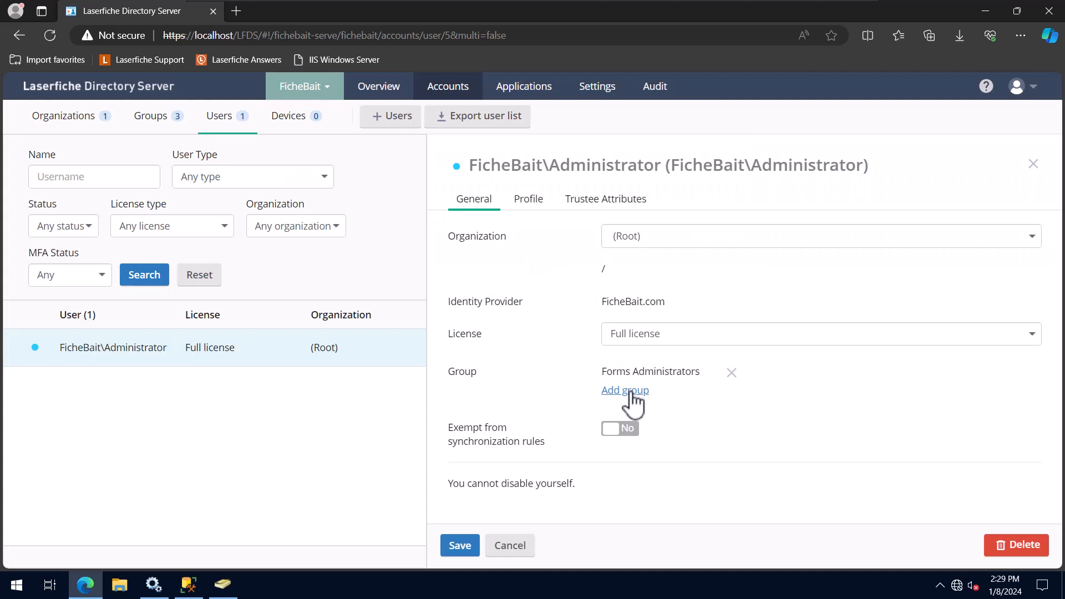
Step: Add the administrator to Laserfiche Administrators and save the memberships
left_click(624, 390)
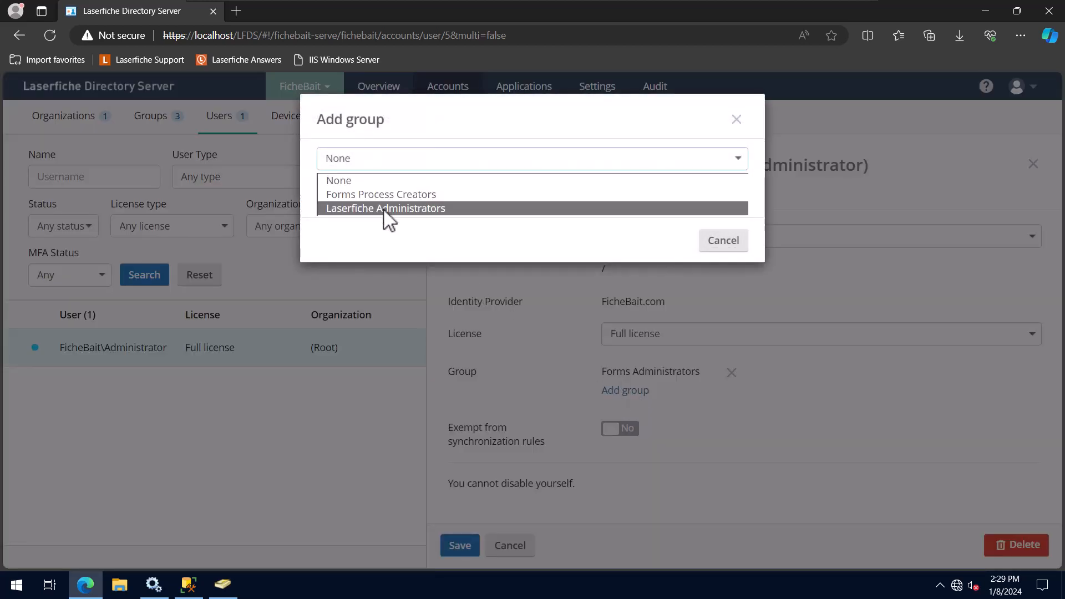
left_click(386, 208)
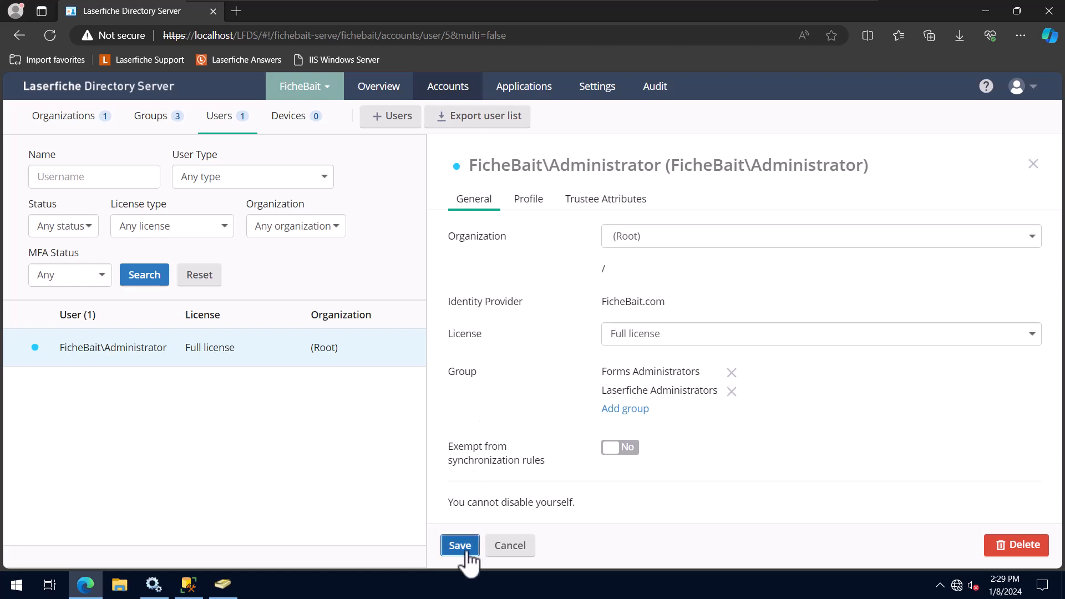
left_click(459, 545)
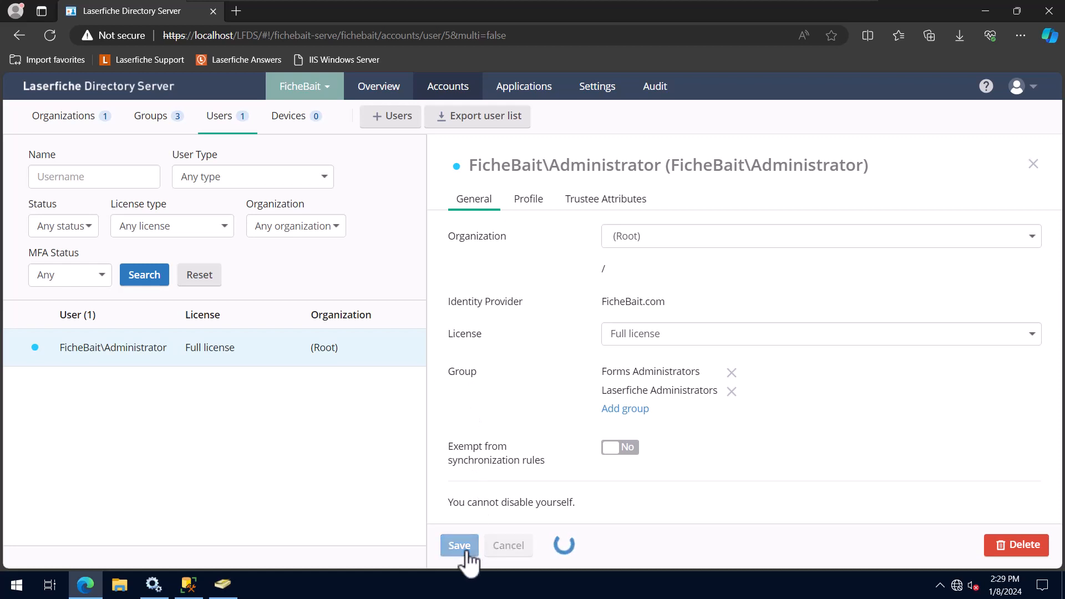
left_click(460, 546)
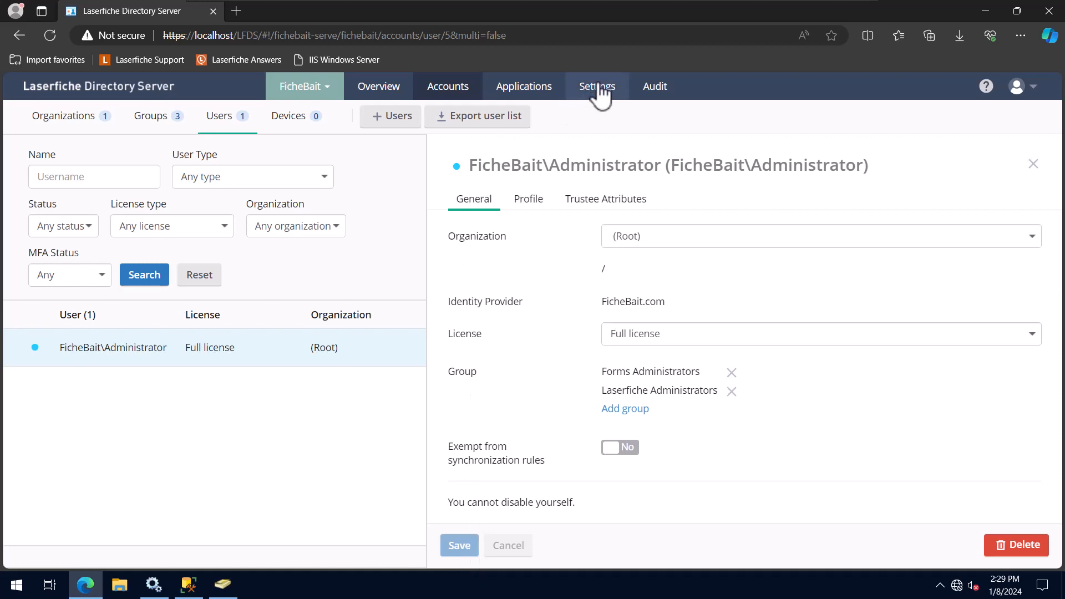
mouse_move(597, 87)
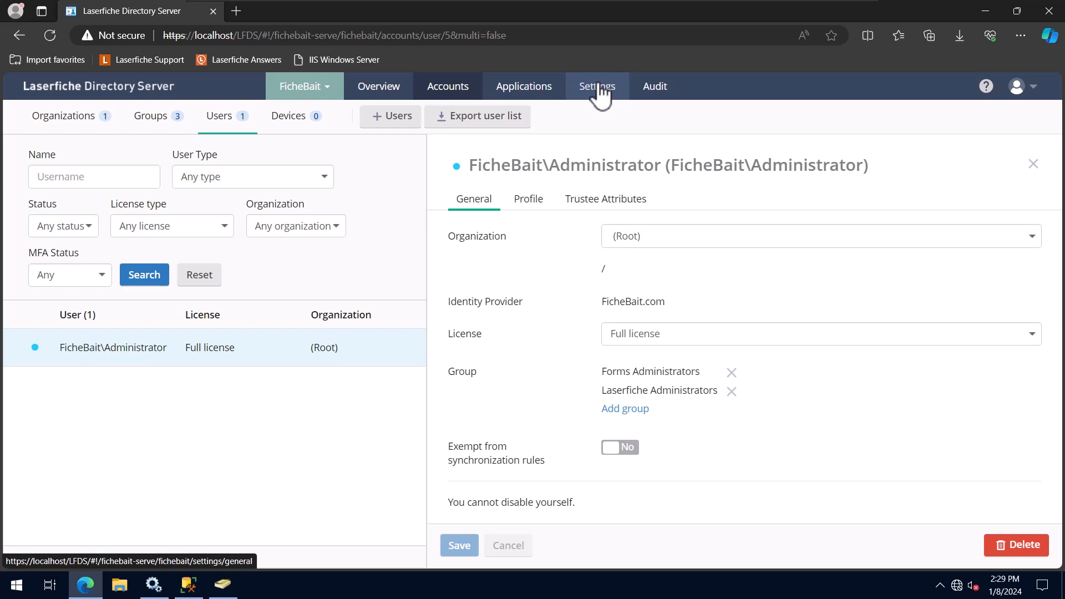
Step: Set 'Renew subscription primary license automatically' to Yes in General settings and minimize the browser
left_click(597, 87)
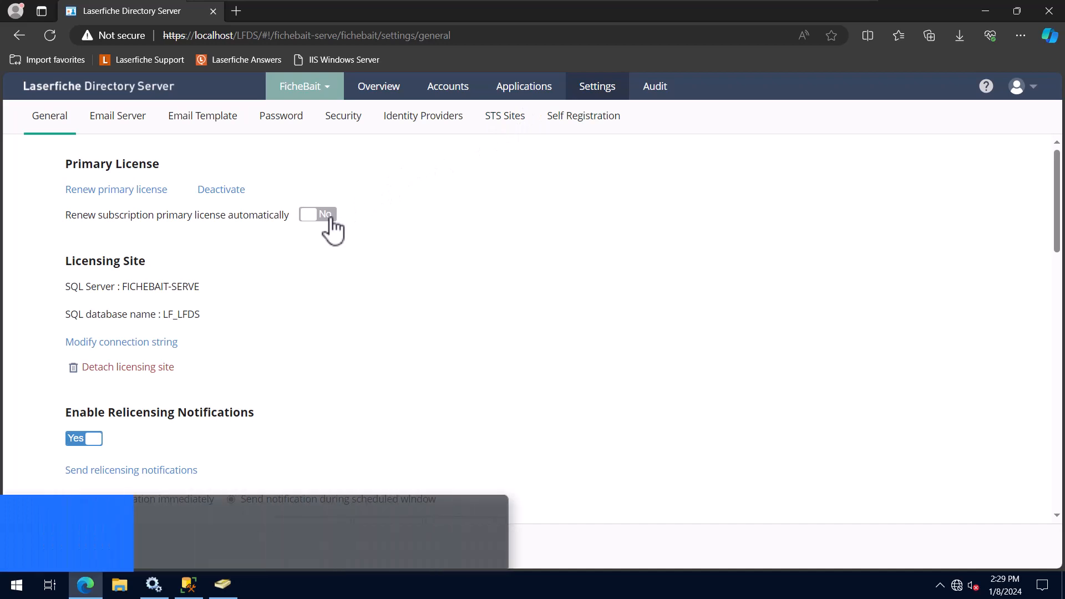
left_click(316, 214)
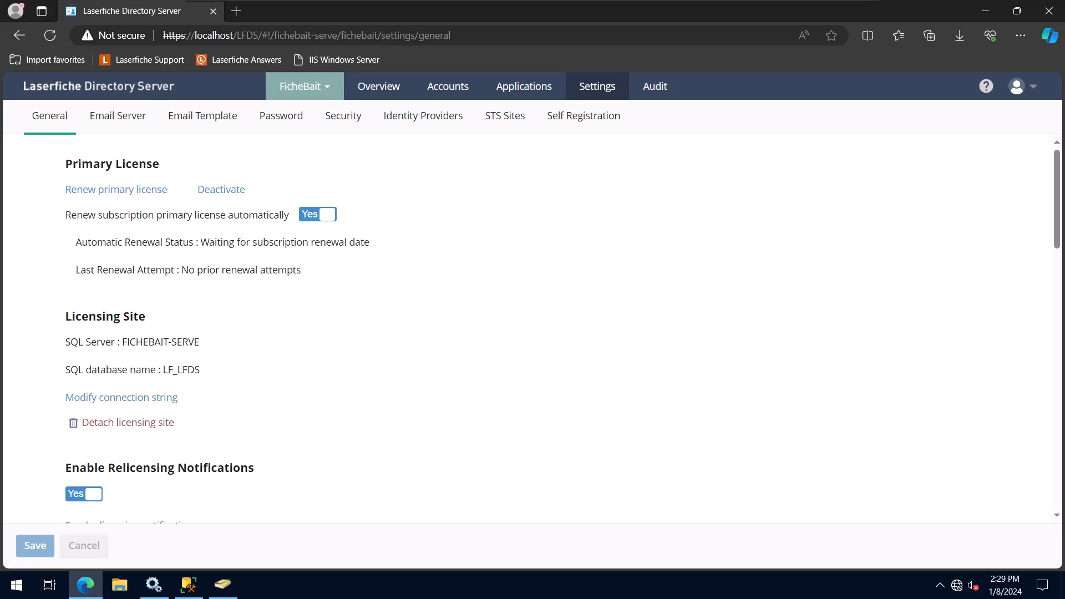
mouse_move(855, 208)
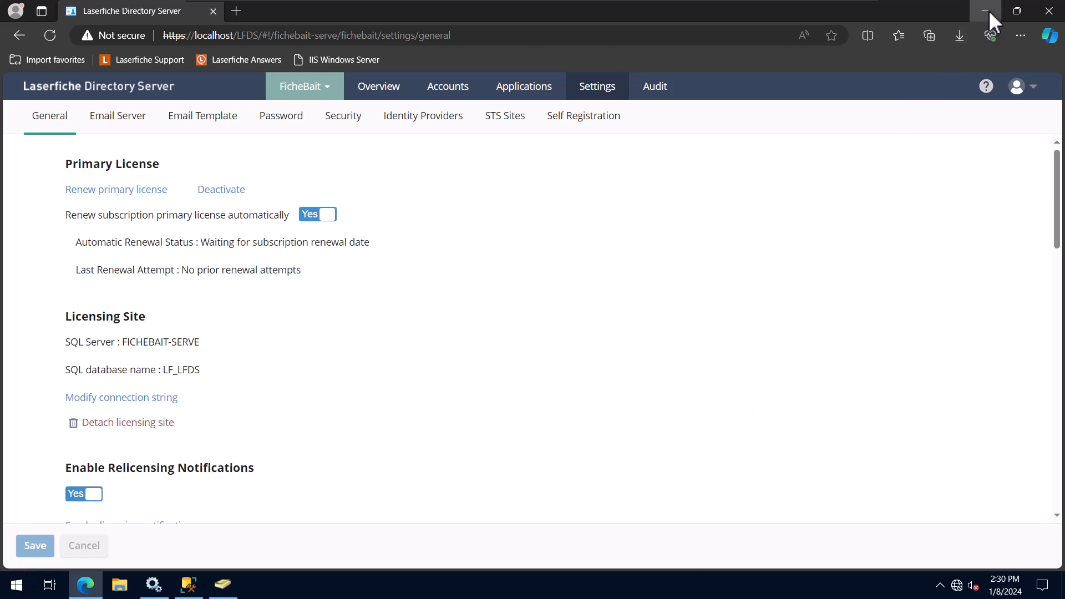
left_click(986, 11)
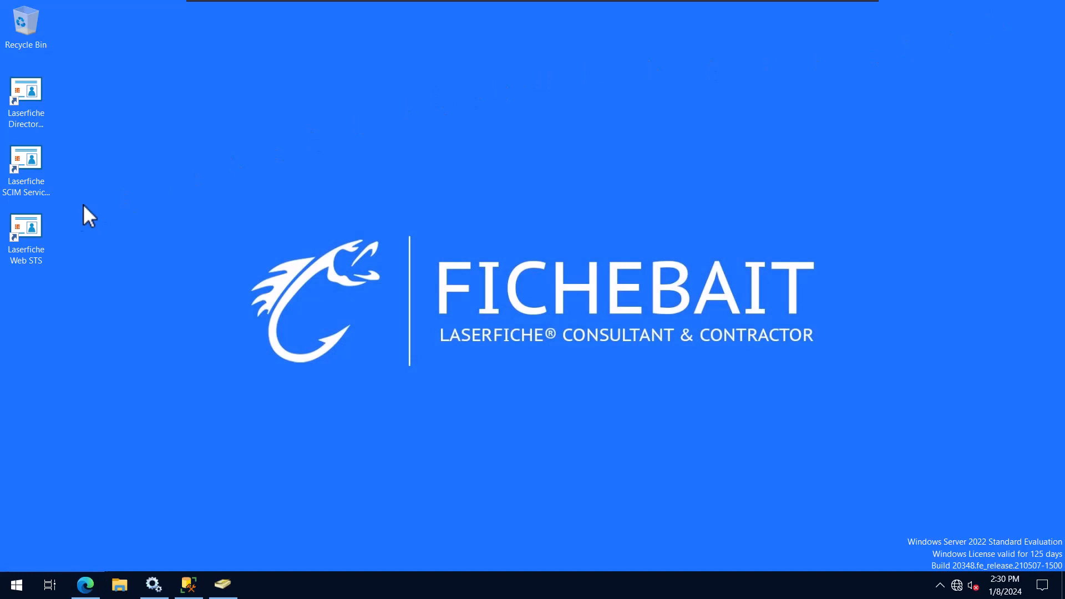